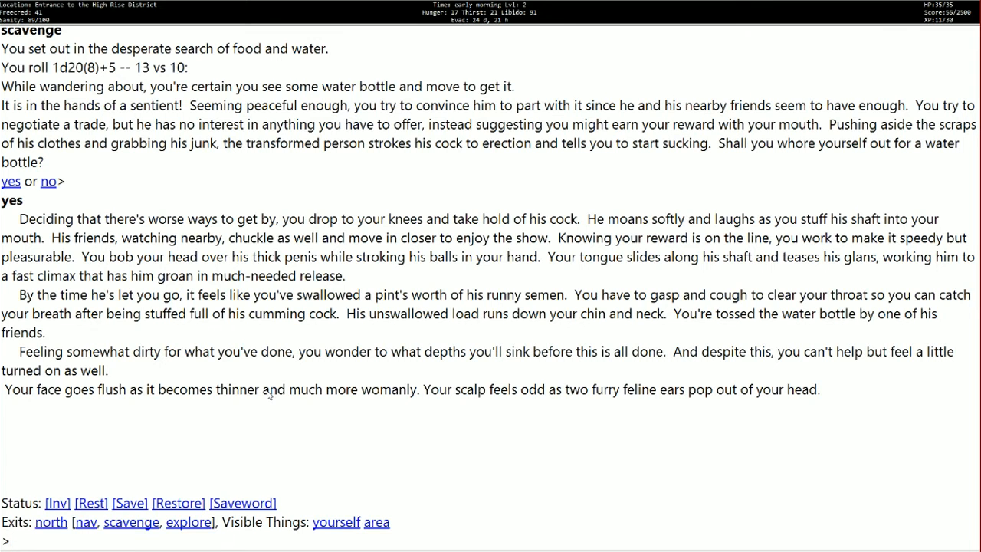
# Step: Continue past the scavenge result to bring the command prompt back
pyautogui.click(12, 539)
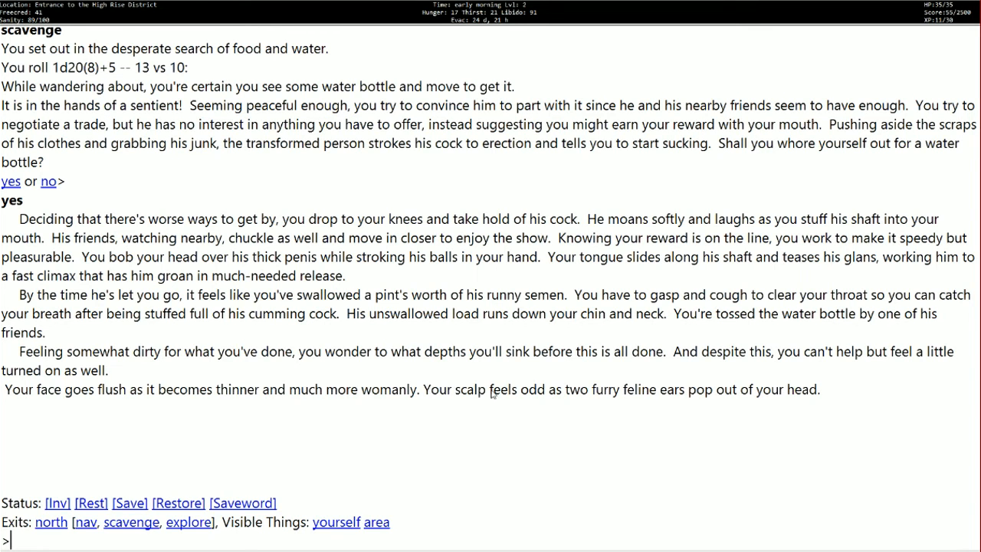
pyautogui.moveTo(674, 414)
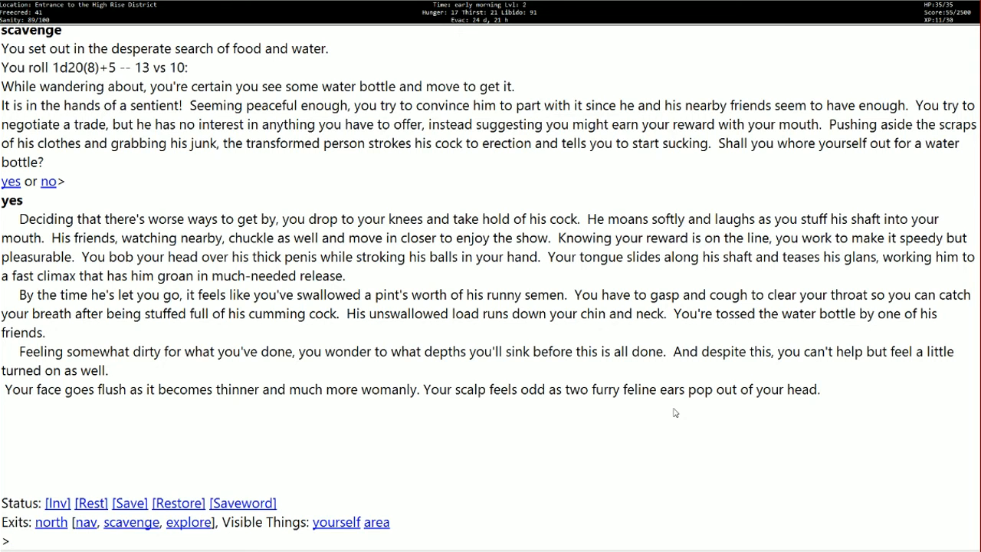
pyautogui.moveTo(227, 423)
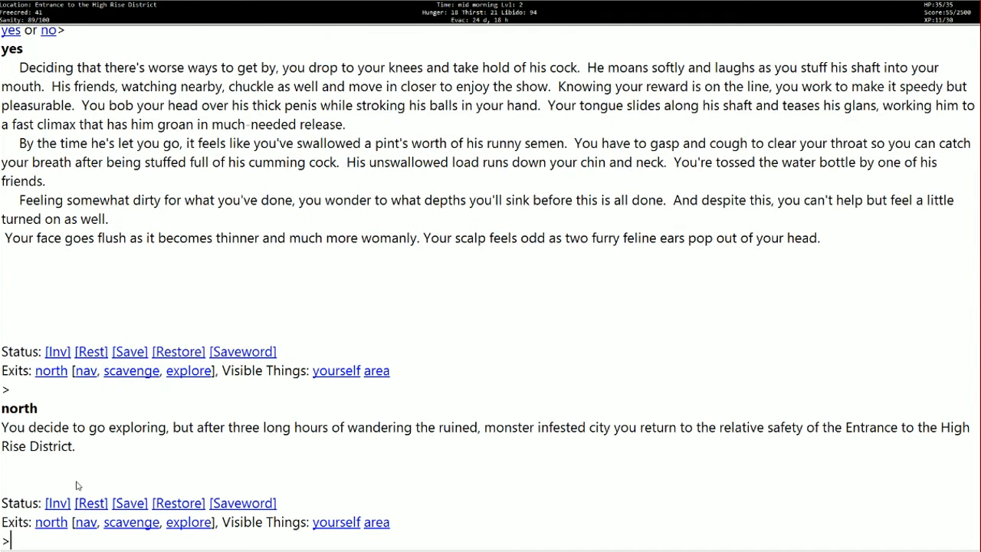
pyautogui.moveTo(454, 453)
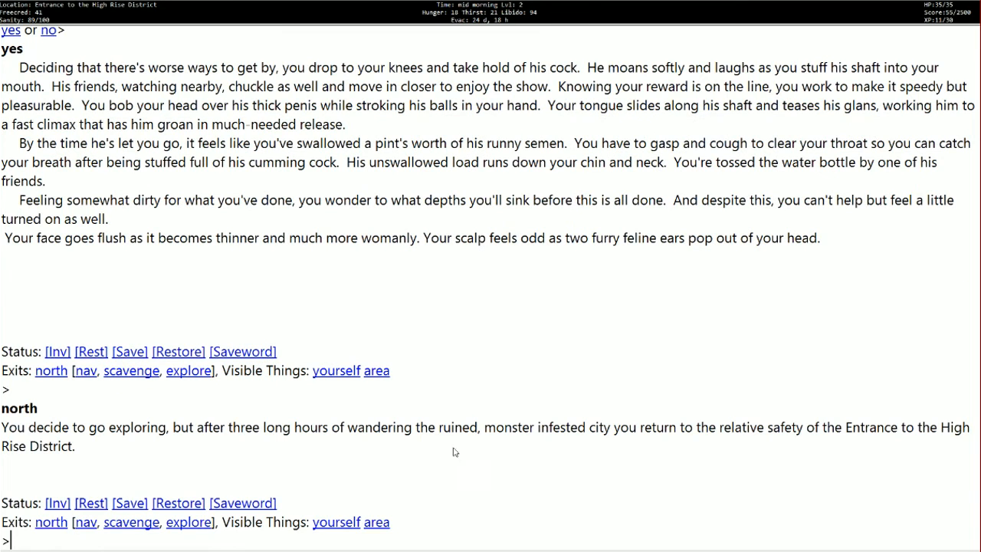
pyautogui.moveTo(417, 455)
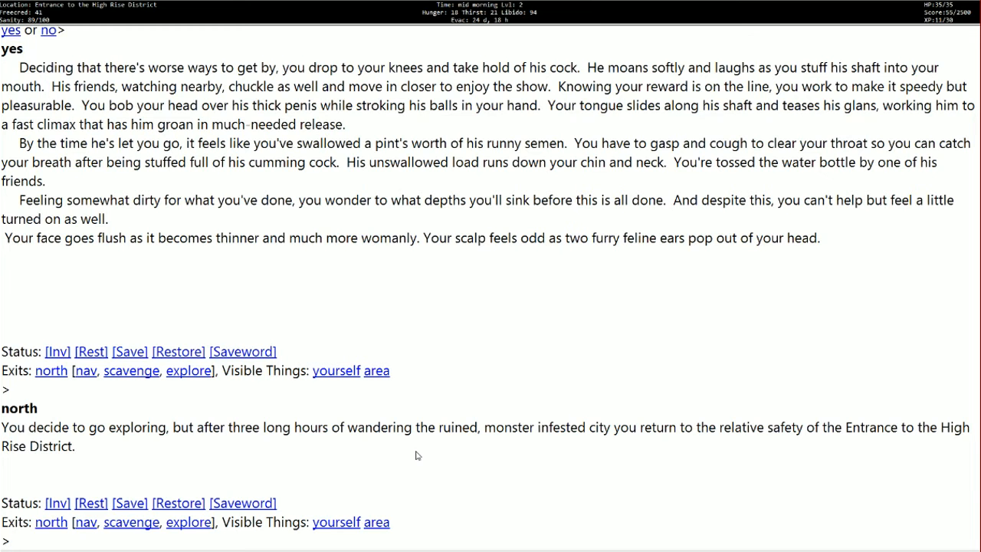
pyautogui.moveTo(171, 541)
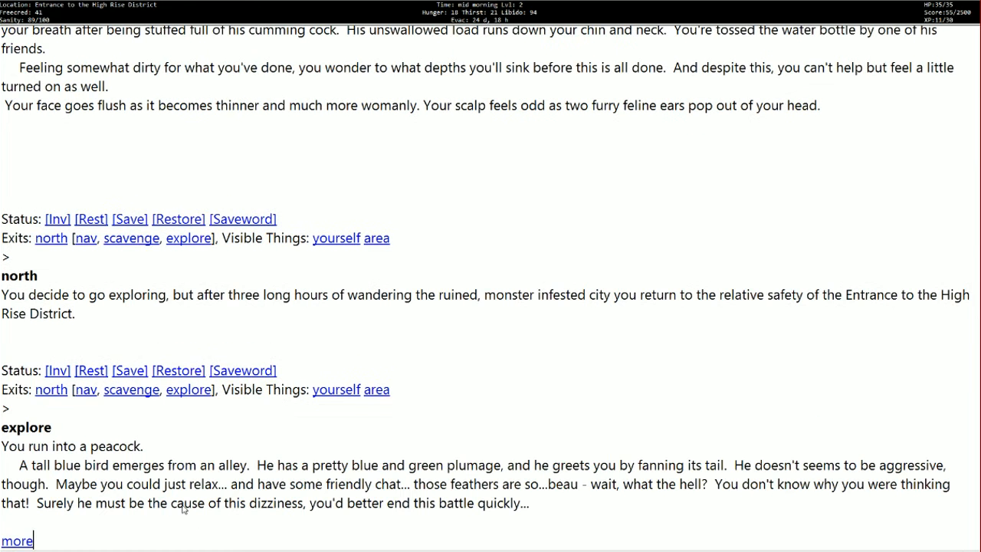
pyautogui.moveTo(110, 463)
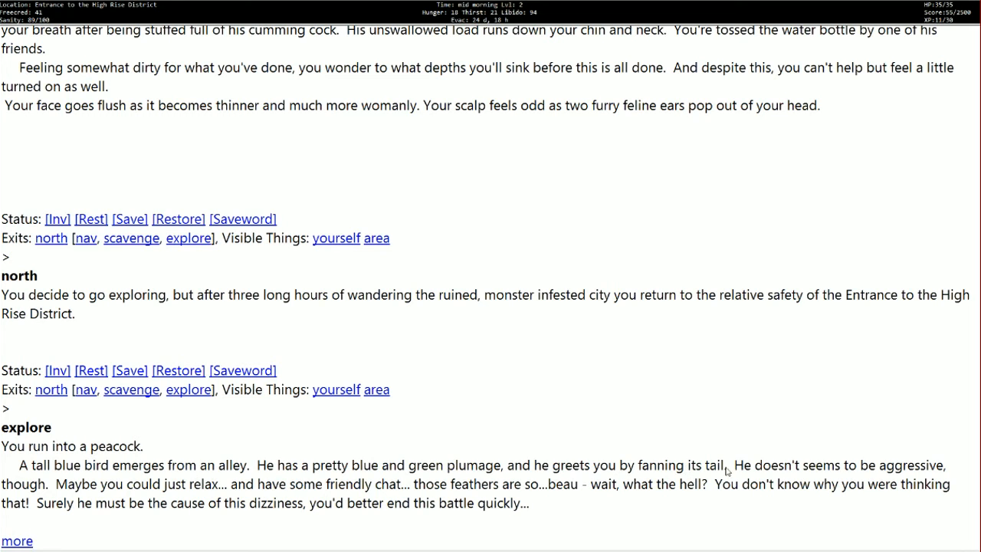
pyautogui.moveTo(189, 515)
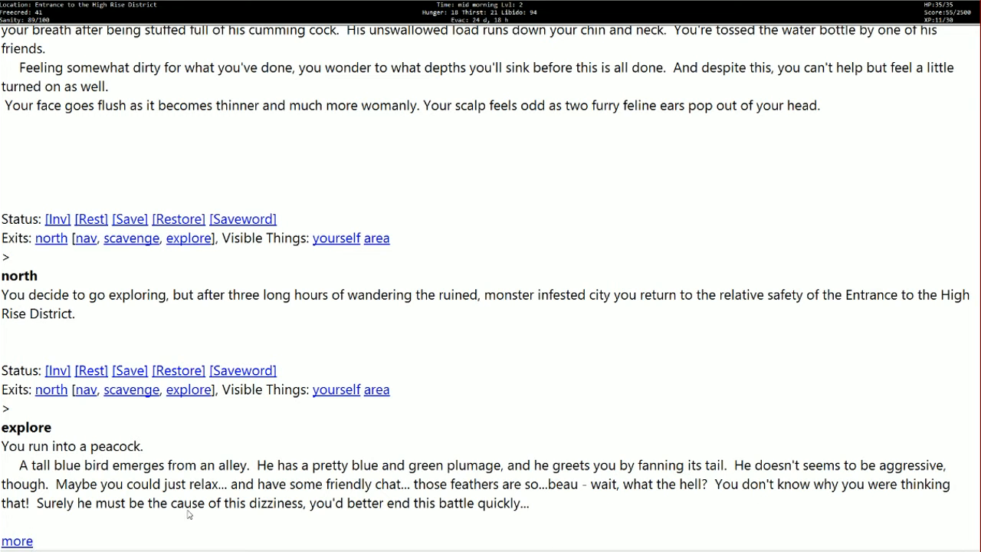
pyautogui.moveTo(748, 482)
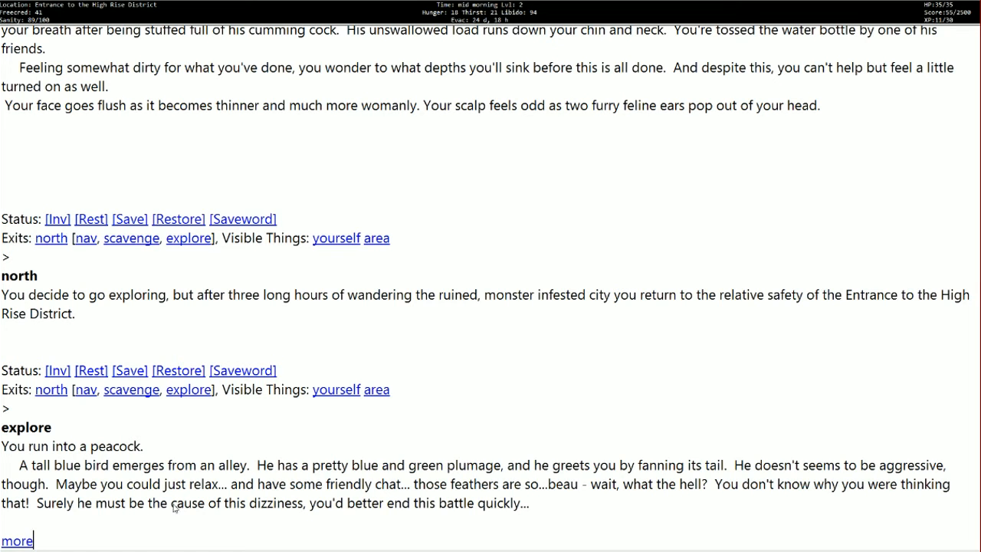
pyautogui.moveTo(586, 497)
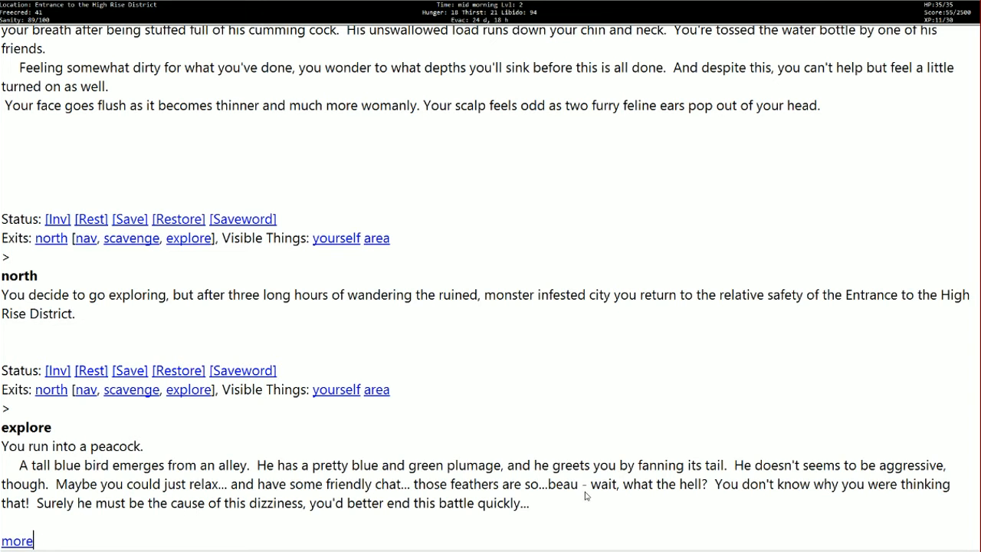
pyautogui.moveTo(110, 481)
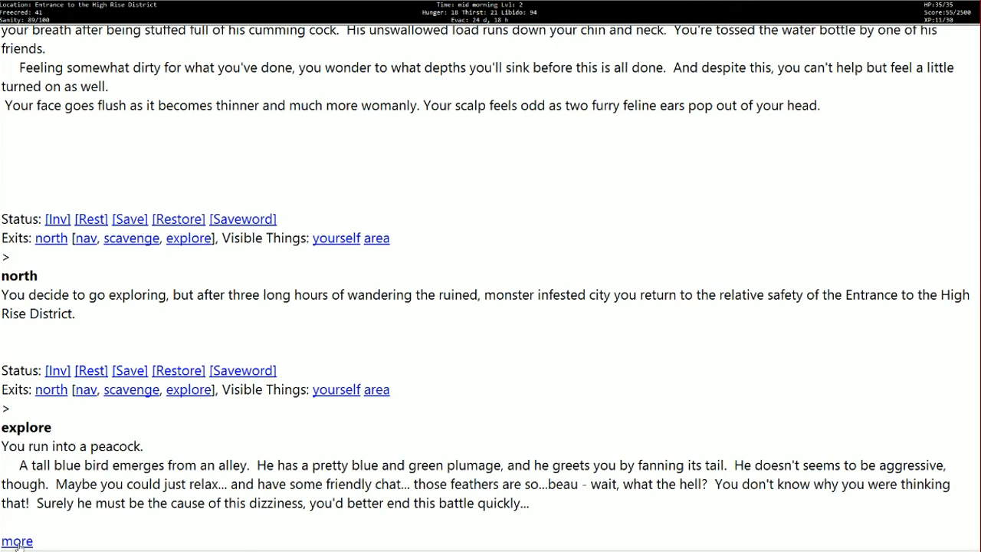
# Step: Attack the peacock over two rounds, dropping it to 5 of 20 health while staying unhurt
pyautogui.click(16, 540)
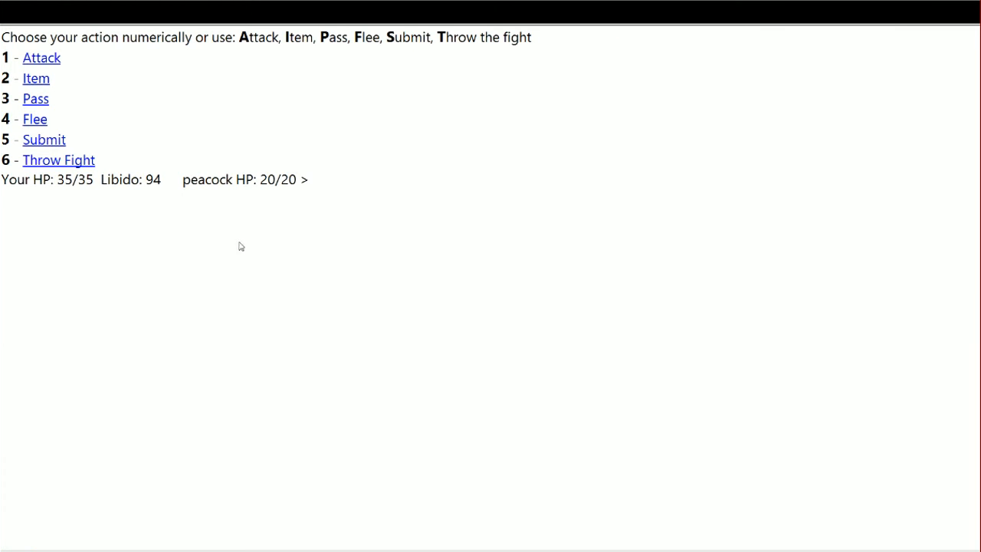
pyautogui.moveTo(270, 197)
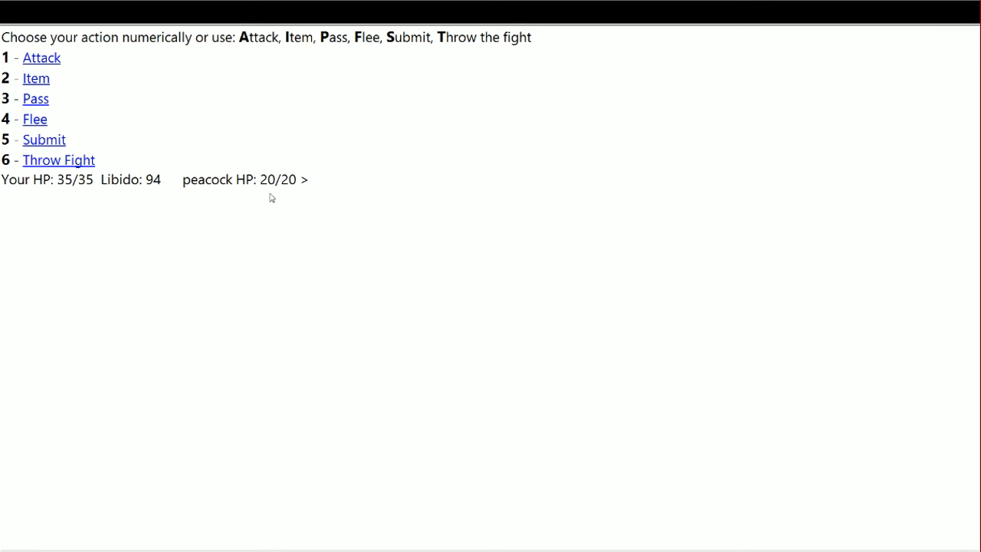
pyautogui.moveTo(205, 107)
pyautogui.write('1')
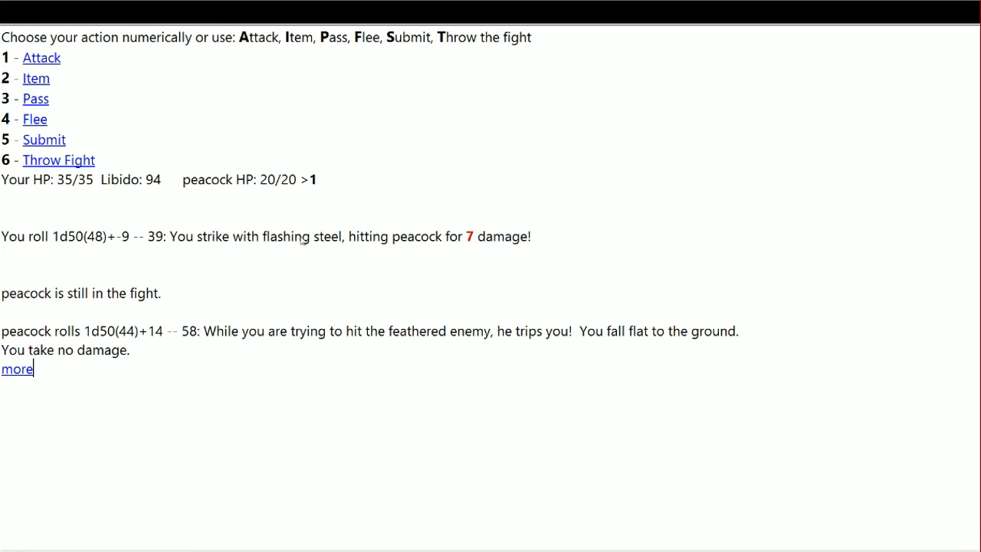
pyautogui.moveTo(283, 353)
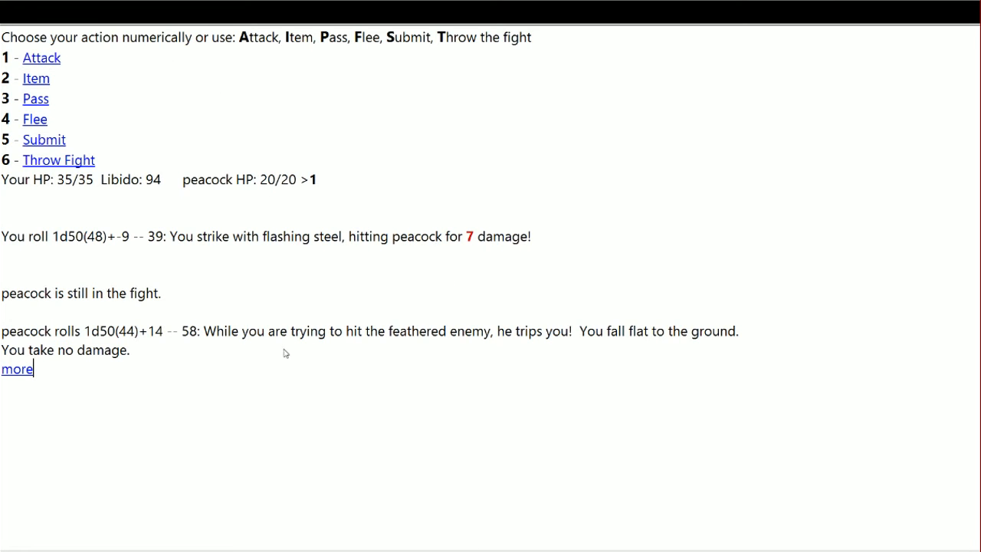
pyautogui.moveTo(592, 346)
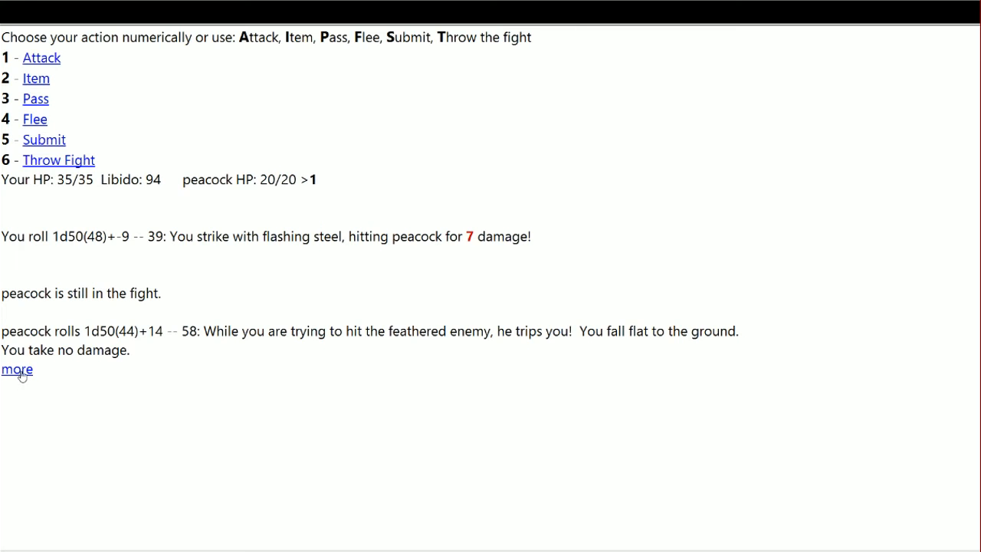
pyautogui.click(16, 370)
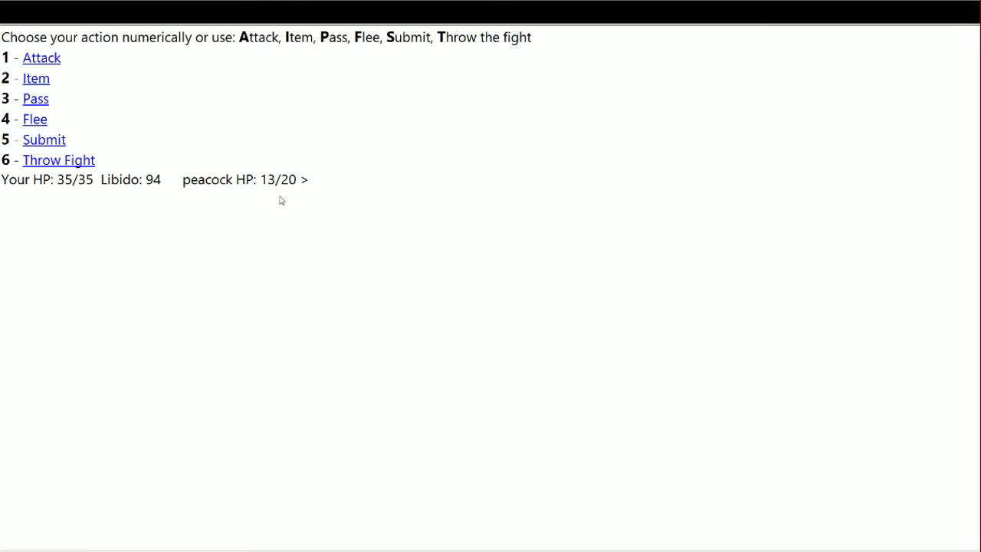
pyautogui.click(306, 179)
pyautogui.write('1')
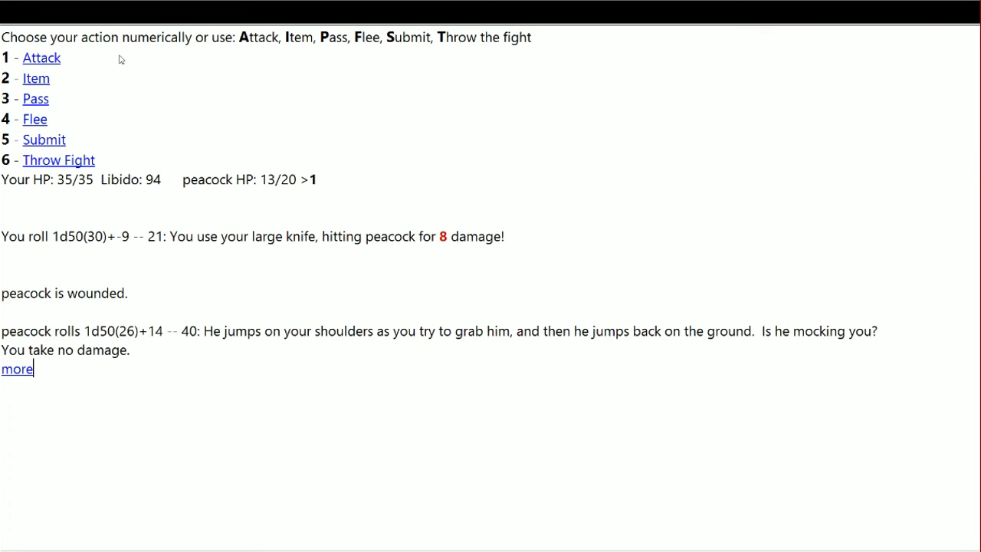
pyautogui.moveTo(616, 334)
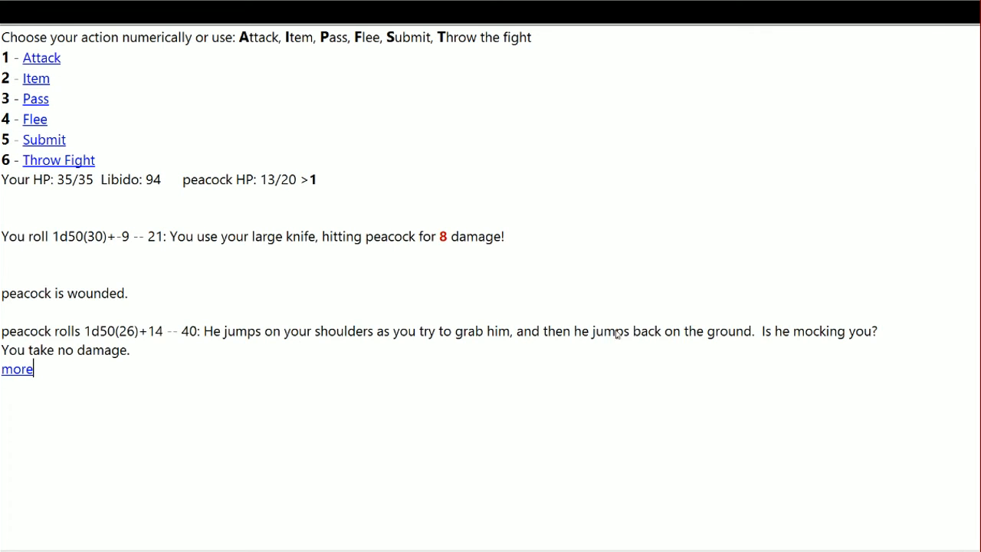
pyautogui.moveTo(7, 374)
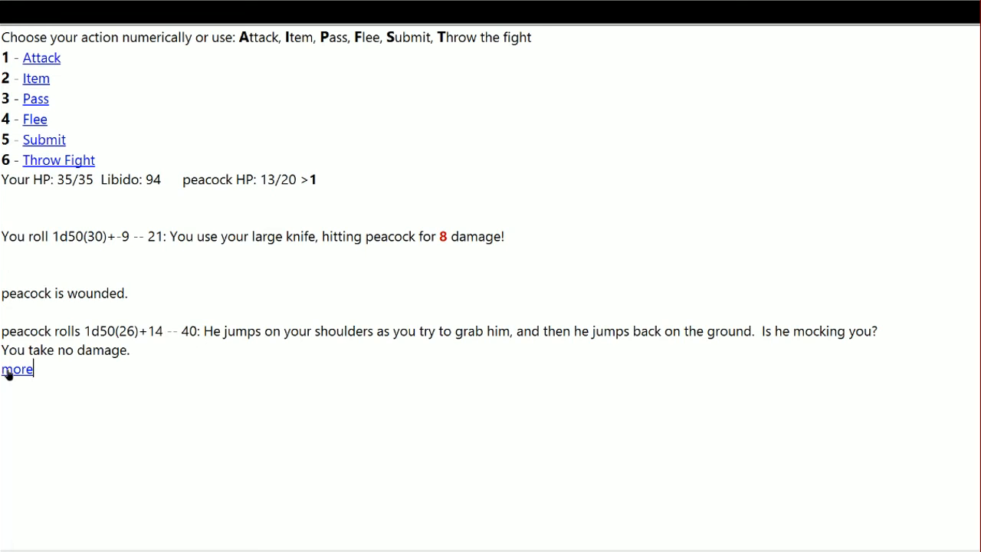
pyautogui.click(15, 368)
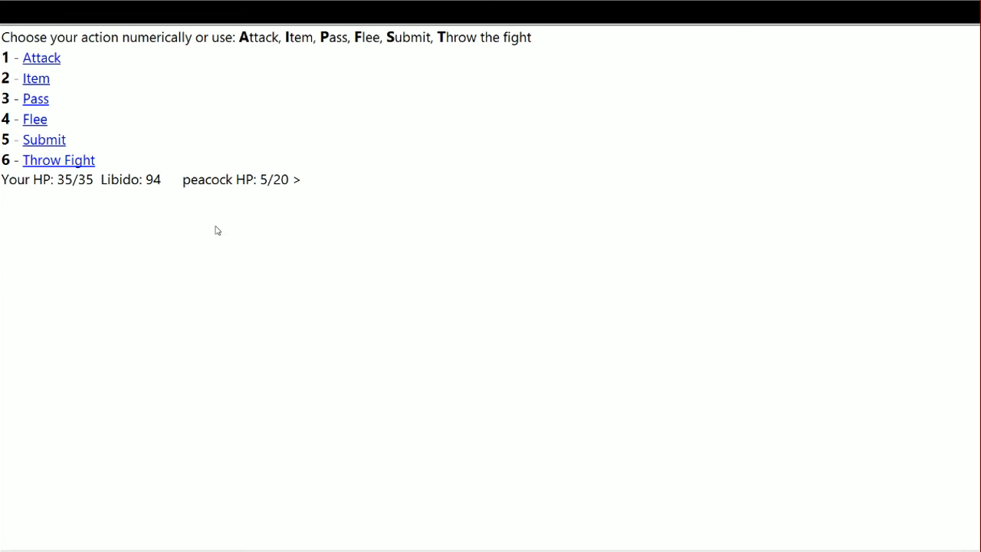
pyautogui.moveTo(208, 204)
pyautogui.write('1')
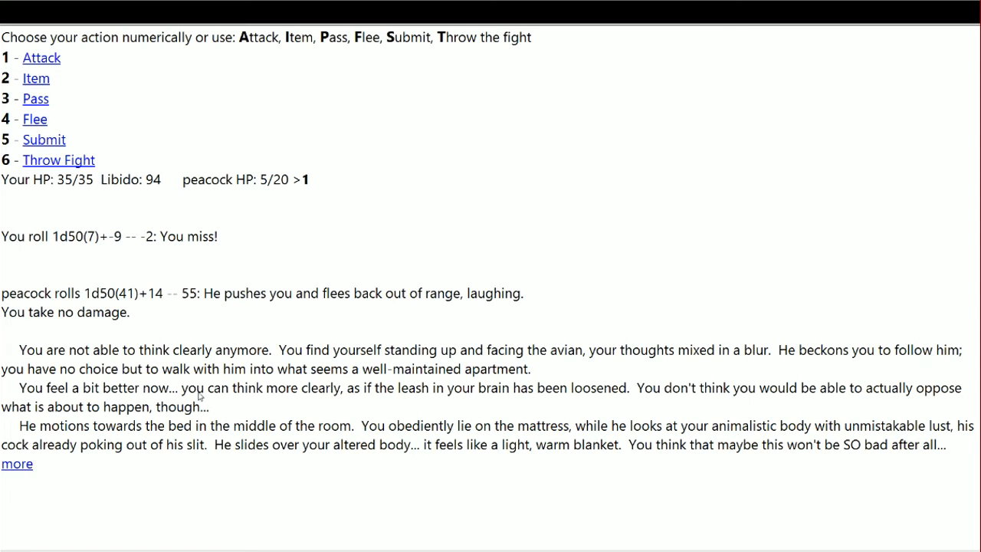
pyautogui.moveTo(360, 377)
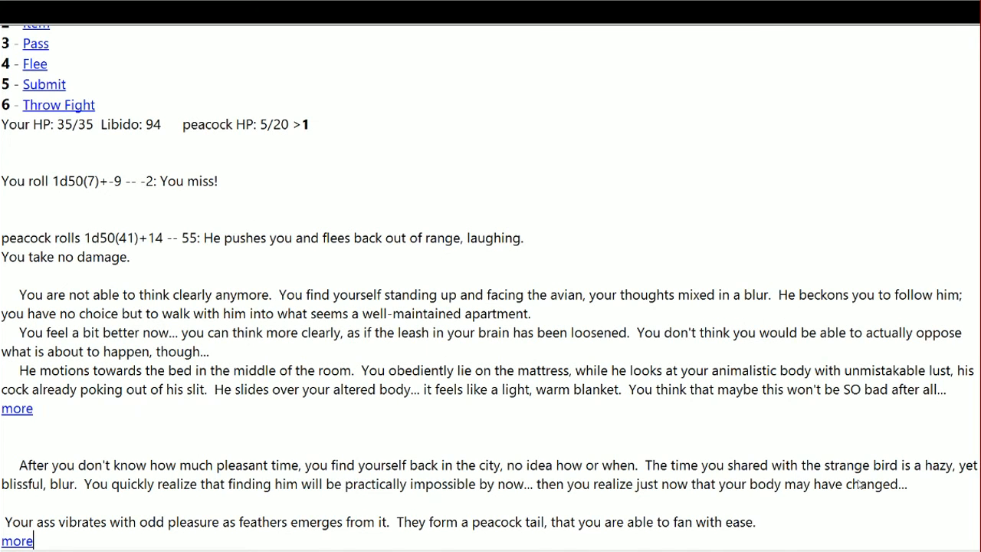
pyautogui.moveTo(259, 503)
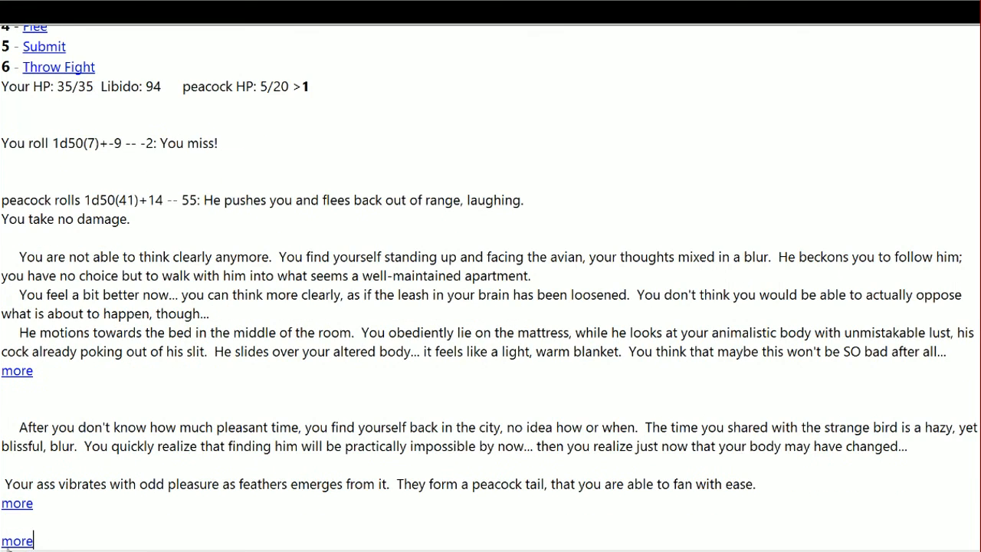
# Step: Continue past the peacock defeat scene back to the district entrance
pyautogui.click(17, 540)
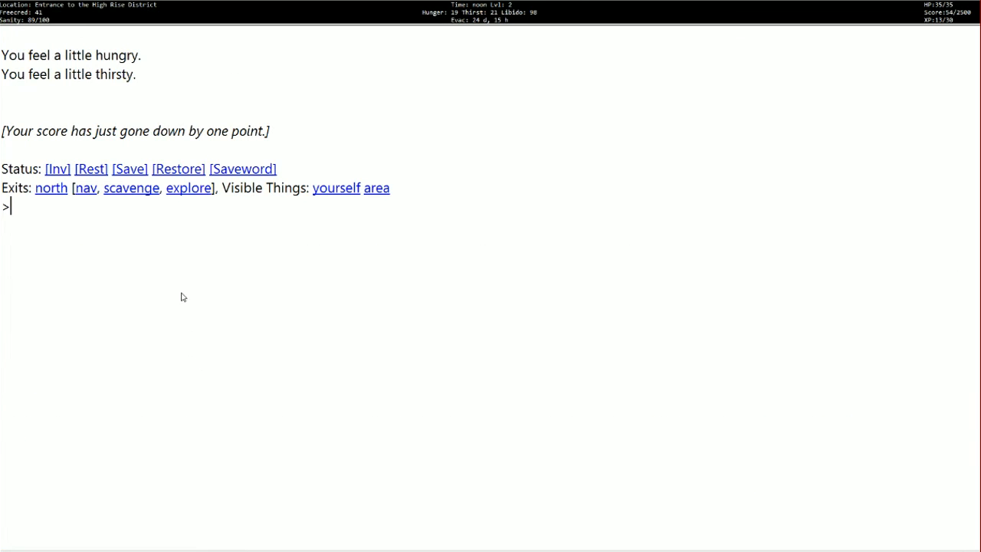
pyautogui.moveTo(249, 132)
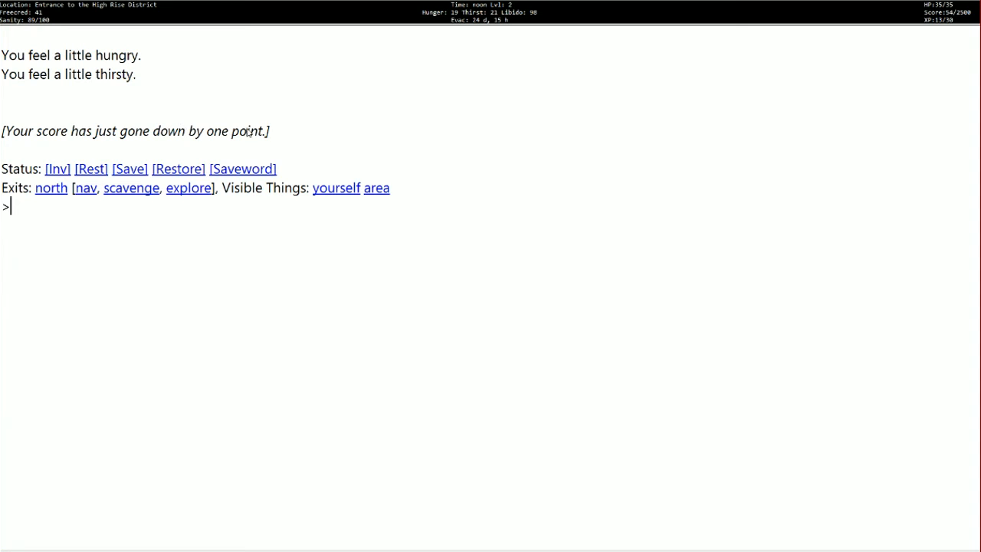
pyautogui.moveTo(197, 259)
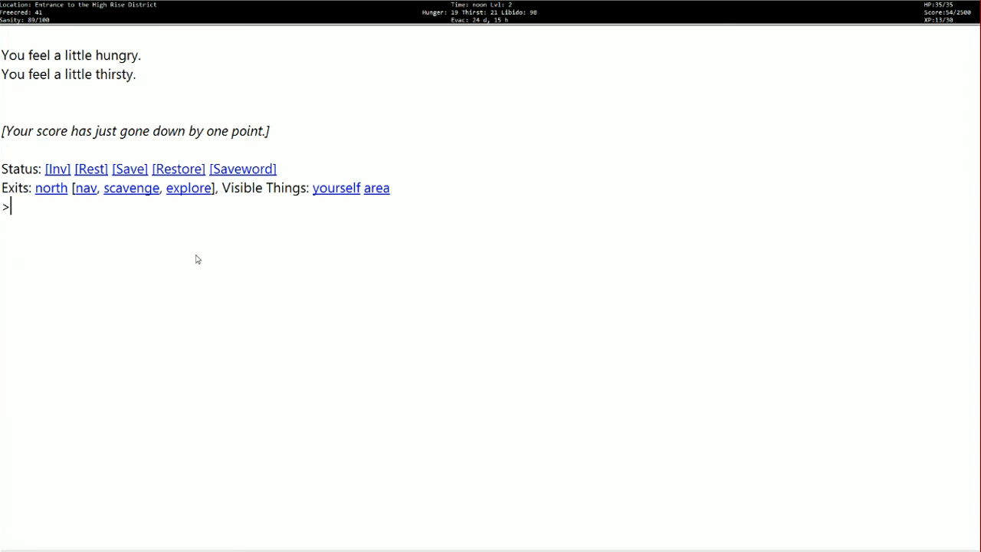
pyautogui.moveTo(161, 229)
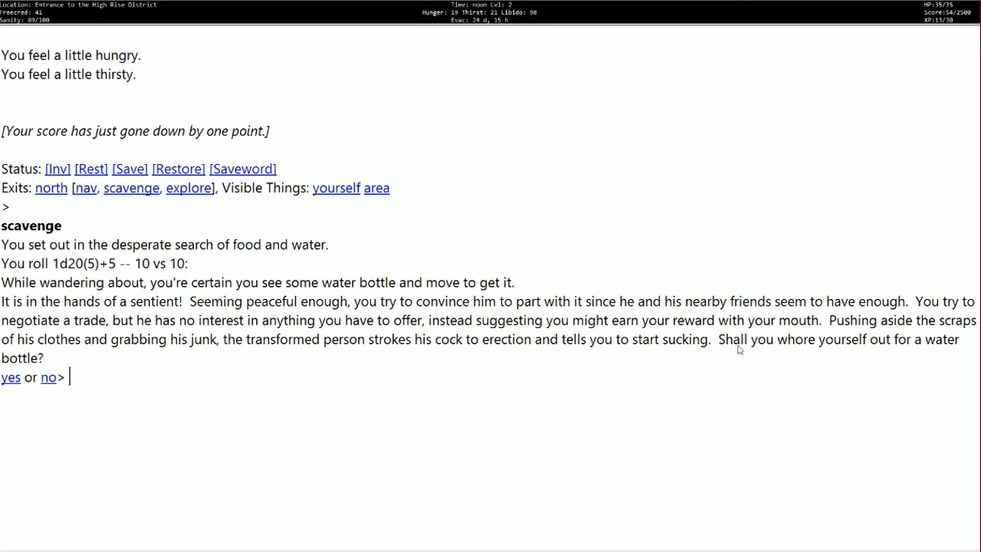
pyautogui.moveTo(889, 347)
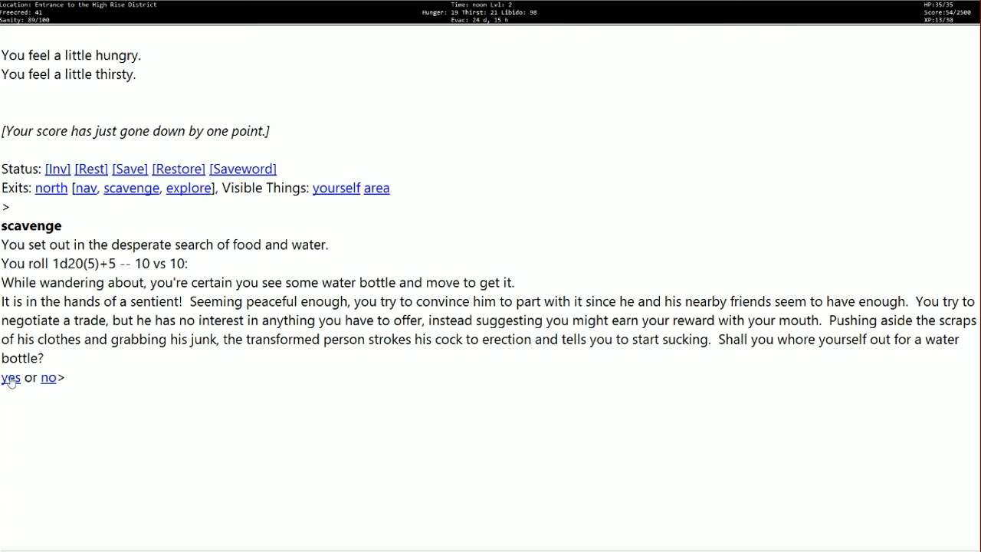
# Step: Say yes to the sentient's trade, take the water bottle and read the gray-fur transformation
pyautogui.click(11, 377)
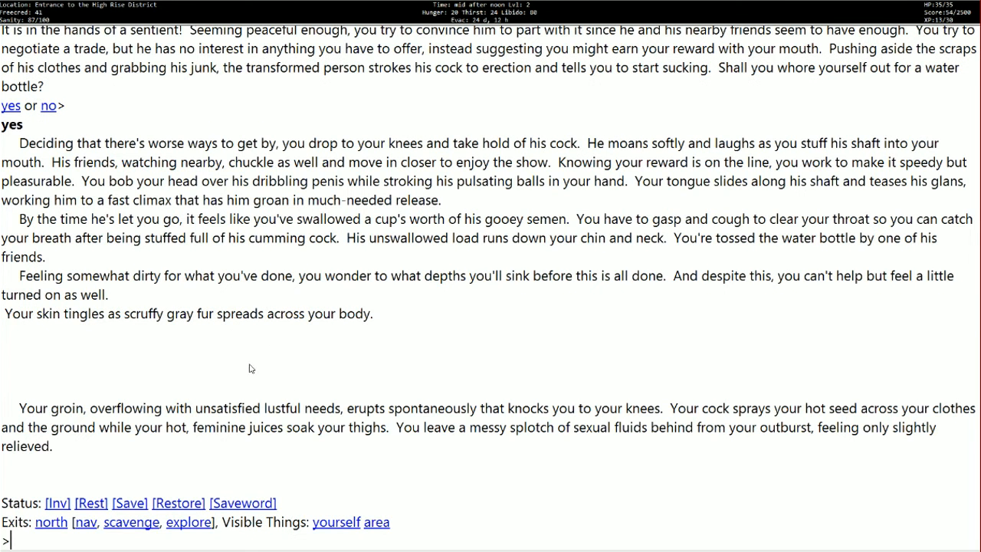
pyautogui.moveTo(236, 359)
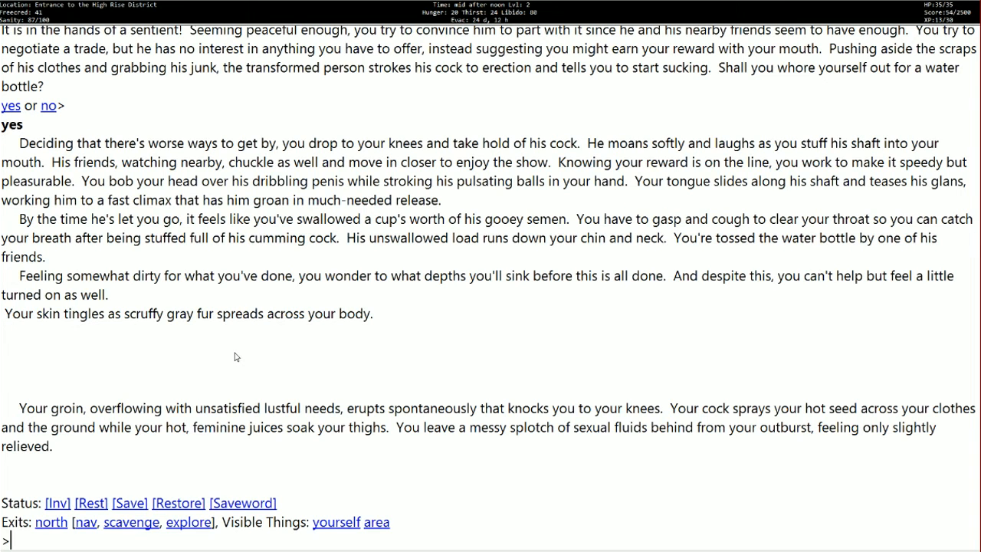
pyautogui.moveTo(119, 322)
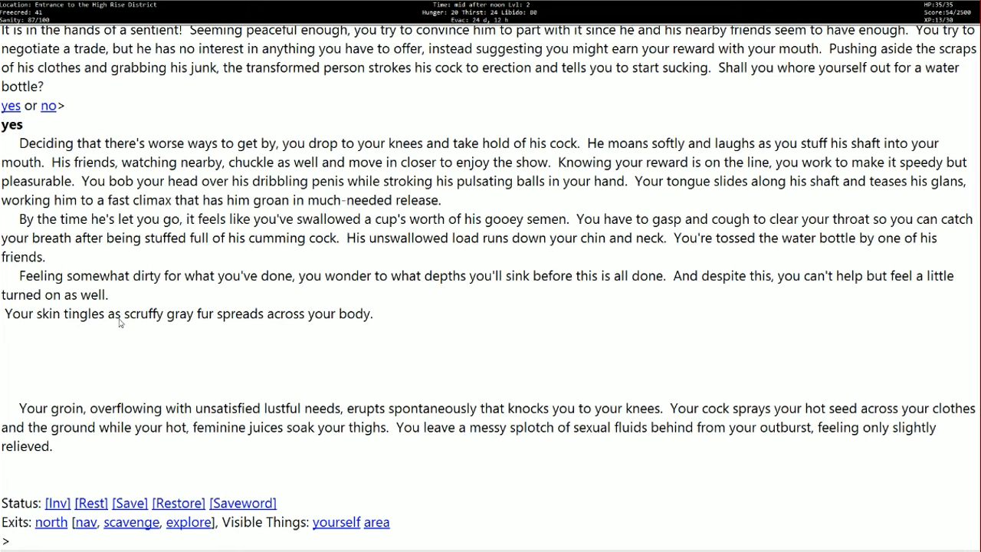
pyautogui.moveTo(183, 331)
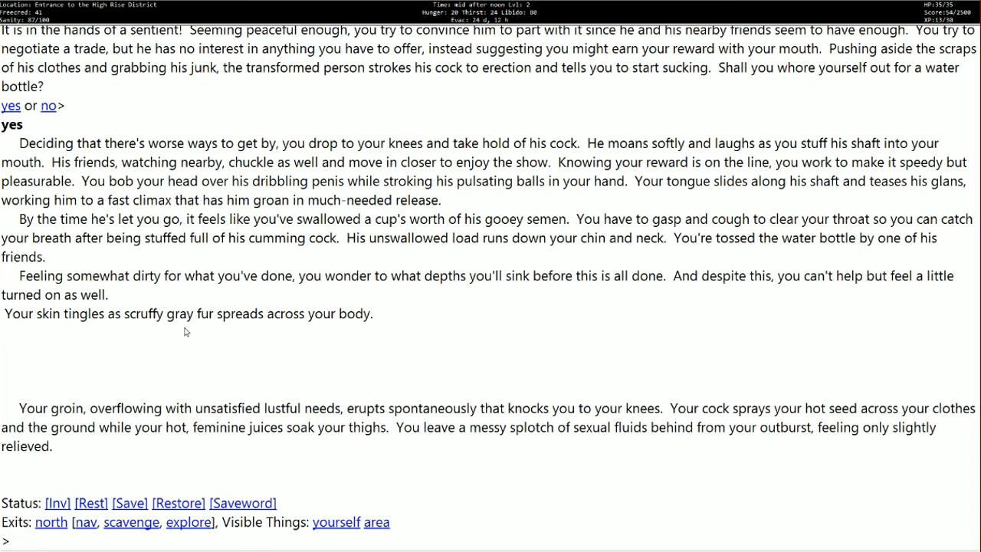
pyautogui.click(9, 539)
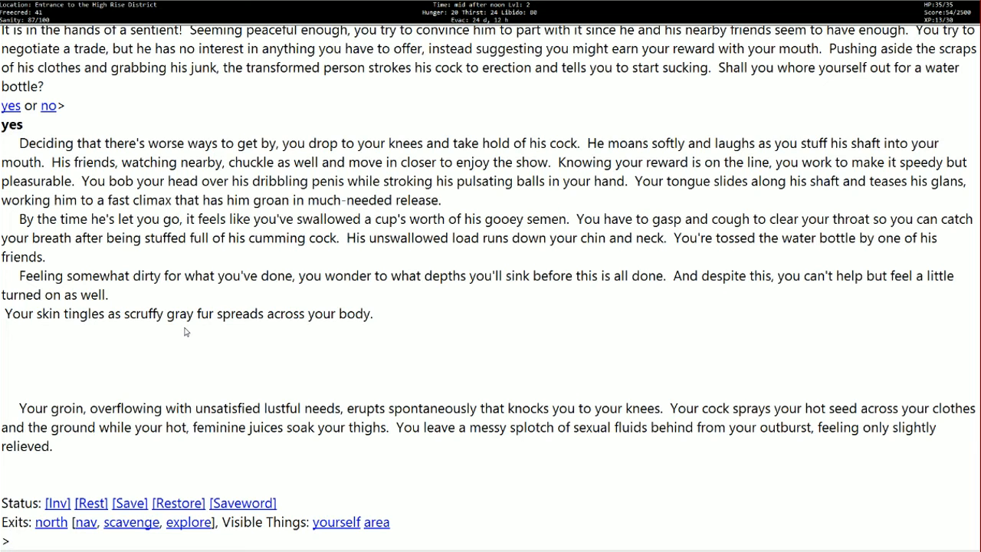
pyautogui.click(6, 540)
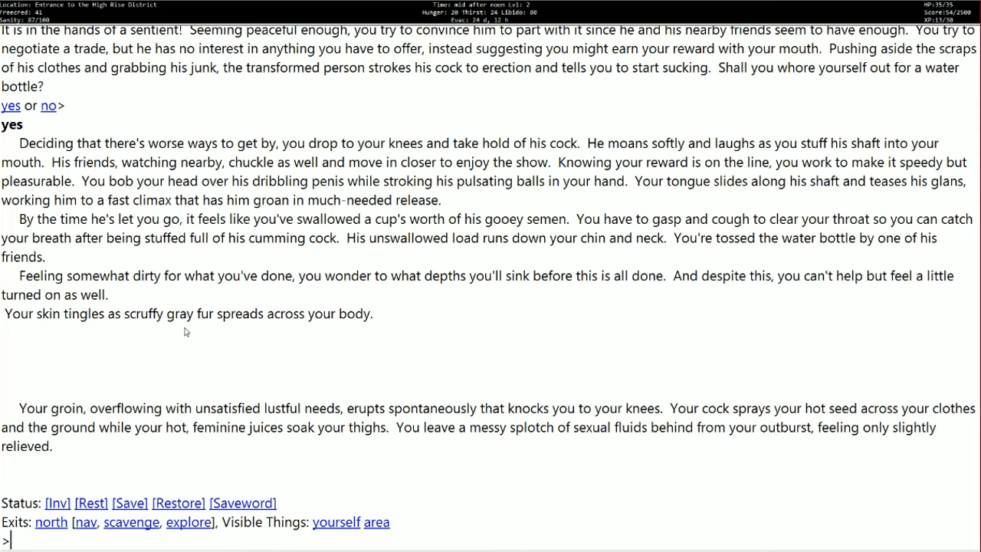
pyautogui.moveTo(119, 335)
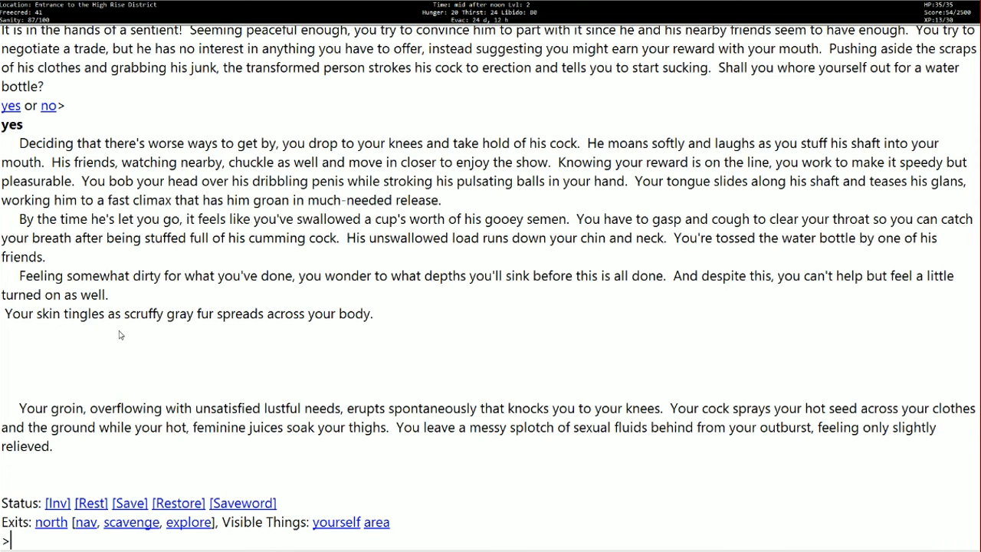
pyautogui.moveTo(177, 337)
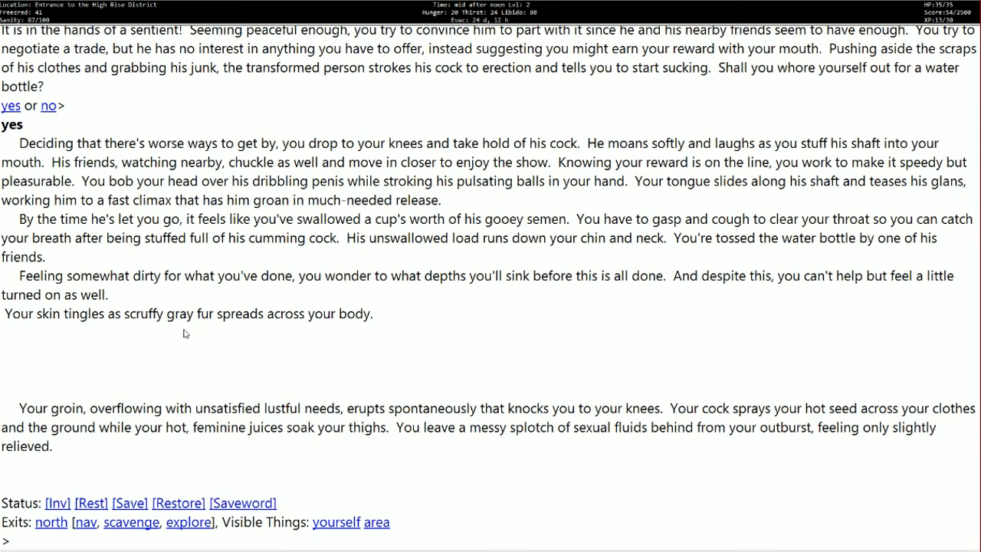
pyautogui.moveTo(368, 360)
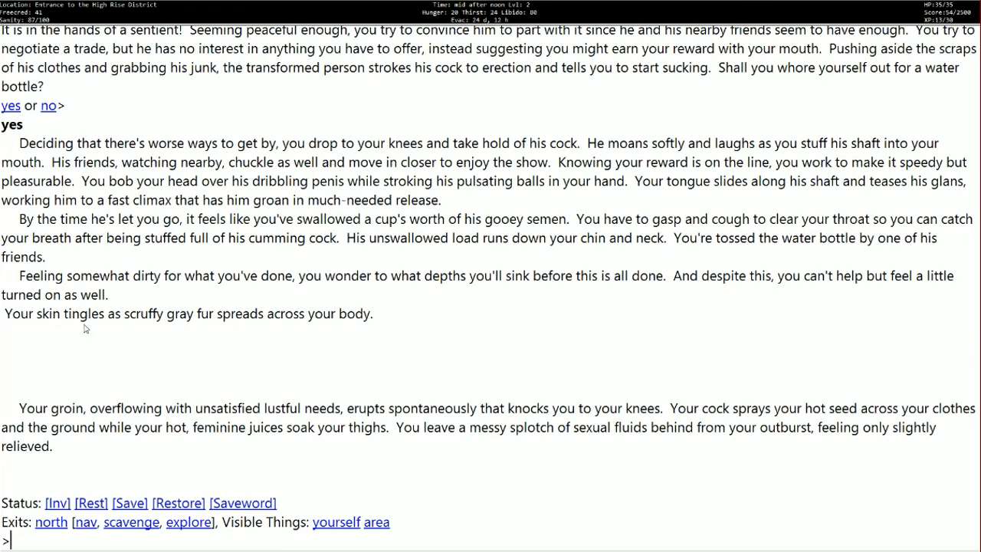
pyautogui.moveTo(227, 435)
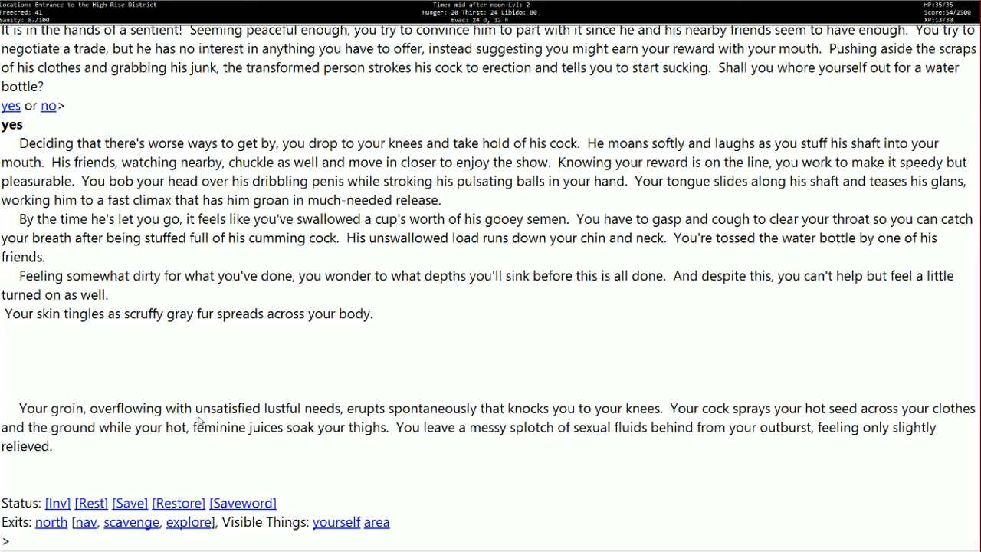
pyautogui.moveTo(147, 441)
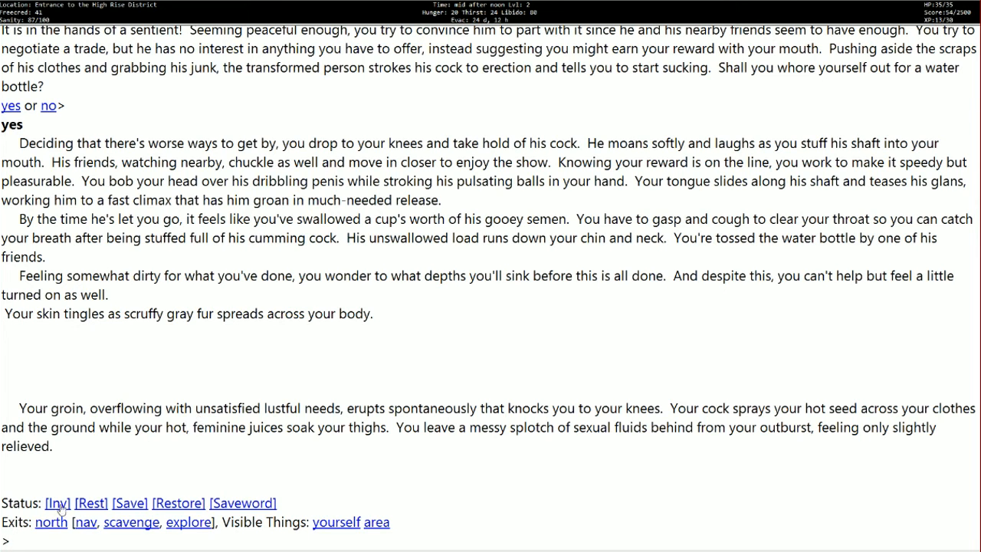
# Step: List the backpack inventory, showing two water bottles at 69 of 85 lbs
pyautogui.click(57, 503)
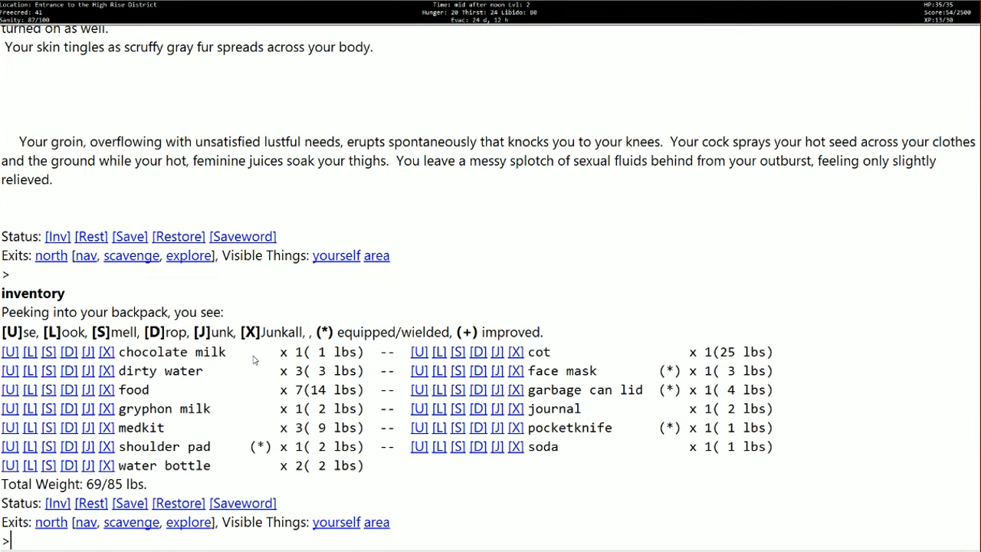
pyautogui.moveTo(289, 470)
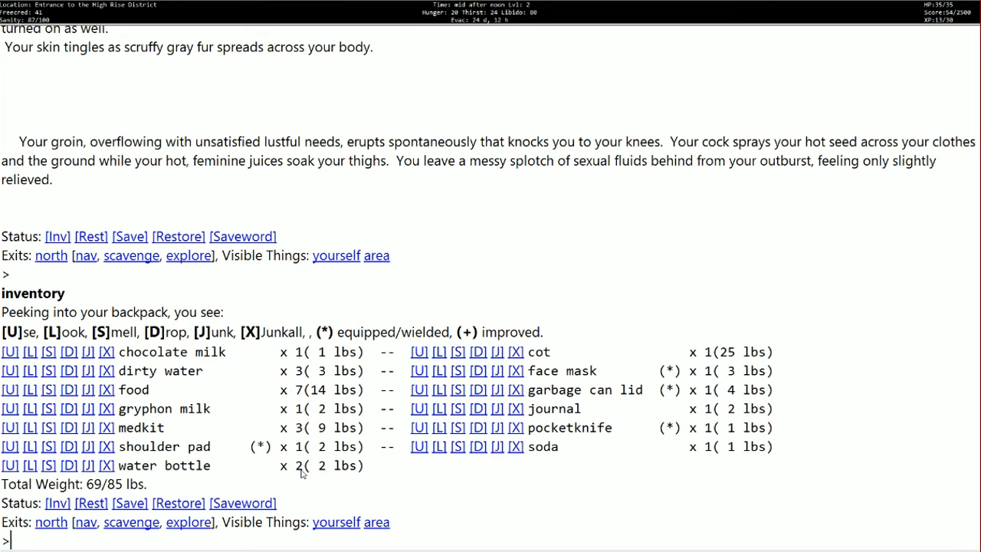
pyautogui.moveTo(245, 472)
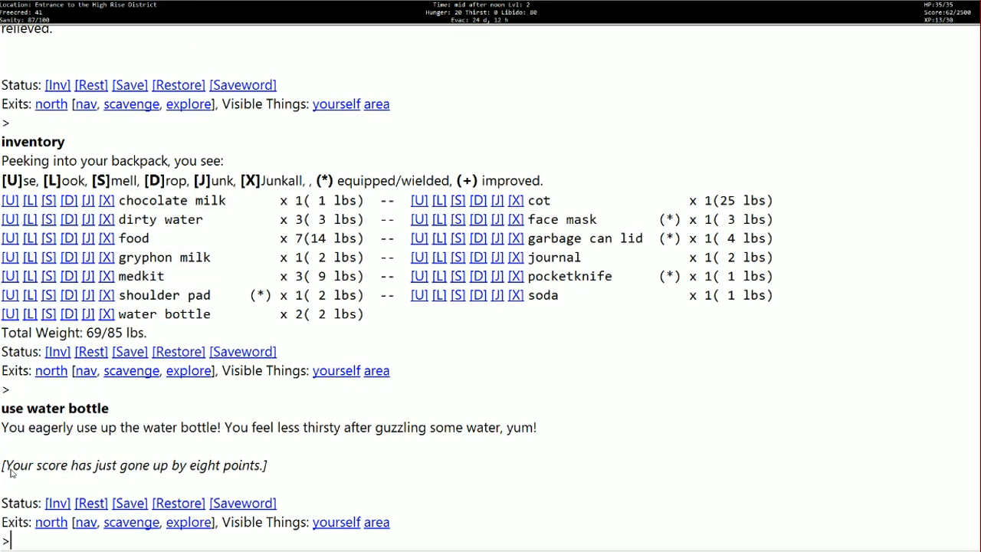
pyautogui.moveTo(128, 458)
pyautogui.write('use food')
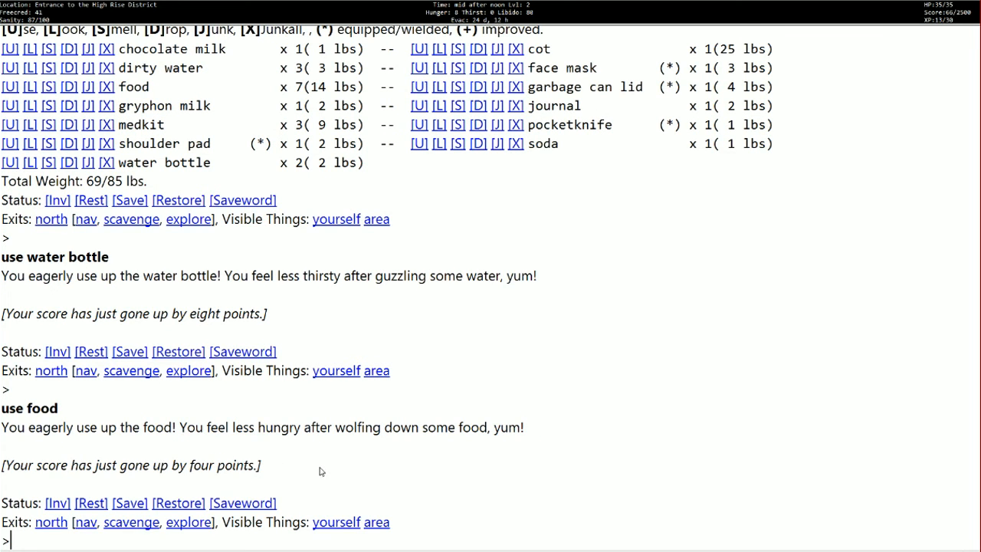
pyautogui.moveTo(349, 466)
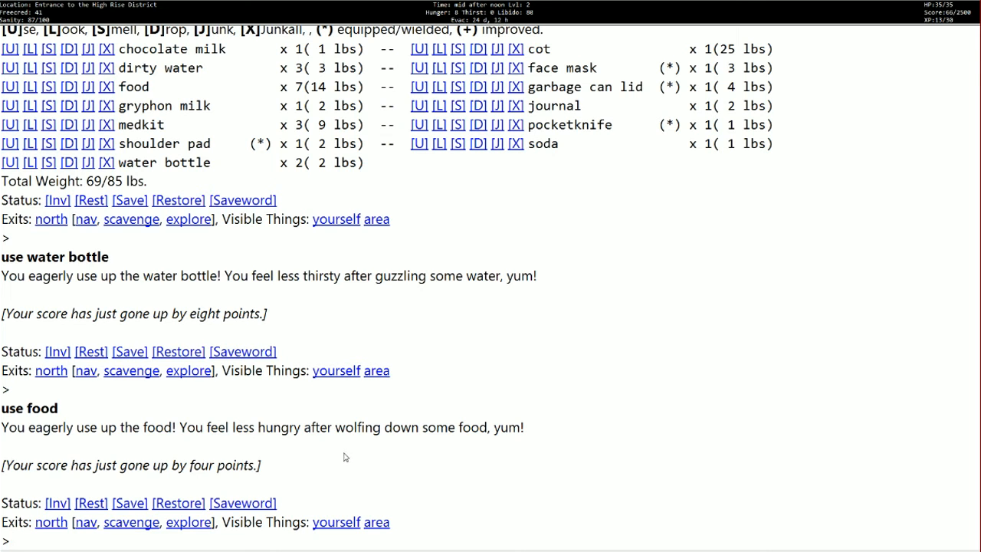
pyautogui.moveTo(341, 451)
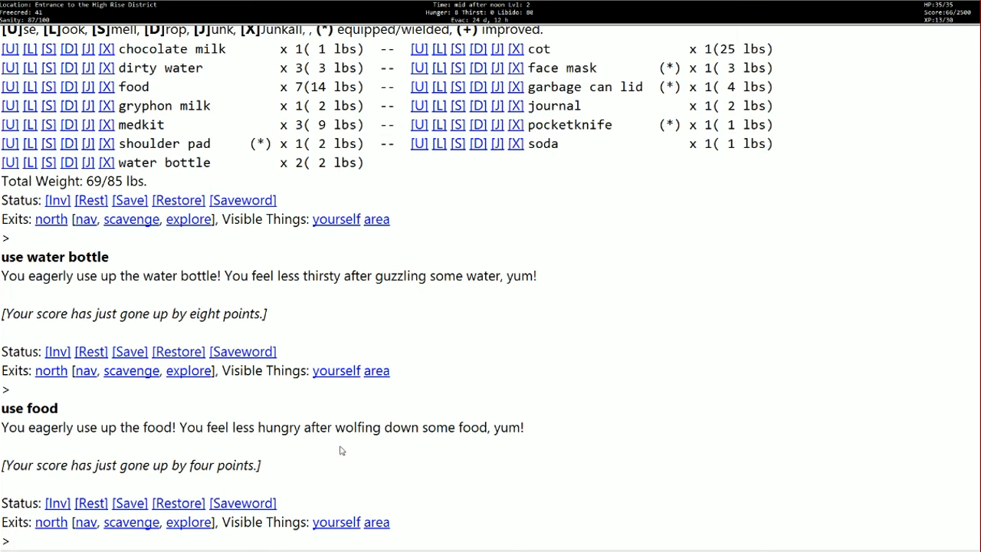
pyautogui.moveTo(184, 437)
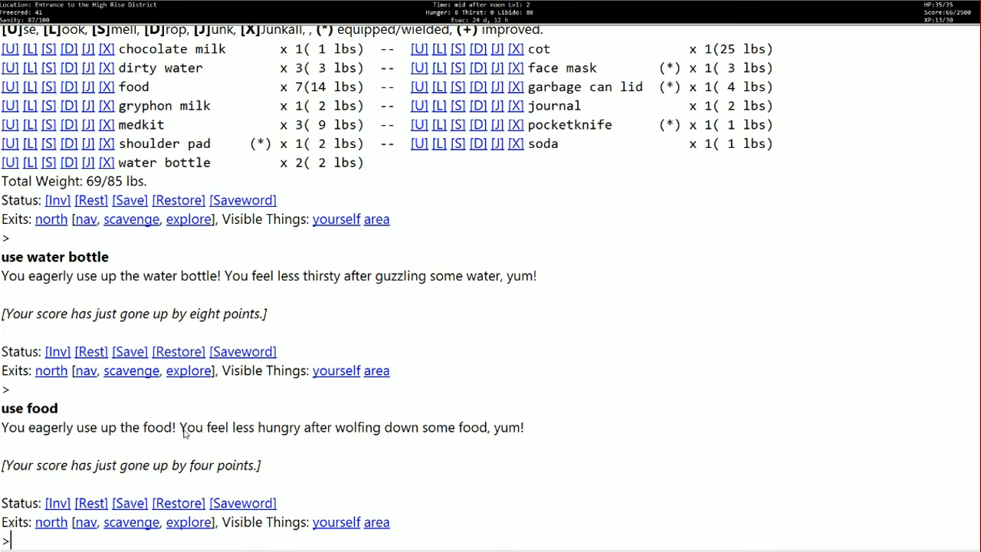
pyautogui.moveTo(46, 529)
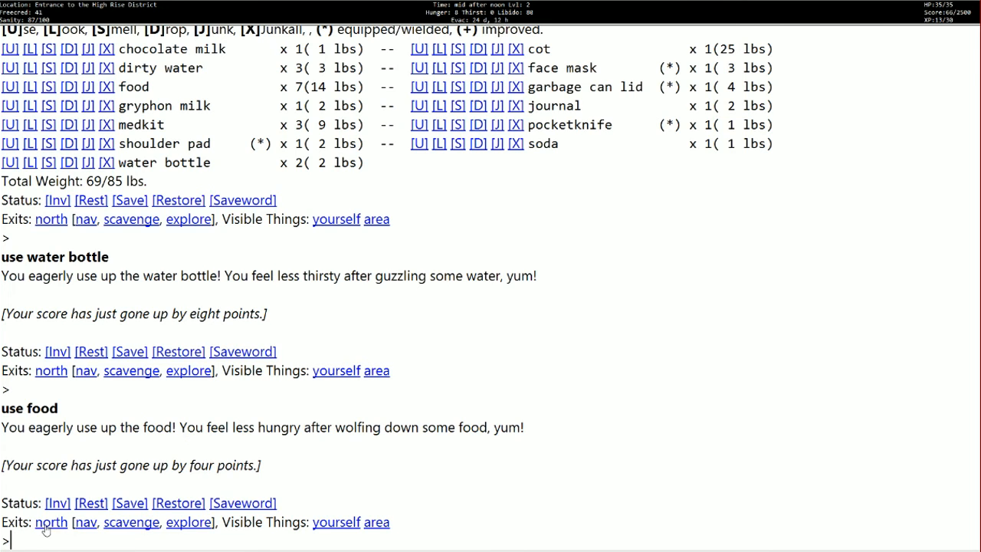
# Step: Travel north from the current location into the rabbit pack ambush
pyautogui.click(51, 522)
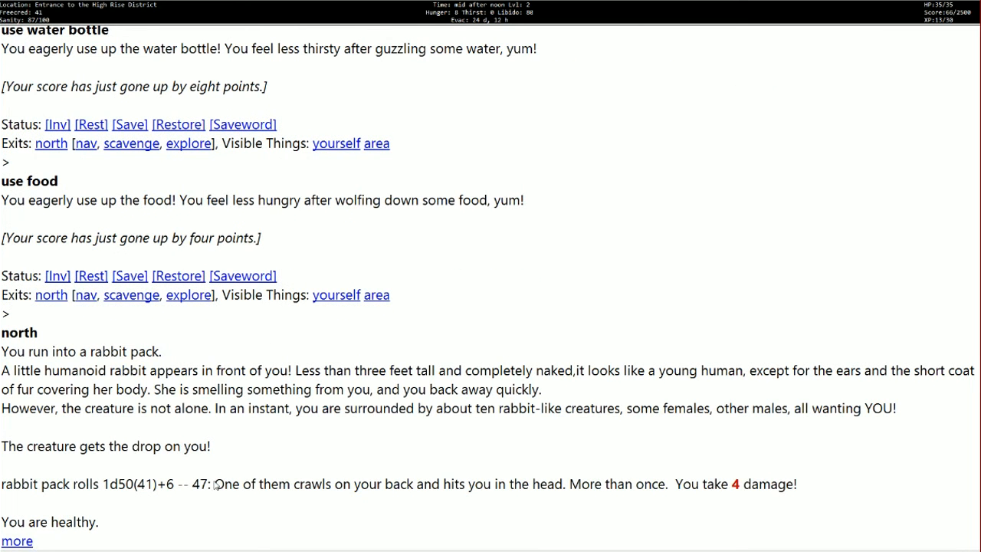
pyautogui.moveTo(198, 435)
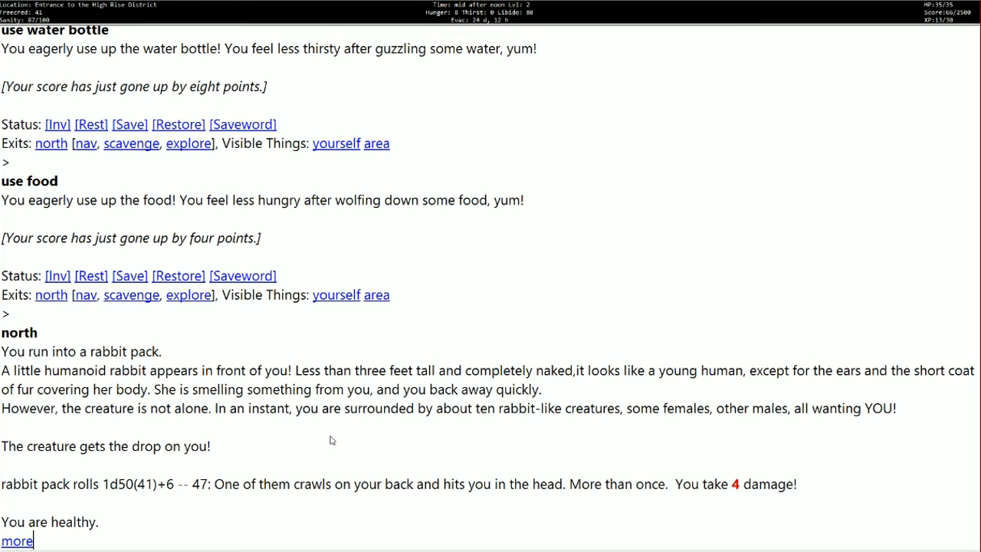
pyautogui.moveTo(334, 448)
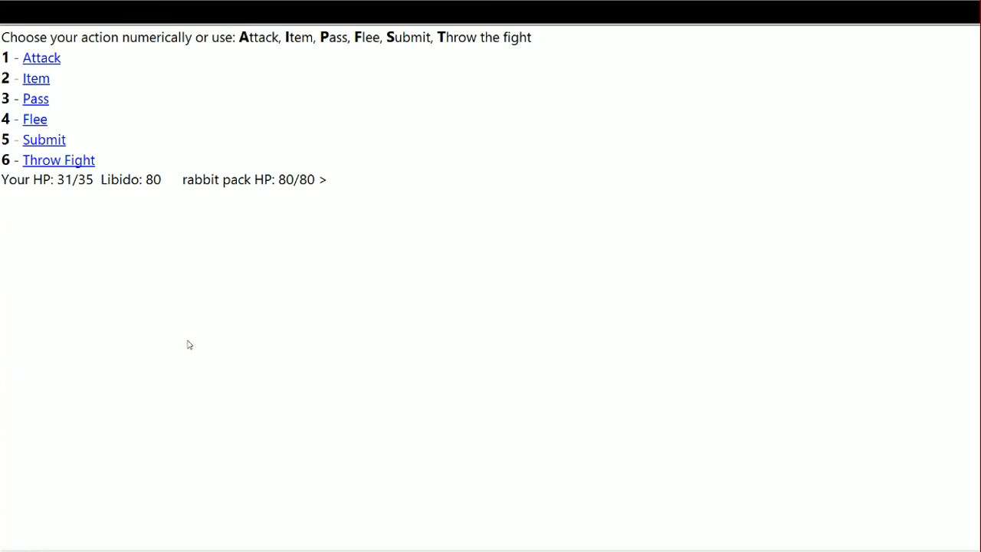
pyautogui.moveTo(285, 190)
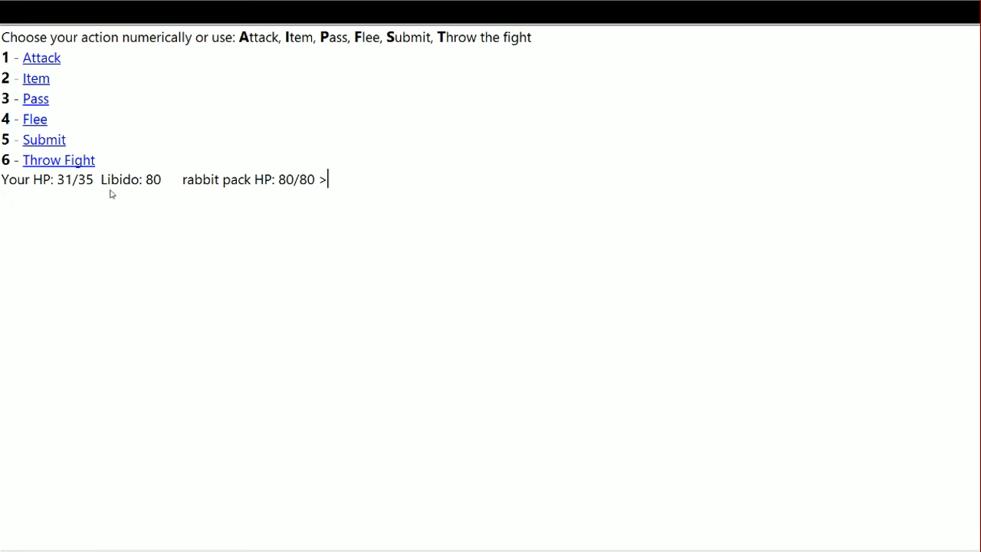
pyautogui.moveTo(42, 59)
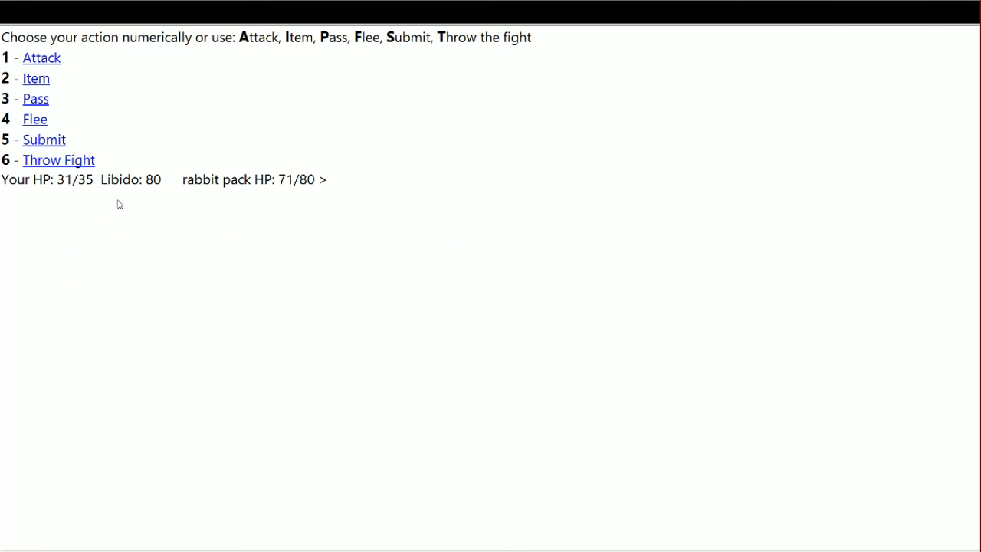
pyautogui.moveTo(120, 190)
pyautogui.write('1')
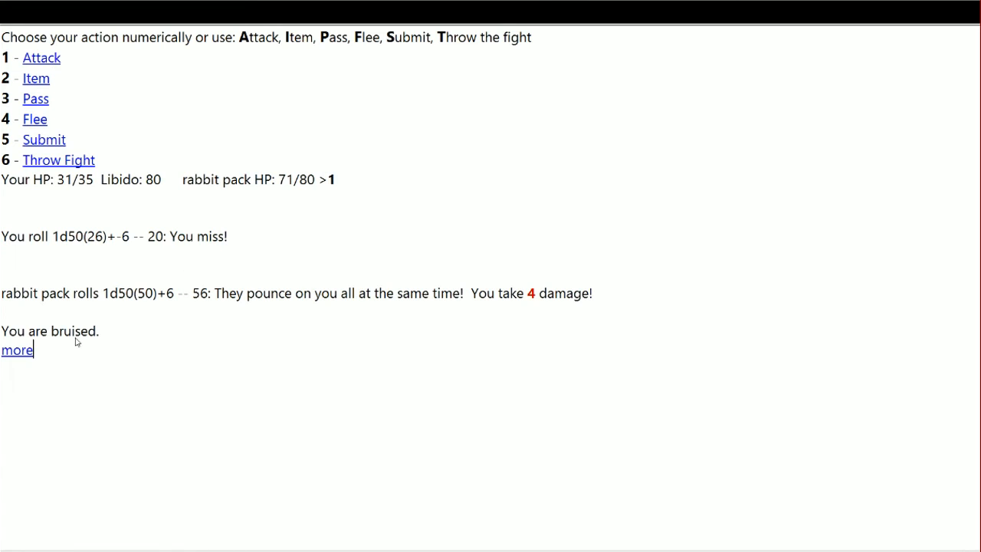
# Step: Attack (1) the rabbit pack again after the missed round and read the damage exchange
pyautogui.click(15, 349)
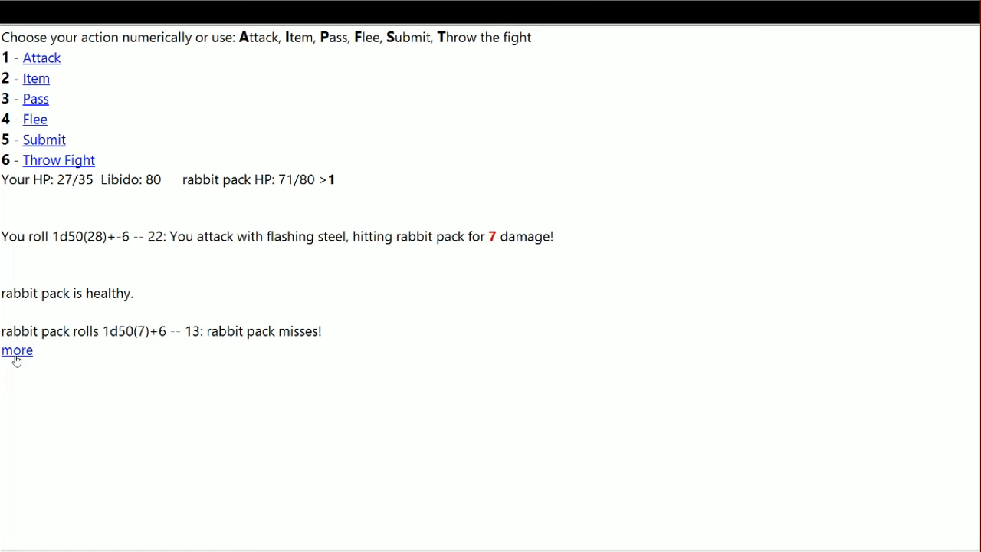
pyautogui.click(16, 350)
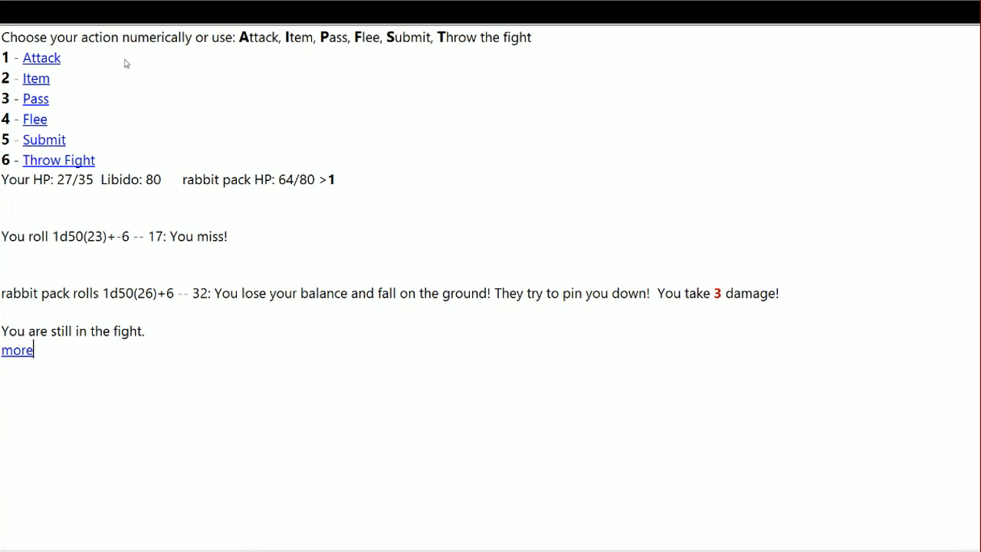
pyautogui.click(16, 349)
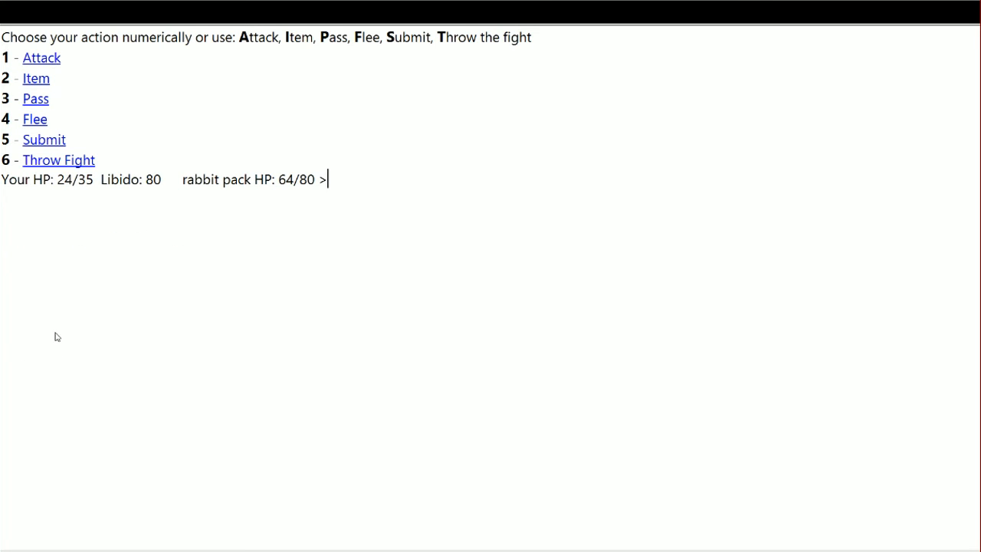
pyautogui.write('1')
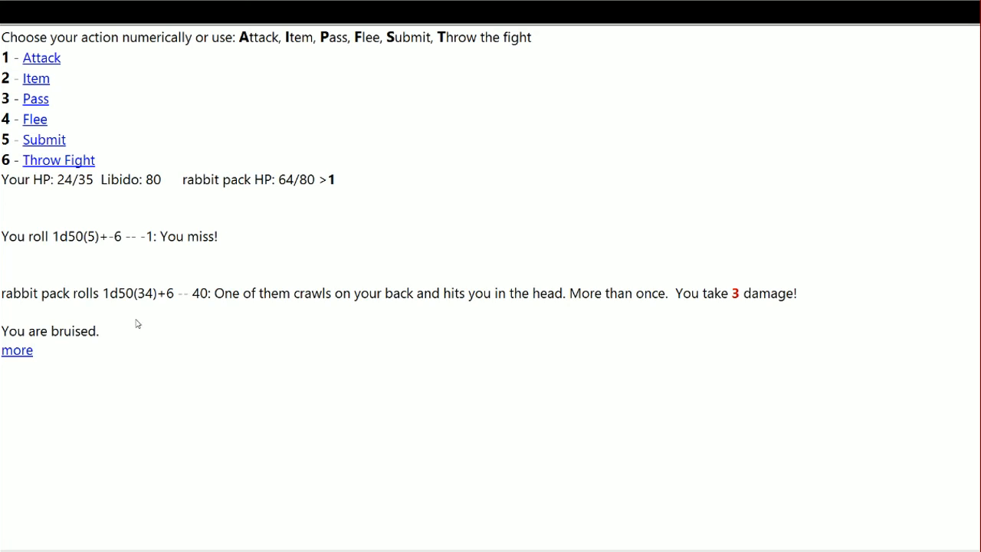
pyautogui.click(17, 350)
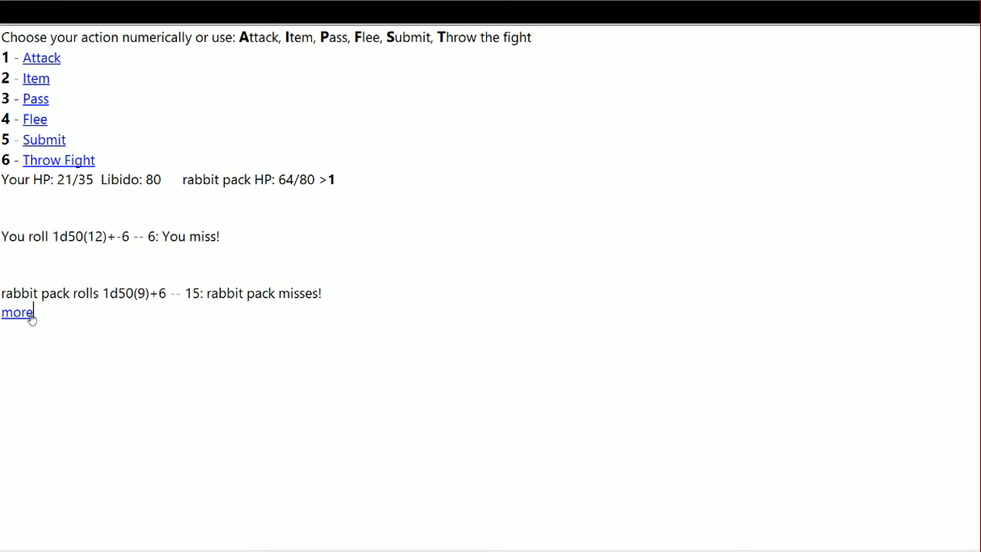
pyautogui.click(15, 313)
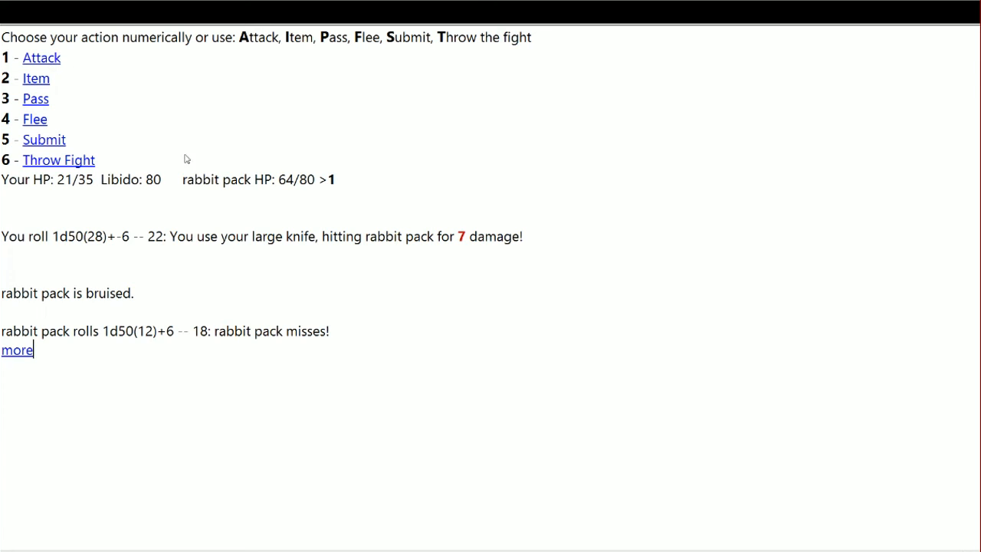
pyautogui.moveTo(239, 297)
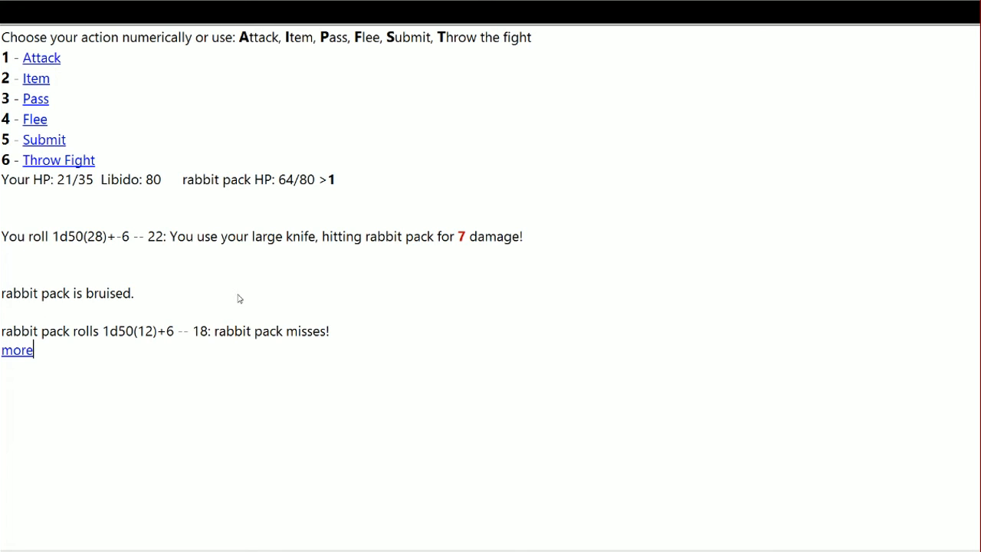
pyautogui.moveTo(329, 204)
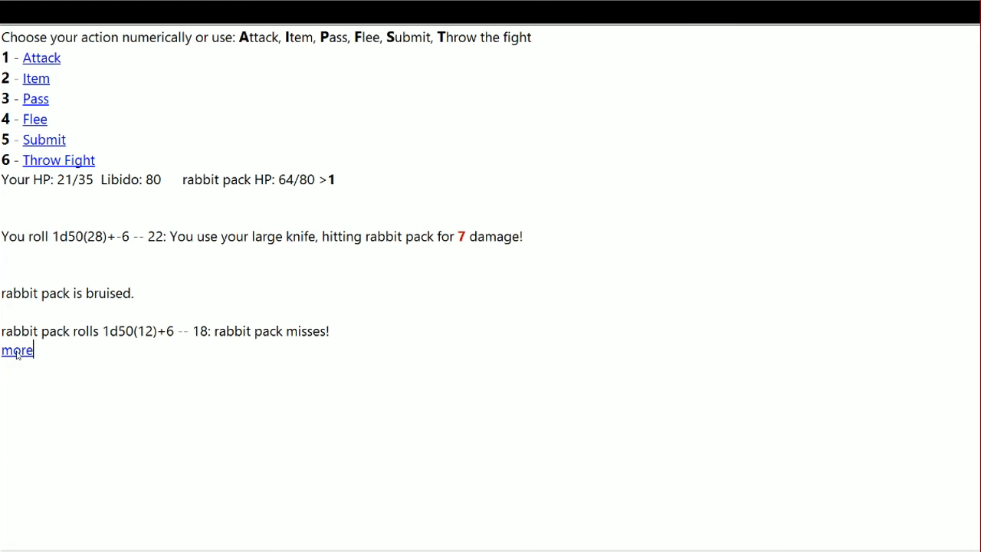
# Step: Keep fighting until the pack is at 43 of 80 and your health falls to 7 of 35
pyautogui.click(16, 350)
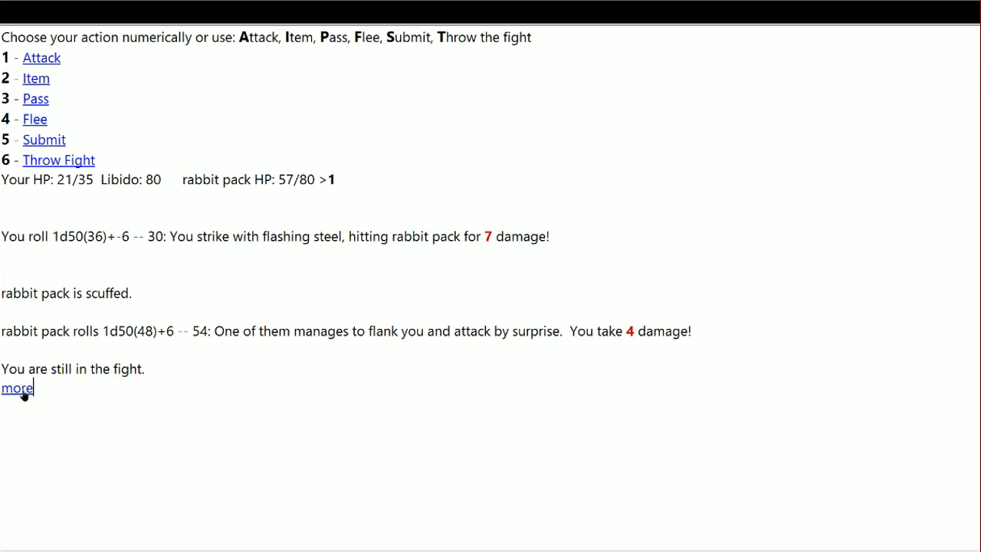
pyautogui.click(15, 386)
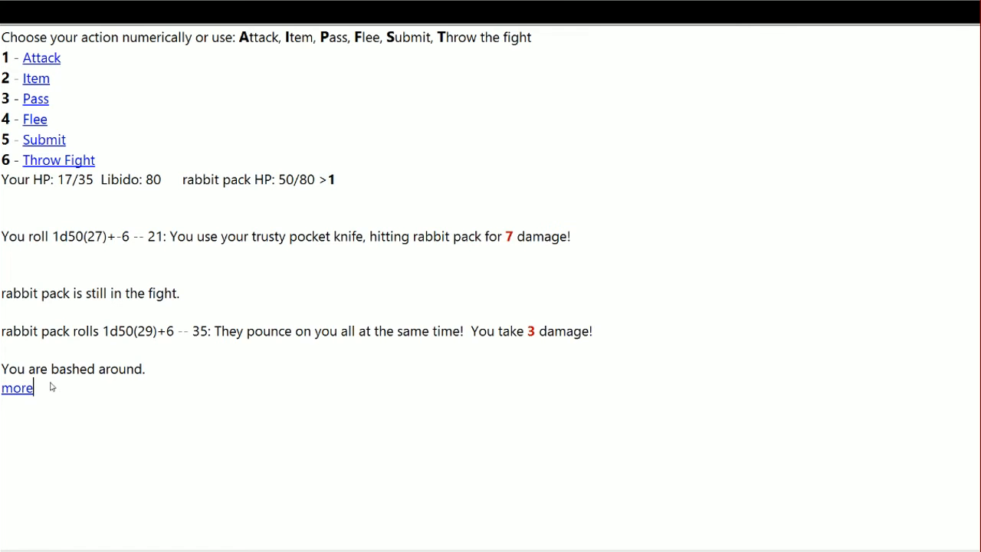
pyautogui.click(16, 386)
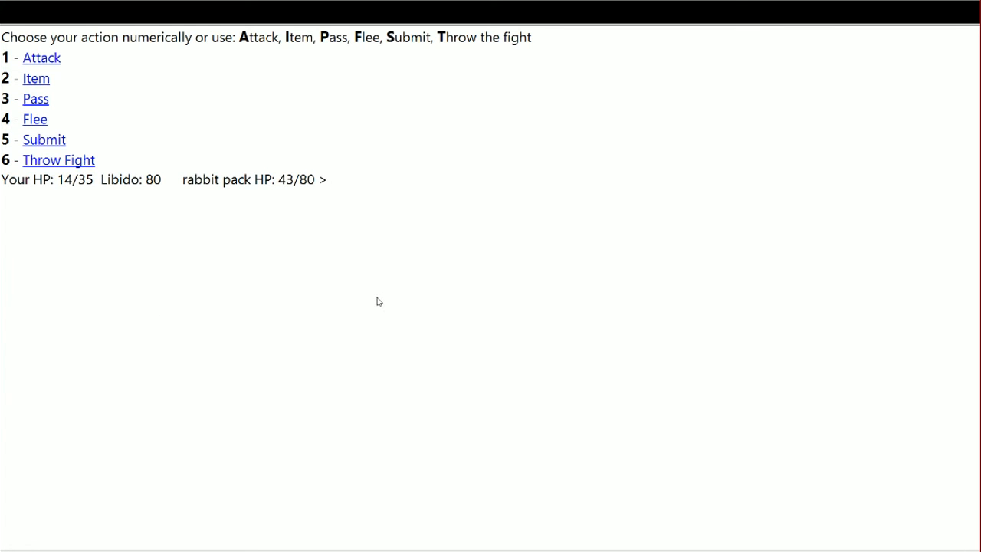
pyautogui.moveTo(145, 105)
pyautogui.write('1')
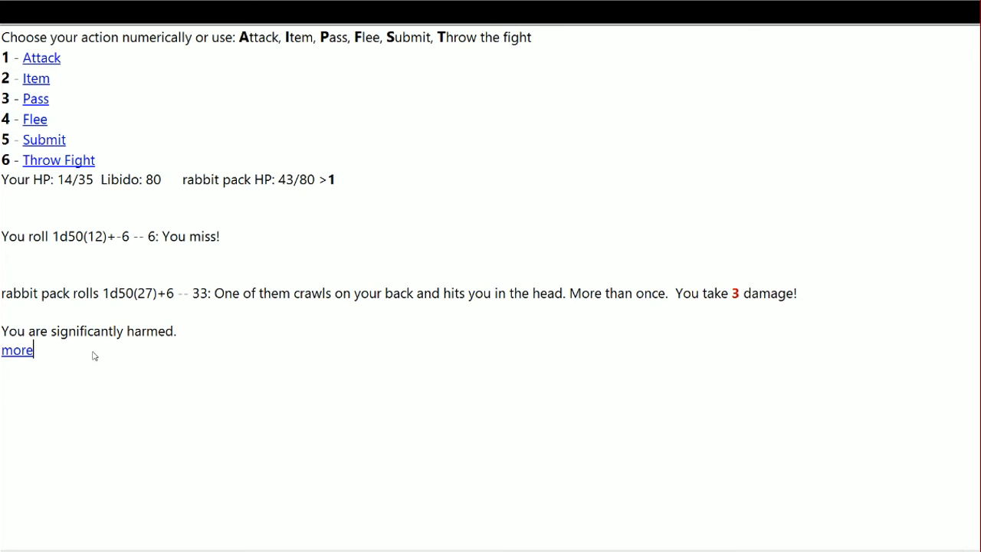
pyautogui.click(16, 350)
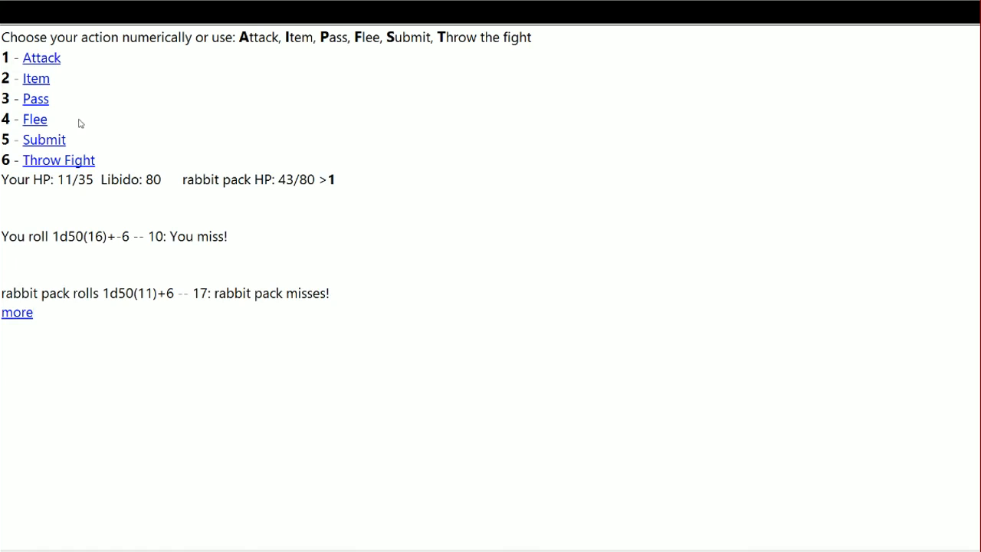
pyautogui.click(41, 59)
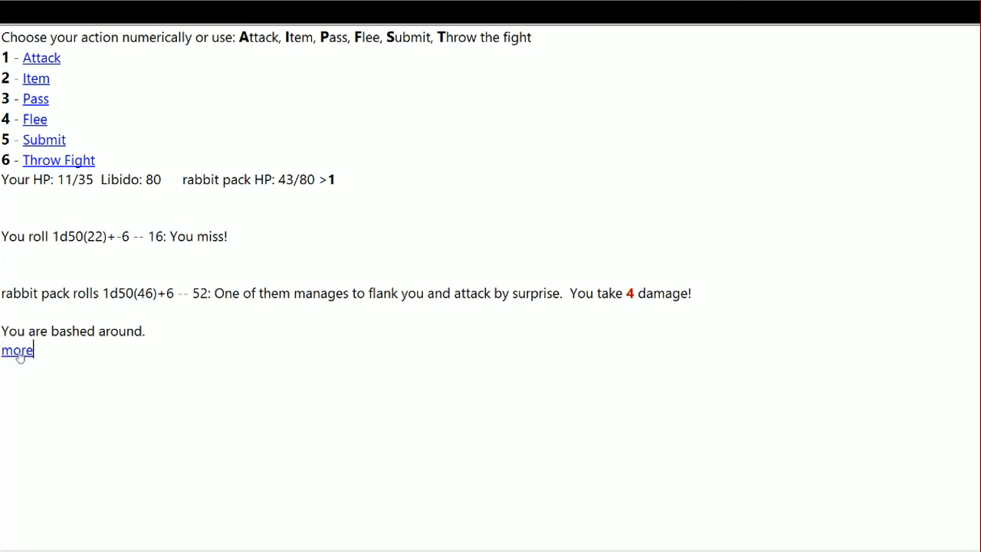
pyautogui.click(15, 350)
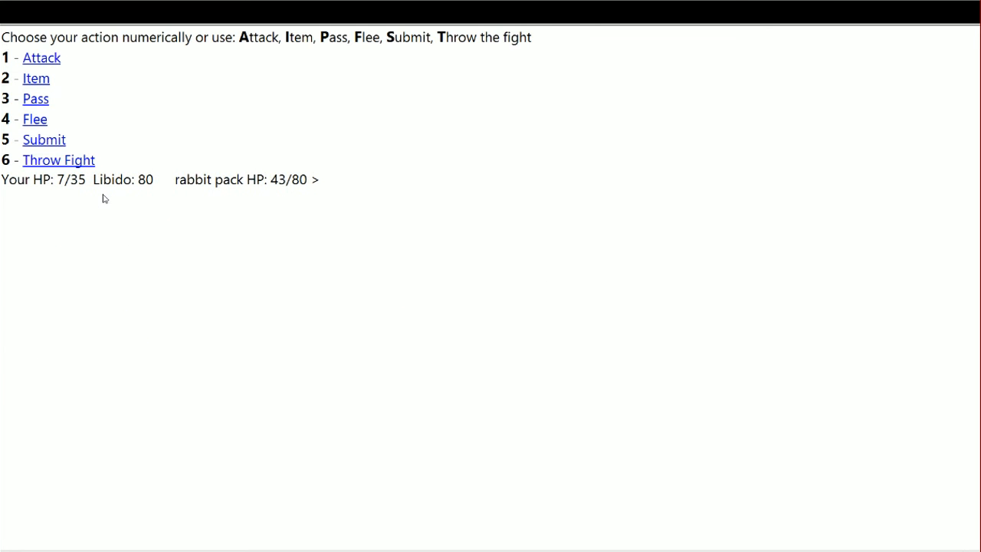
pyautogui.moveTo(115, 191)
pyautogui.write('4')
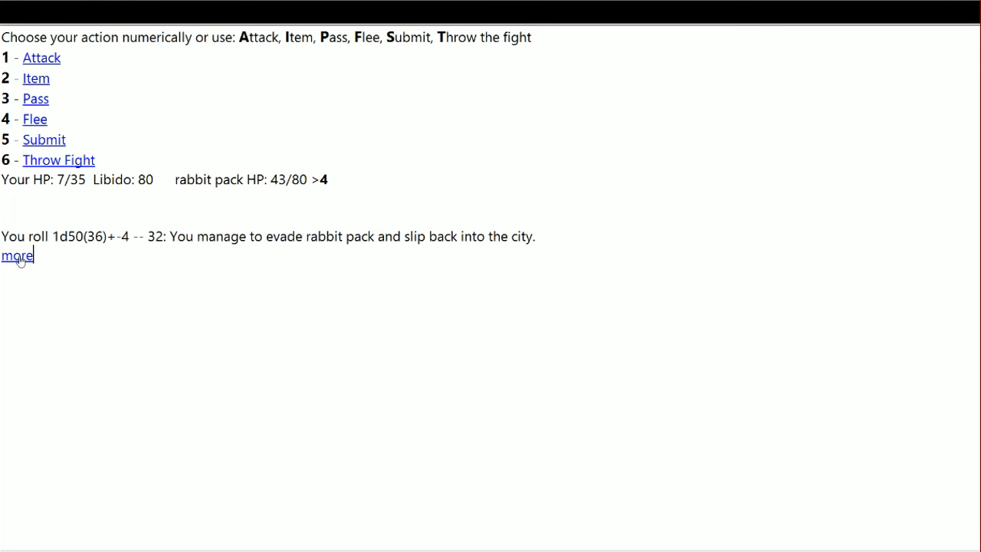
# Step: Continue after fleeing the rabbit pack into the city and through the nanite daydream
pyautogui.click(15, 255)
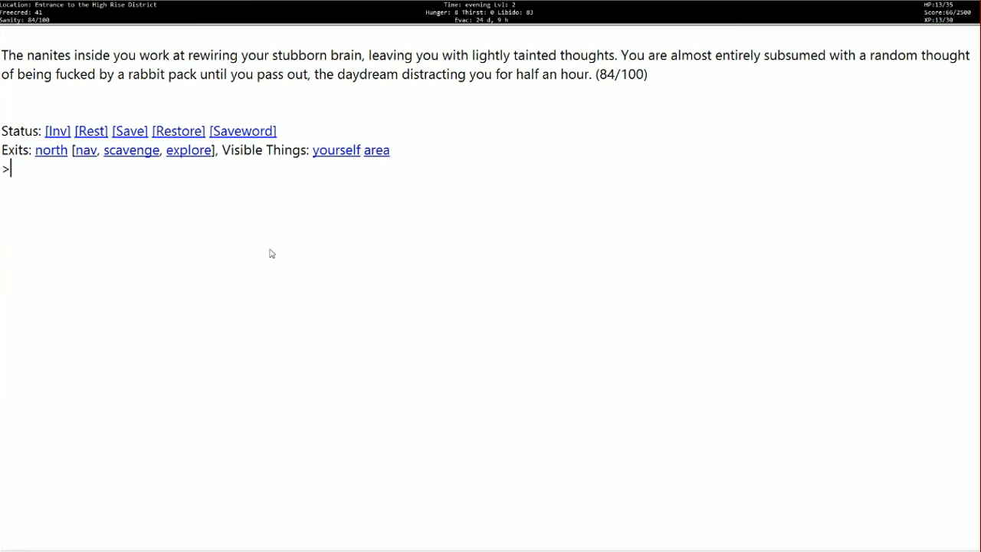
pyautogui.moveTo(249, 247)
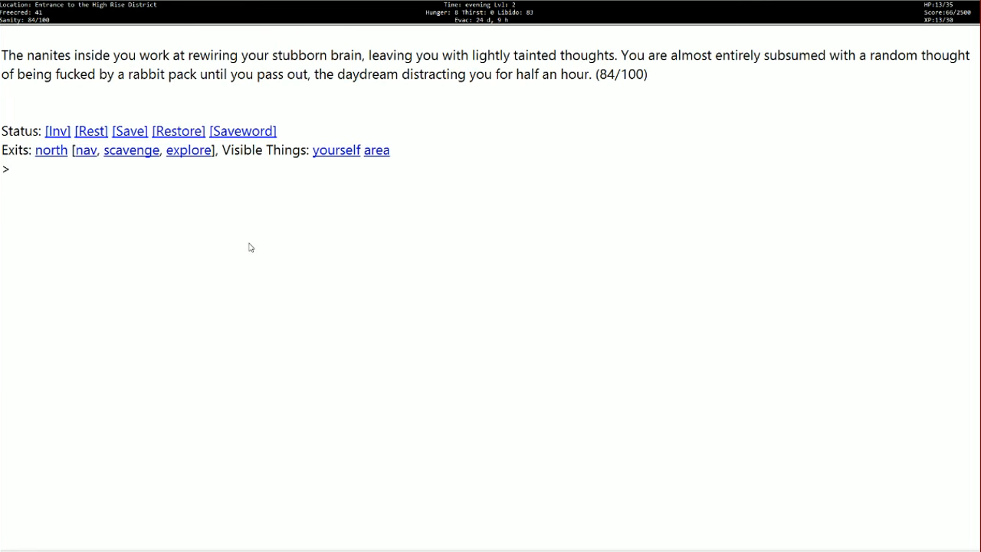
pyautogui.moveTo(144, 49)
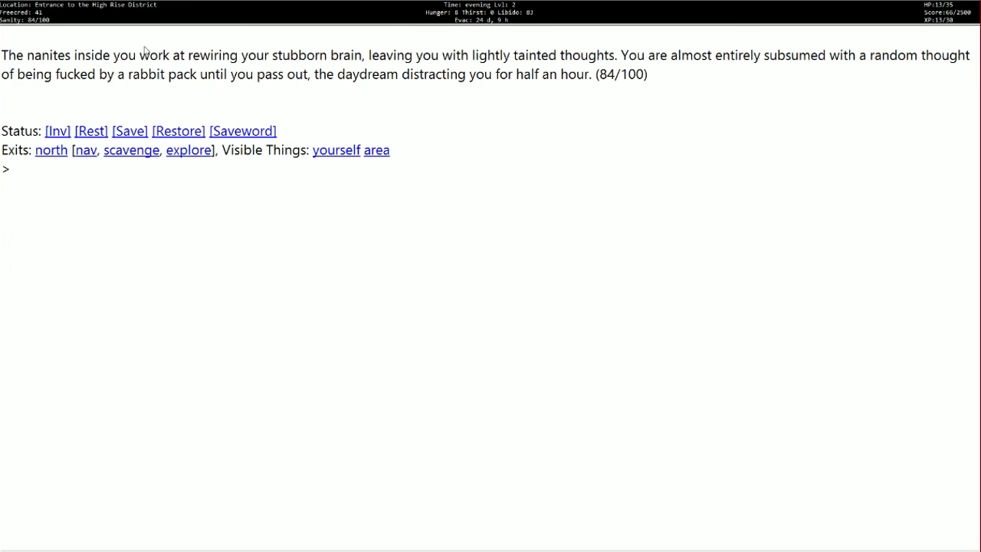
pyautogui.moveTo(362, 90)
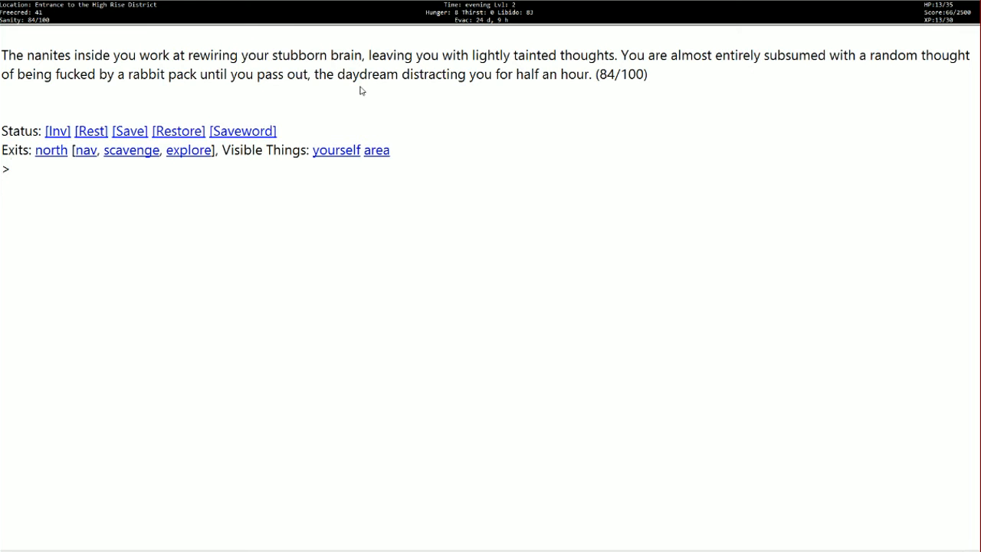
pyautogui.click(9, 169)
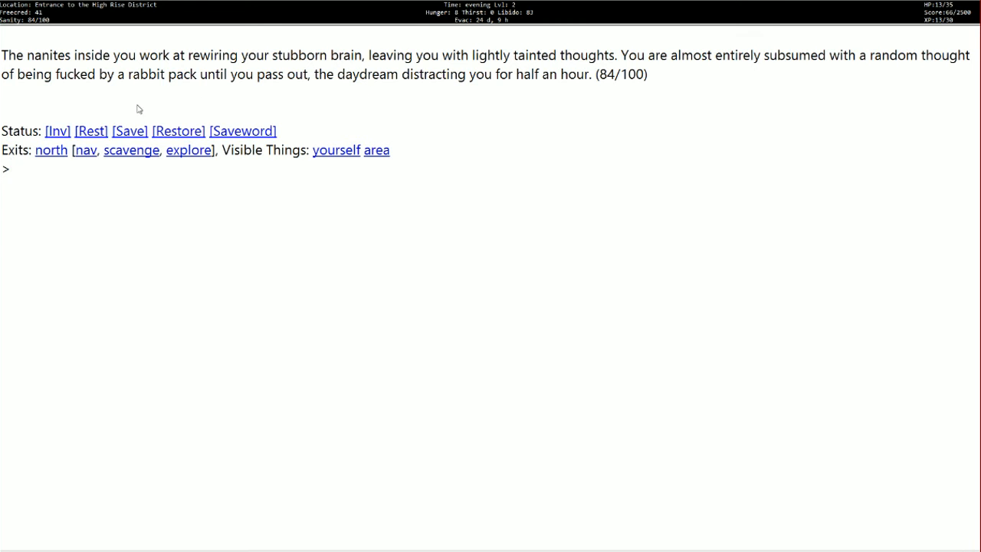
# Step: Rest to recover to full 35 of 35 health and read the outcome
pyautogui.click(90, 130)
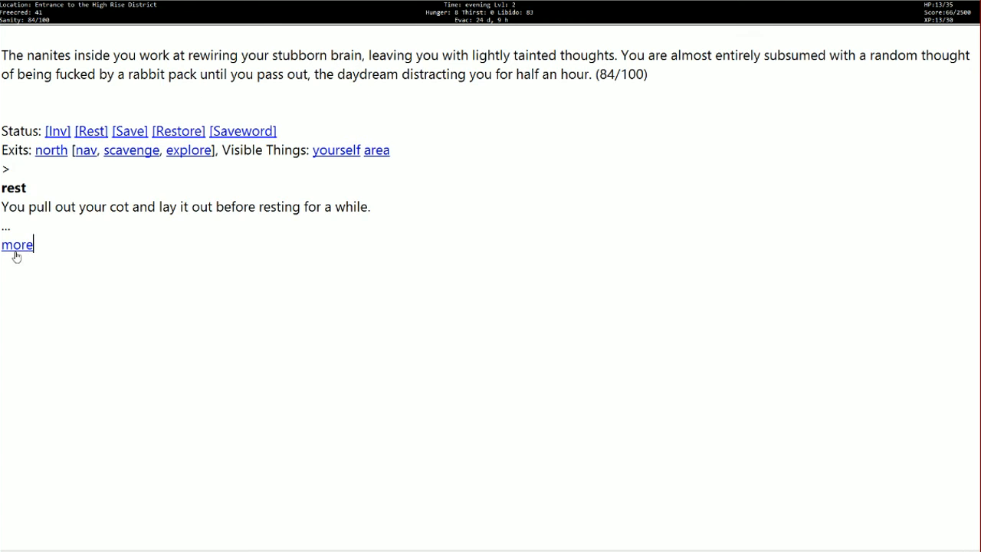
pyautogui.click(15, 246)
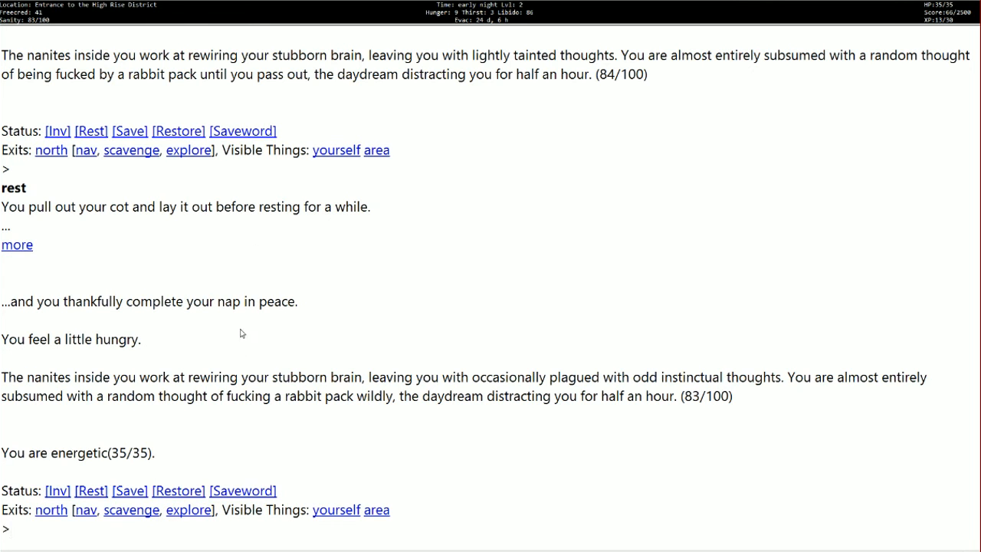
pyautogui.moveTo(460, 400)
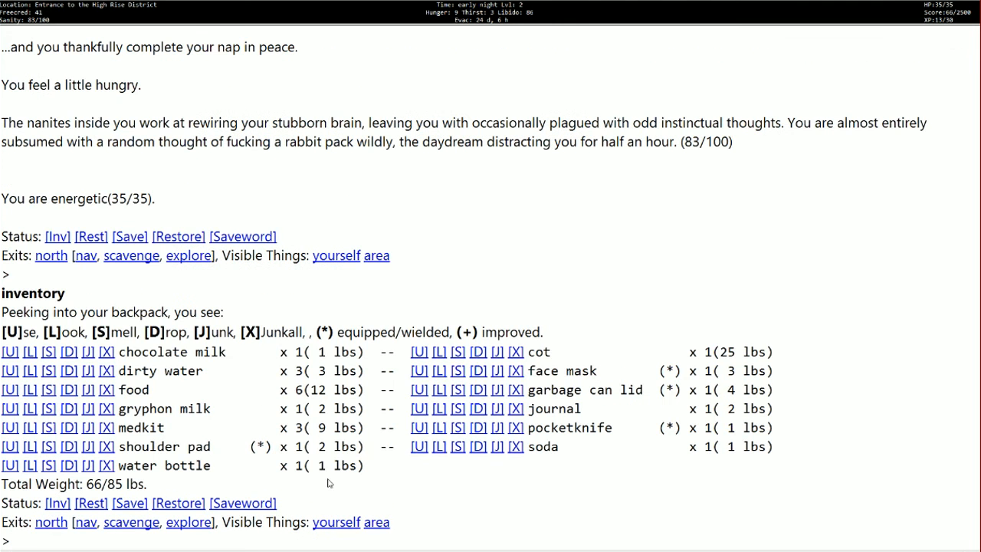
pyautogui.moveTo(642, 148)
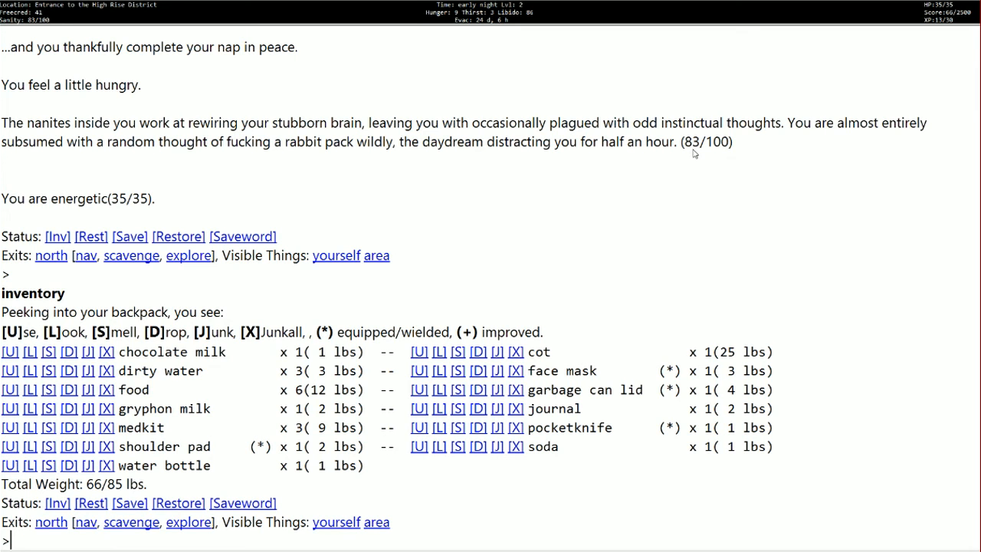
pyautogui.moveTo(665, 193)
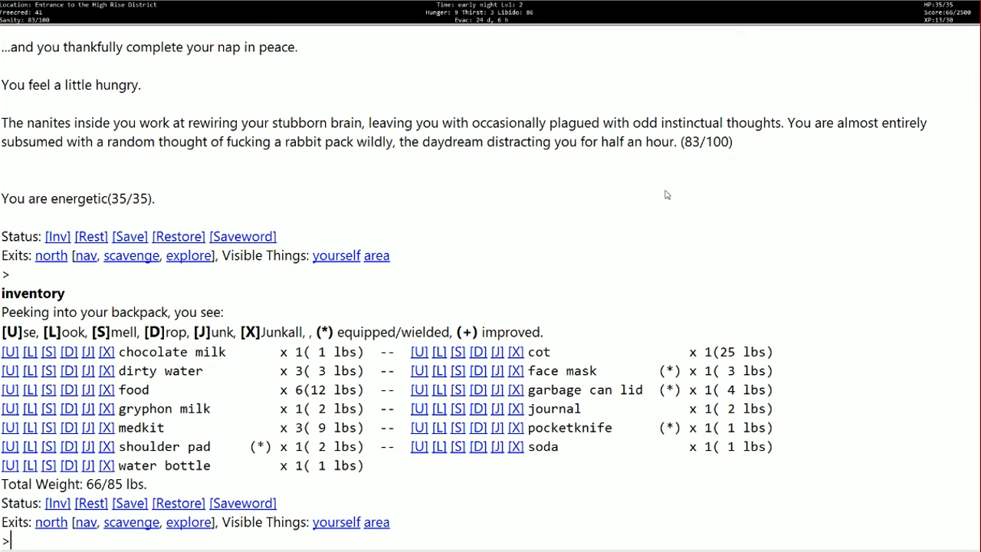
pyautogui.moveTo(509, 218)
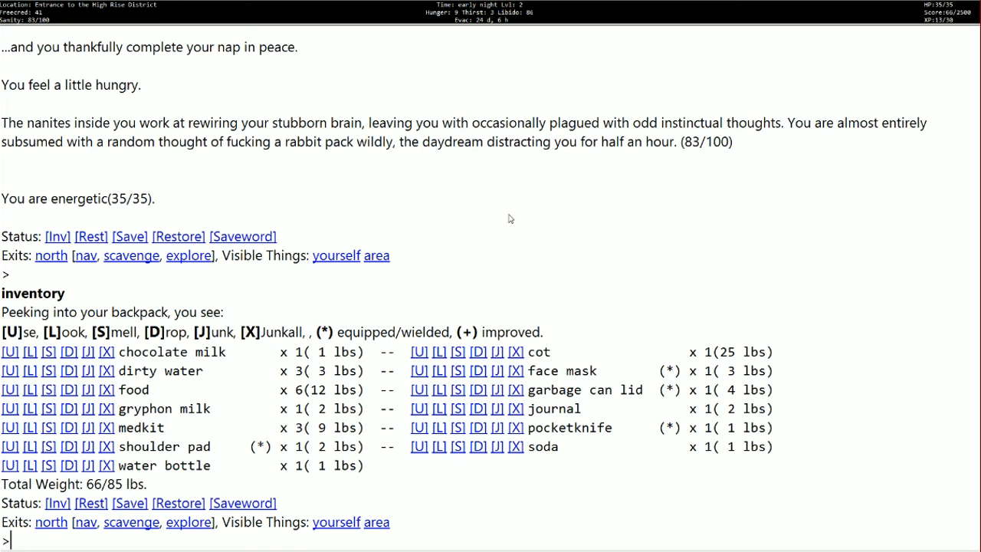
pyautogui.moveTo(494, 203)
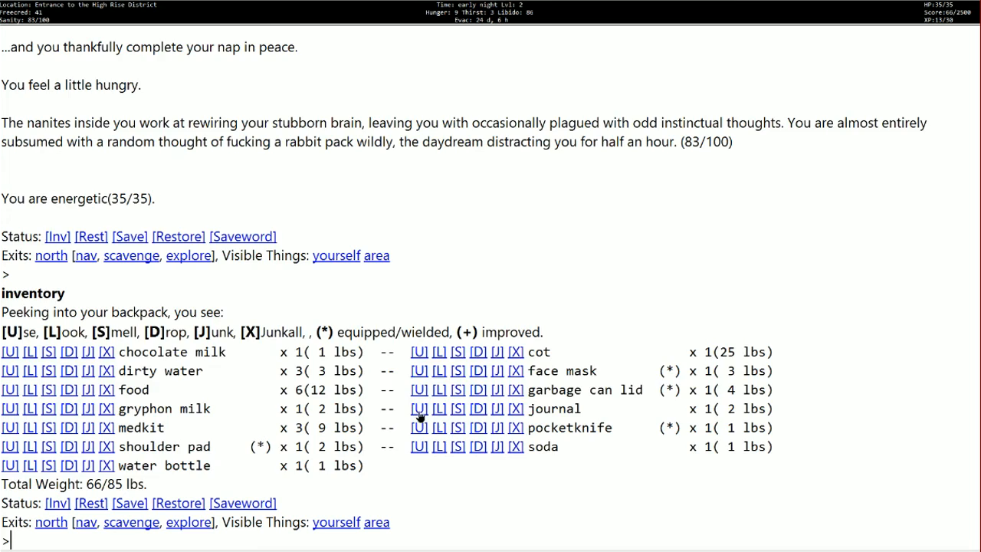
# Step: Write in the journal to raise sanity to 95/100
pyautogui.click(418, 408)
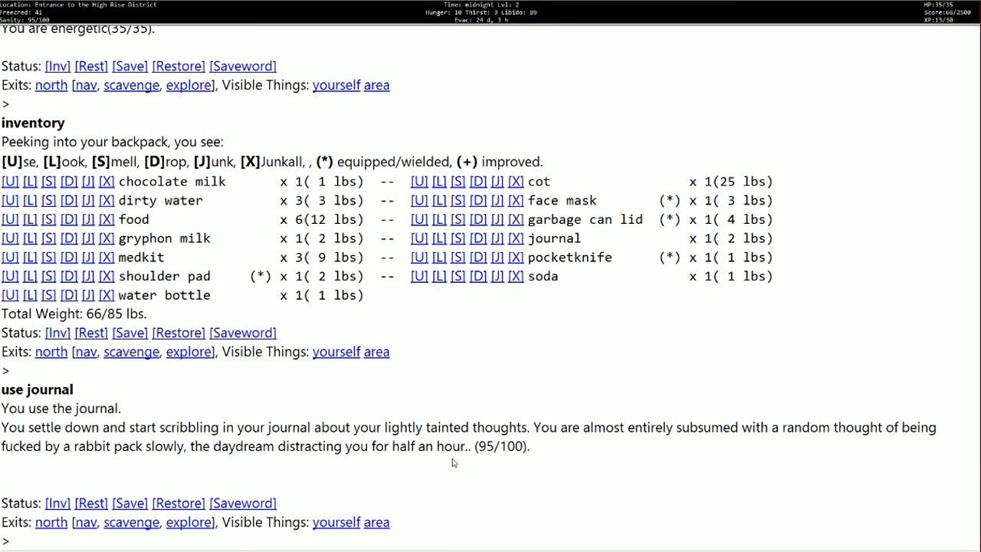
pyautogui.moveTo(498, 457)
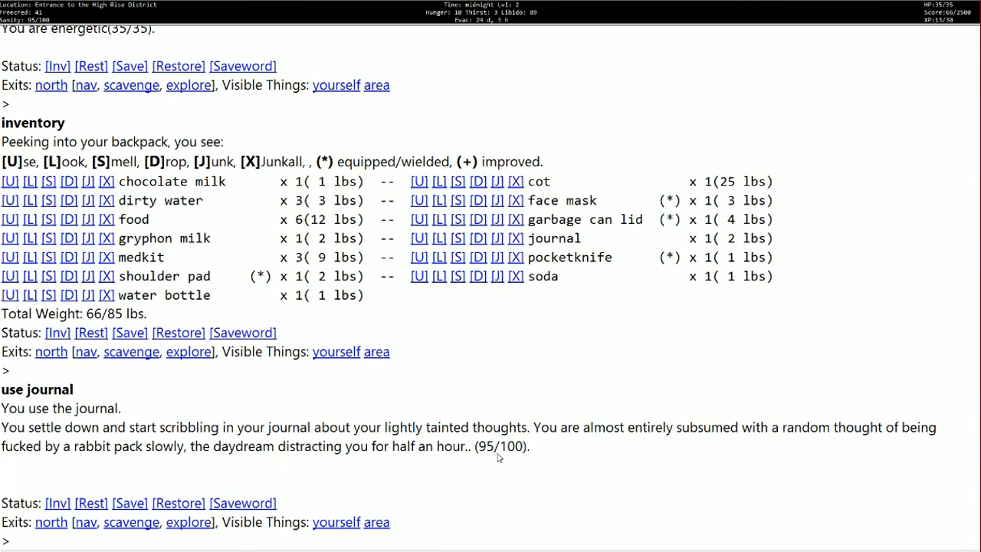
pyautogui.moveTo(475, 437)
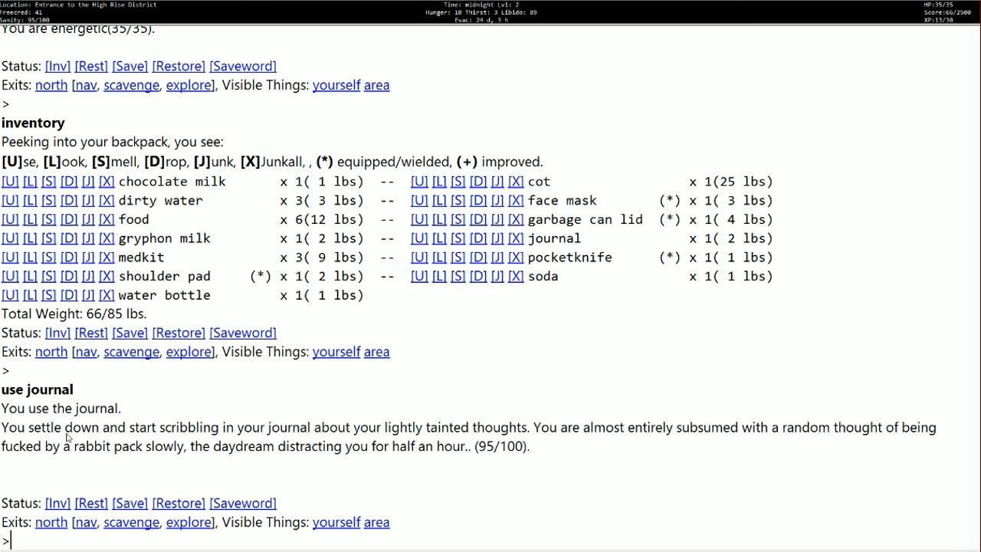
pyautogui.moveTo(50, 529)
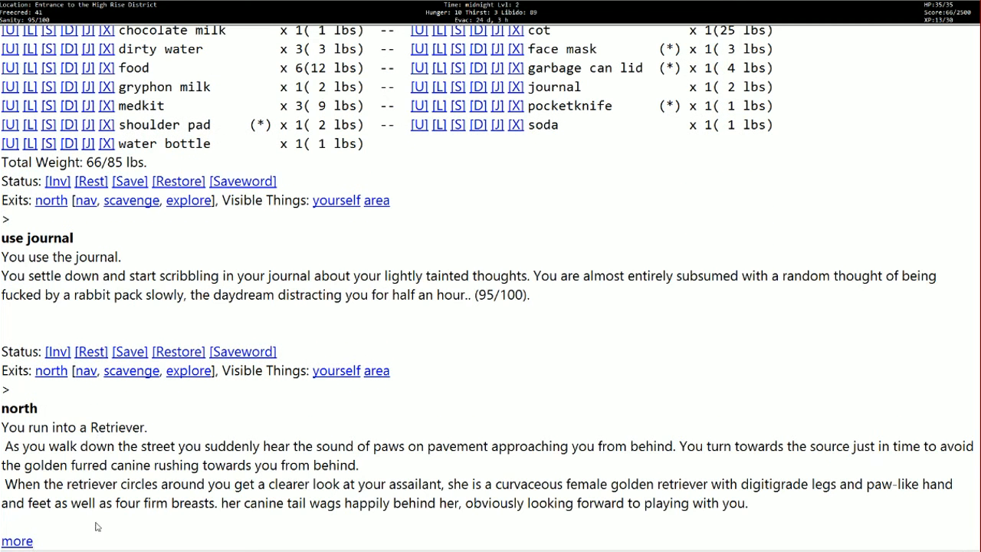
# Step: Attack the Retriever twice, continuing past the missed strike
pyautogui.click(17, 539)
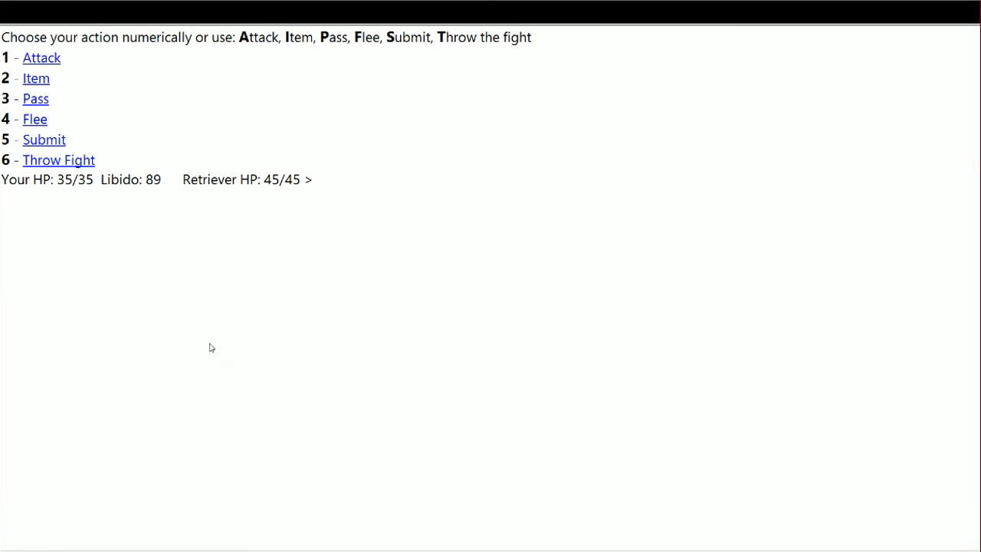
pyautogui.moveTo(282, 202)
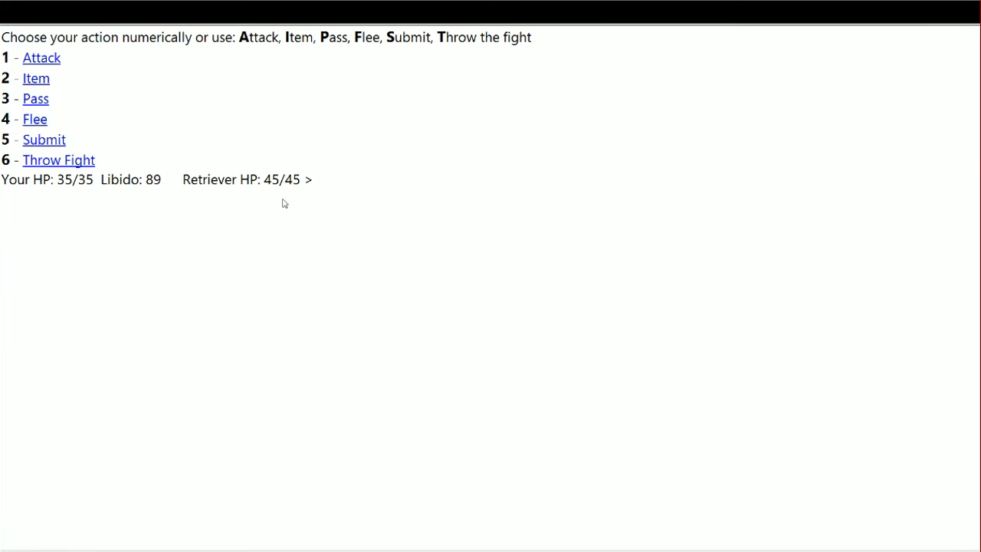
pyautogui.moveTo(282, 200)
pyautogui.write('1')
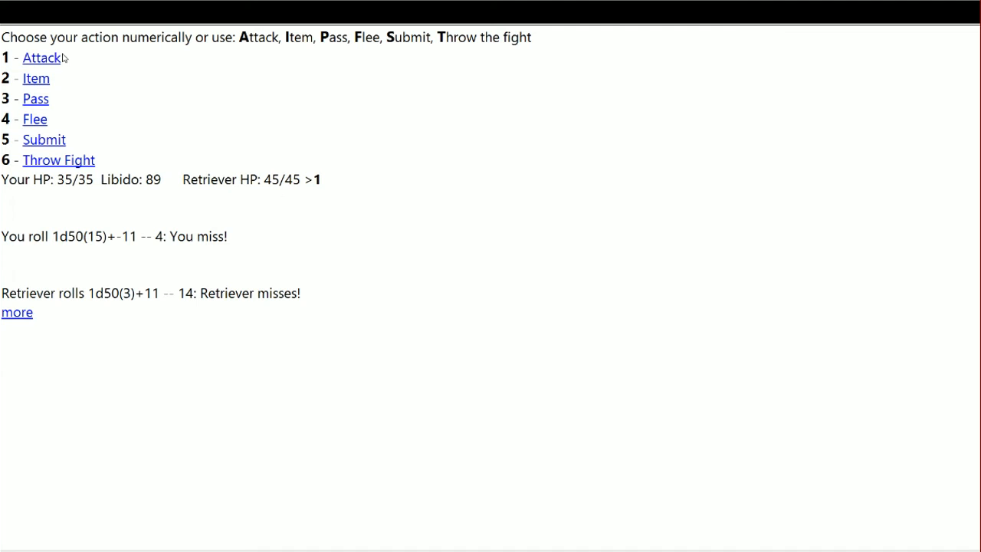
pyautogui.click(15, 313)
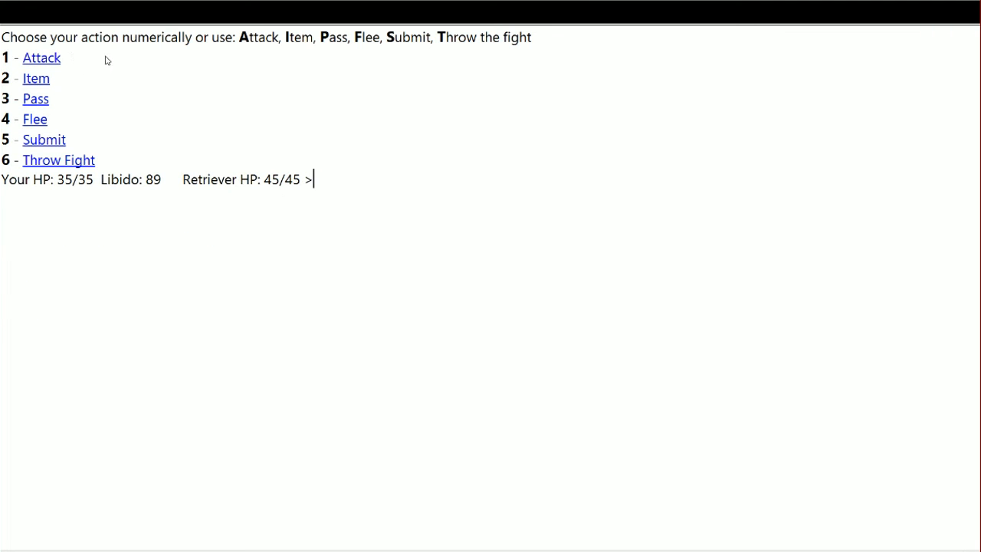
pyautogui.click(41, 58)
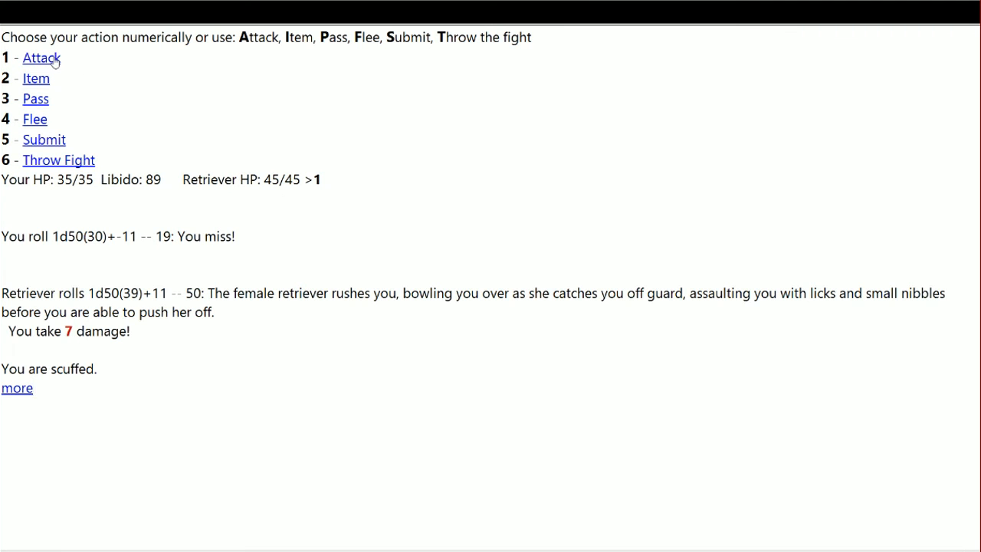
pyautogui.moveTo(34, 385)
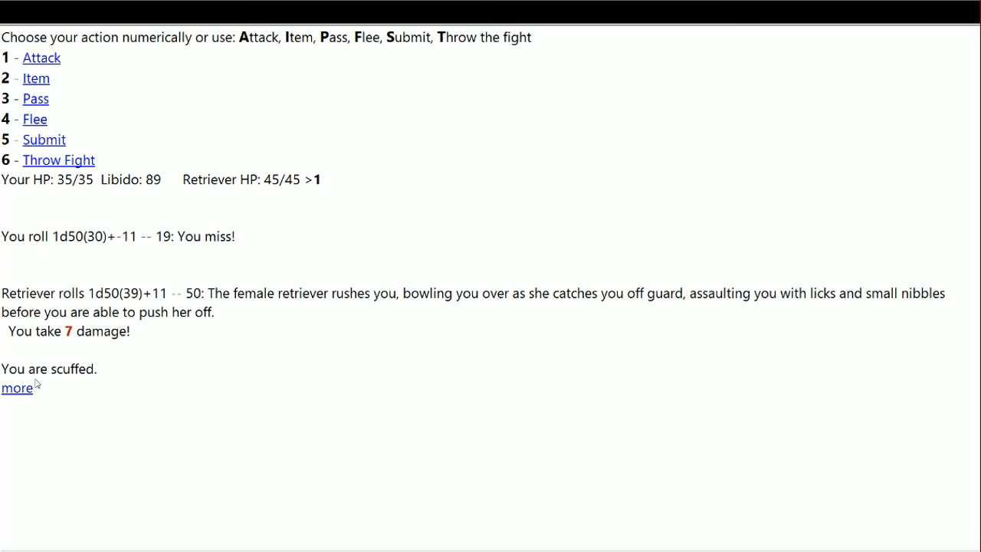
# Step: Flee until the escape succeeds and return to the city with 22 of 35 HP
pyautogui.click(15, 386)
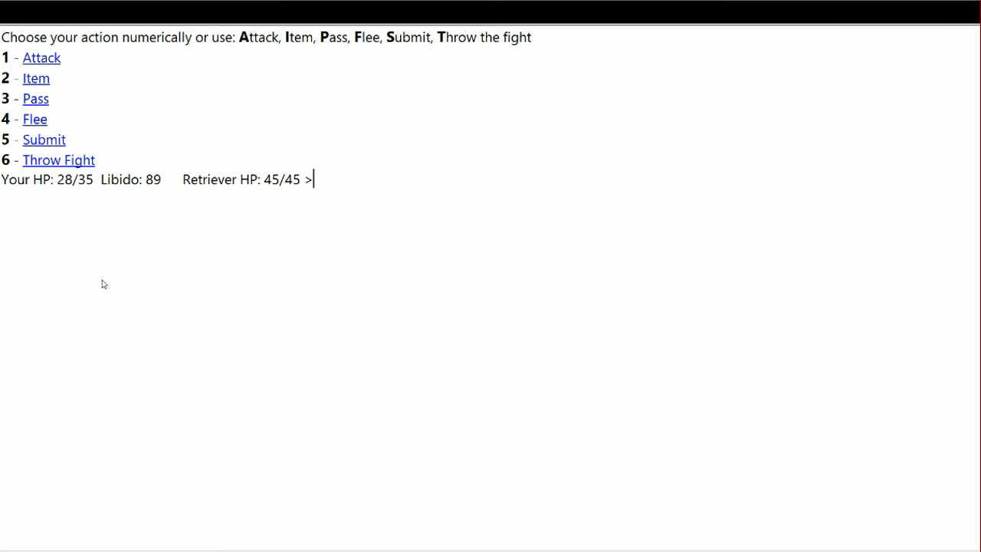
pyautogui.moveTo(34, 124)
pyautogui.write('4')
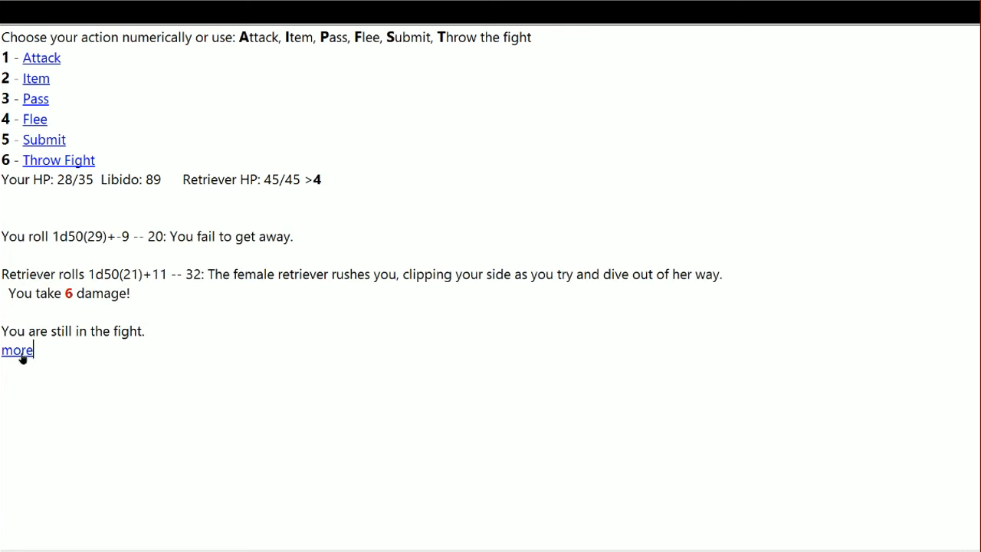
pyautogui.click(16, 350)
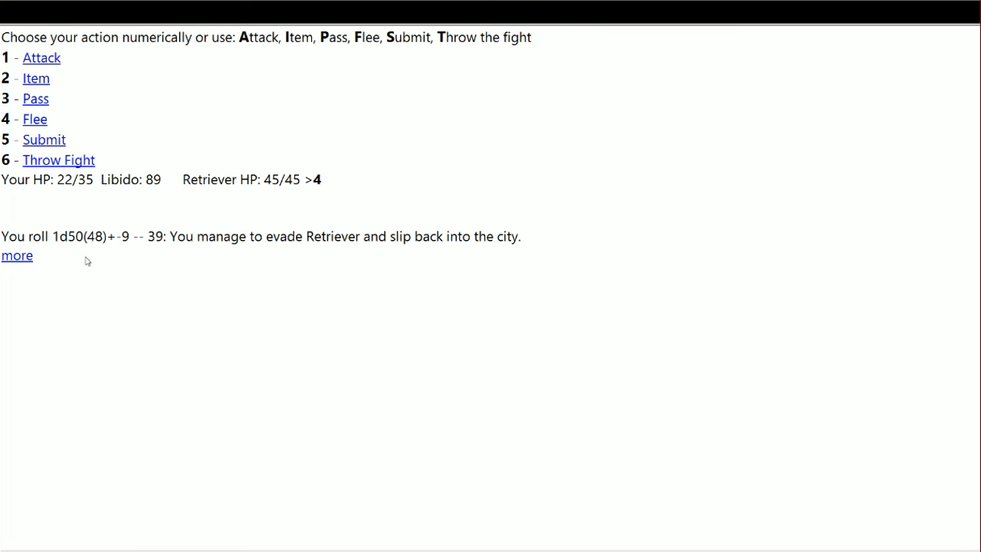
pyautogui.click(15, 254)
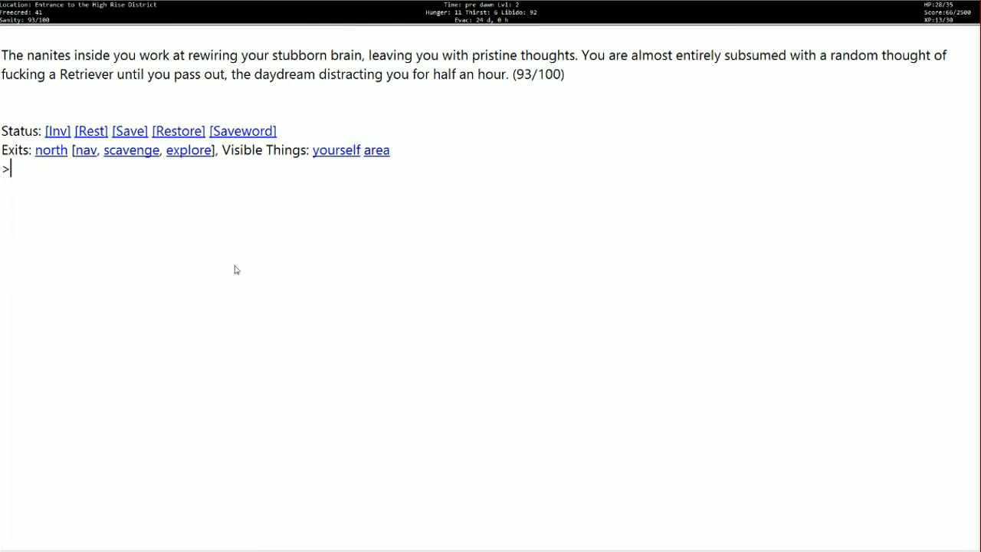
pyautogui.moveTo(119, 183)
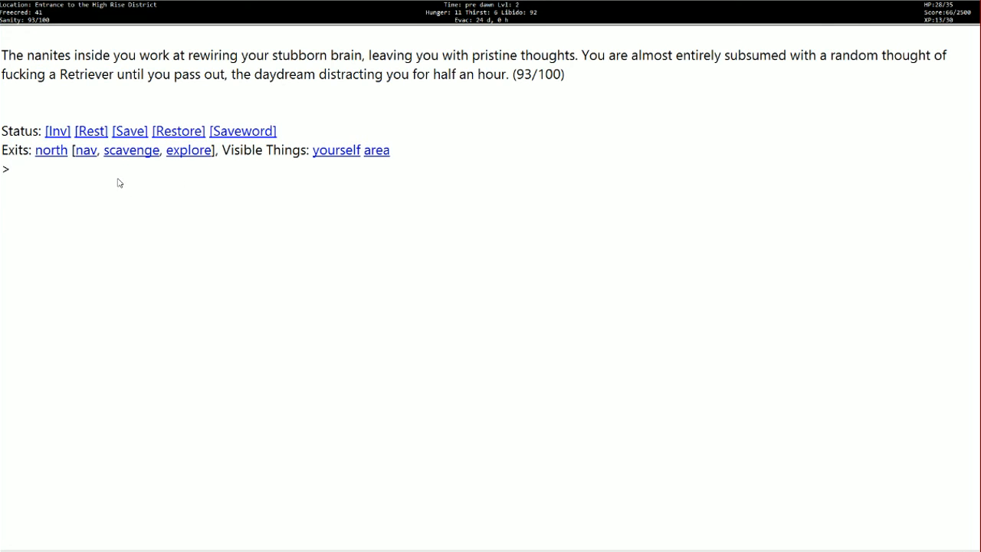
pyautogui.moveTo(193, 264)
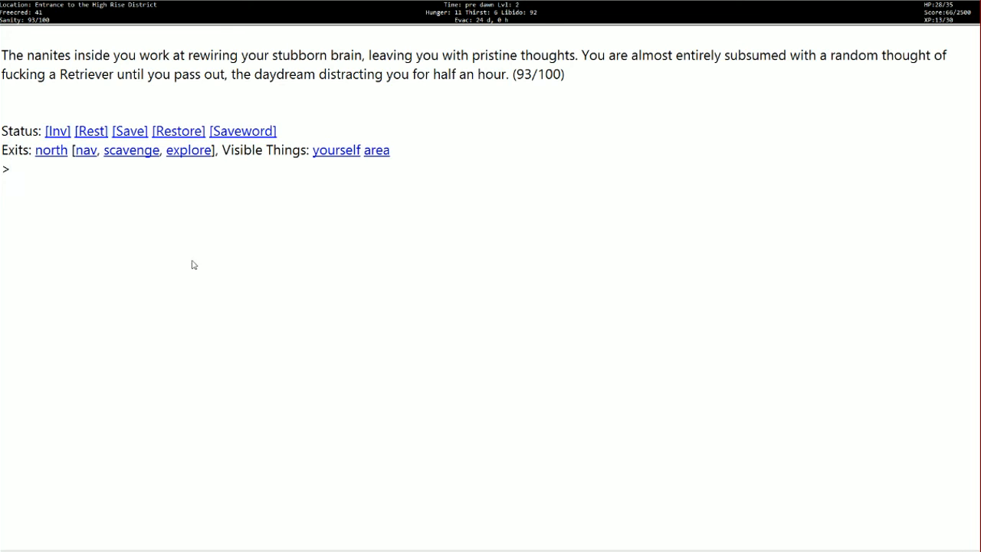
pyautogui.moveTo(227, 288)
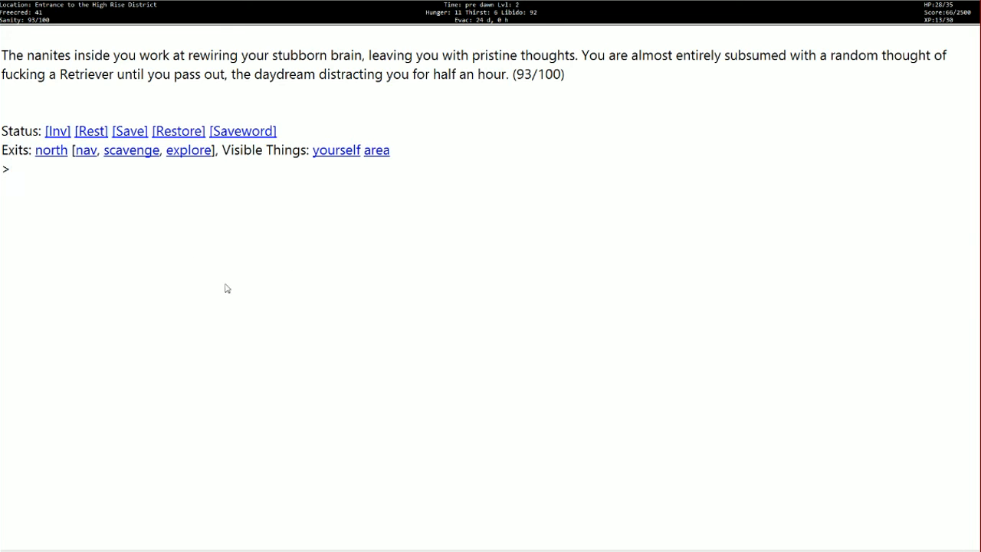
pyautogui.moveTo(123, 210)
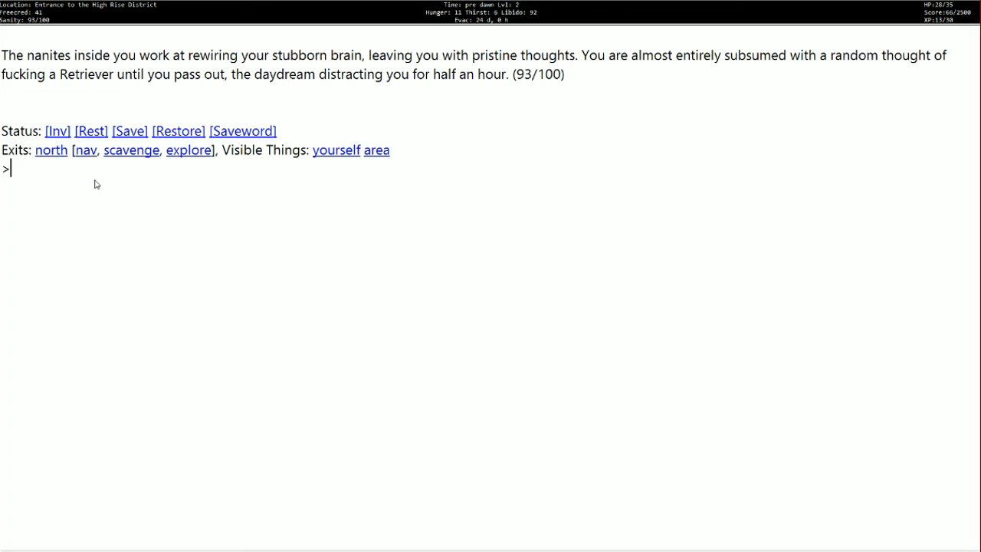
pyautogui.moveTo(115, 172)
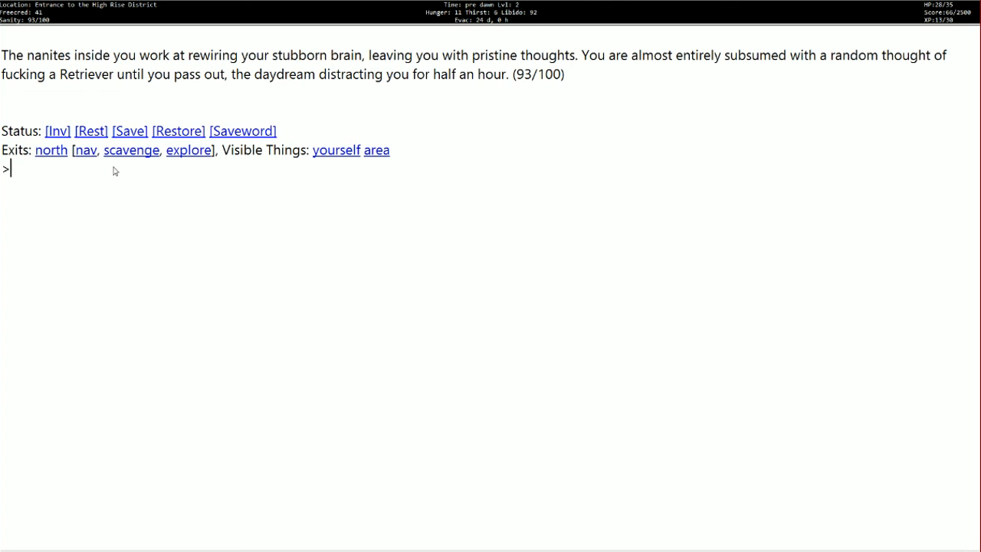
pyautogui.moveTo(463, 248)
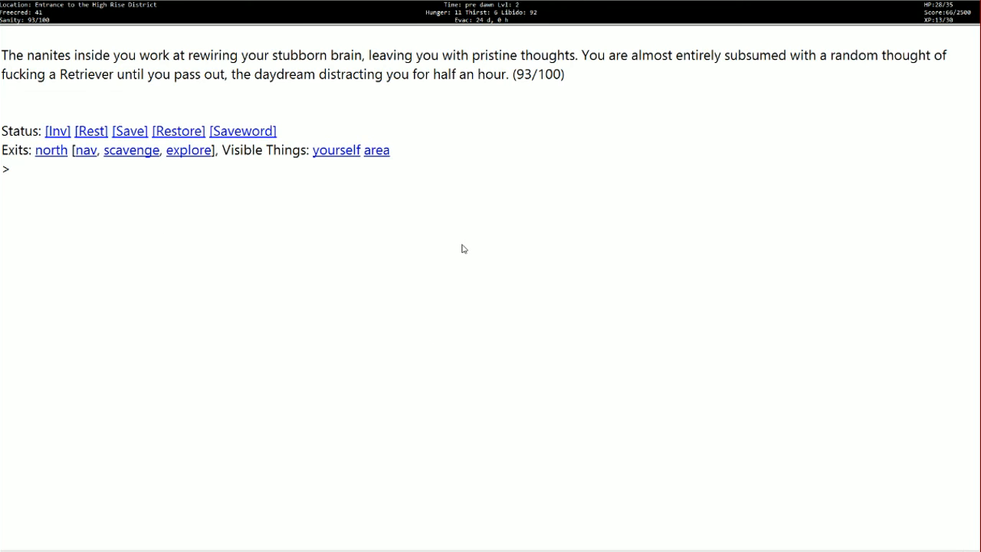
pyautogui.moveTo(445, 245)
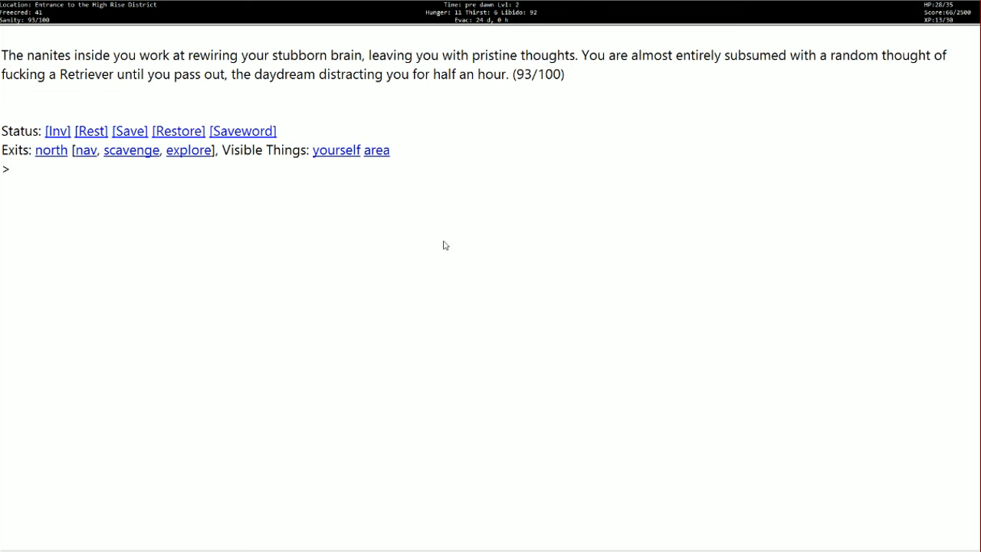
pyautogui.moveTo(460, 240)
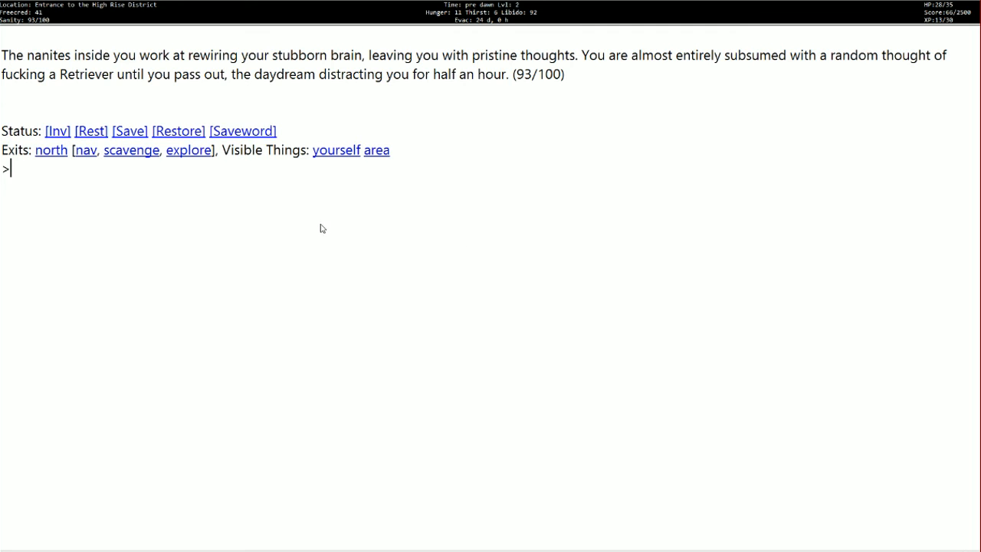
pyautogui.moveTo(334, 239)
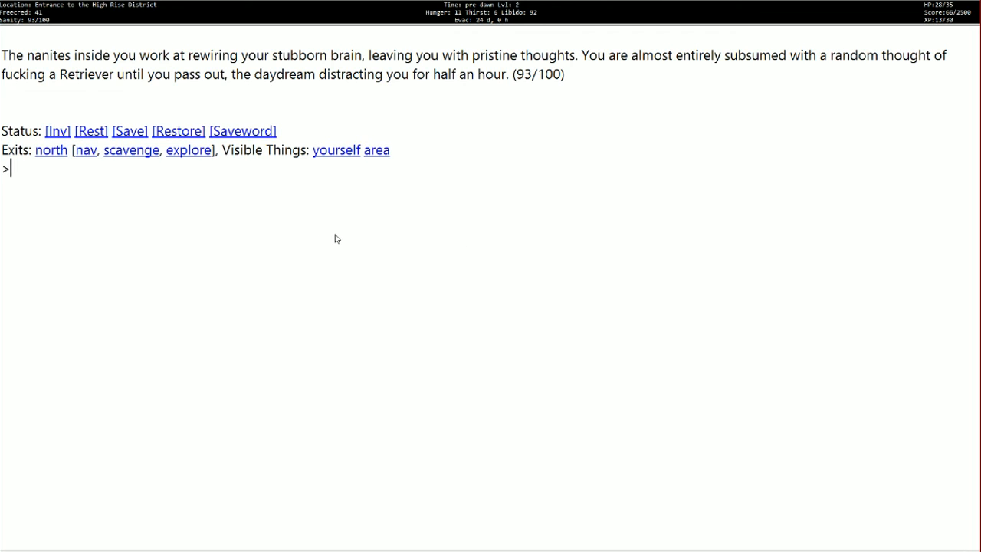
pyautogui.moveTo(426, 266)
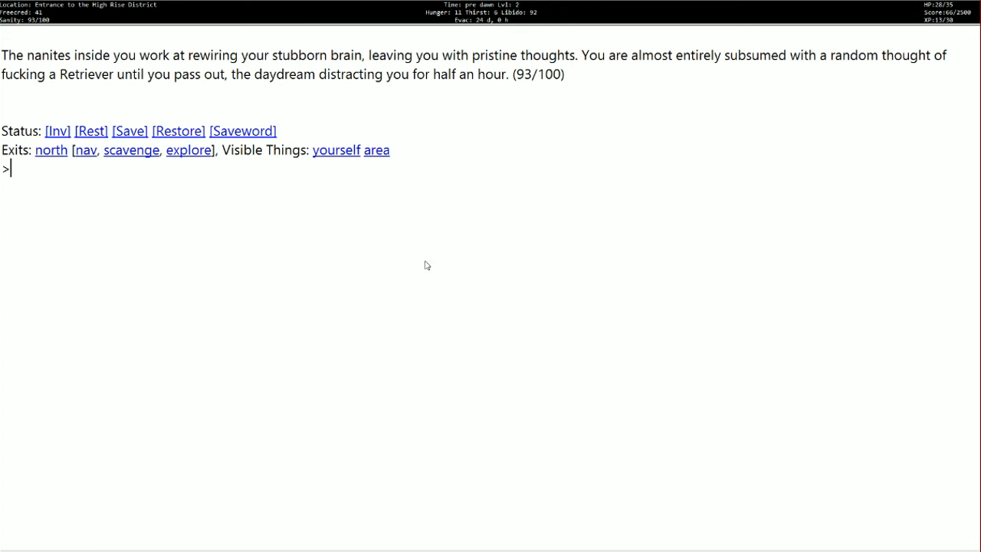
pyautogui.moveTo(473, 265)
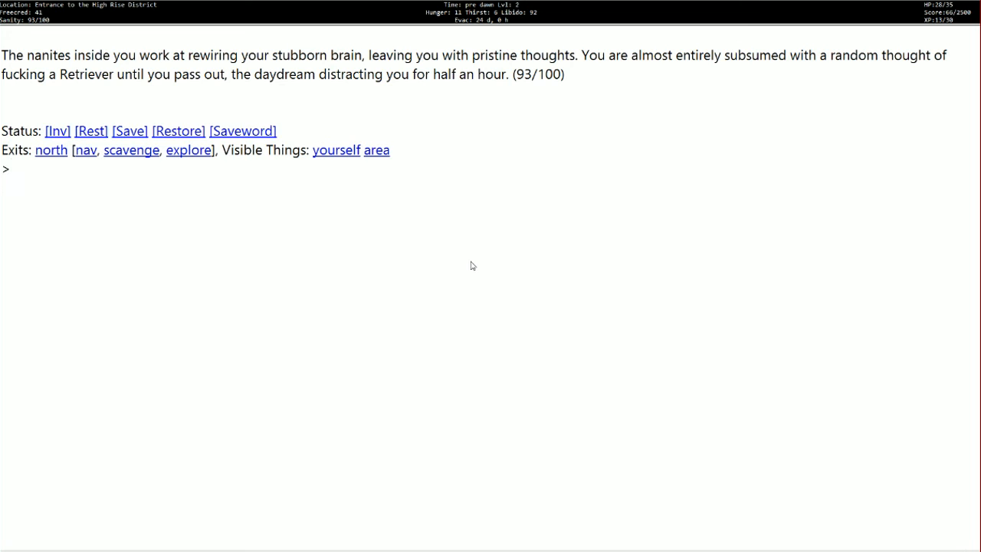
pyautogui.moveTo(472, 299)
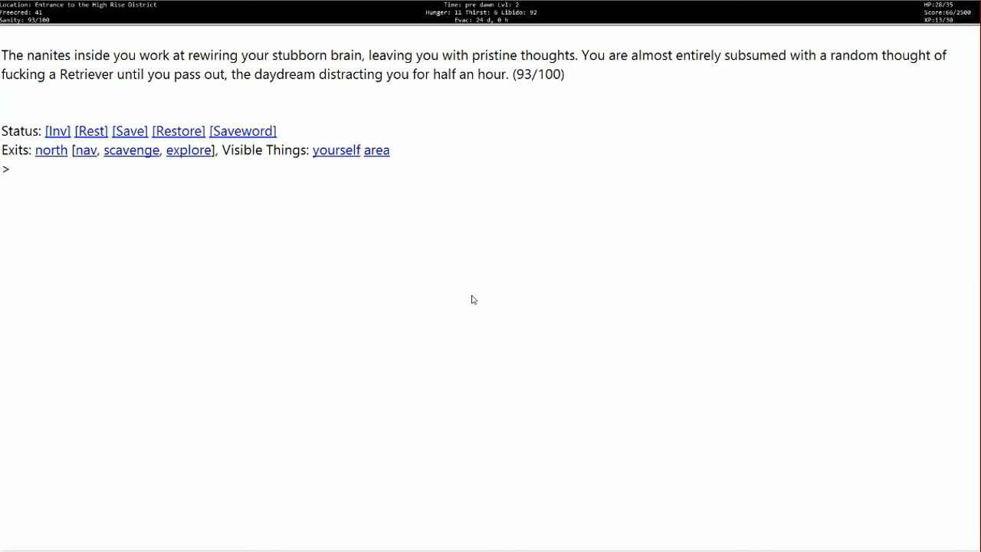
pyautogui.moveTo(397, 248)
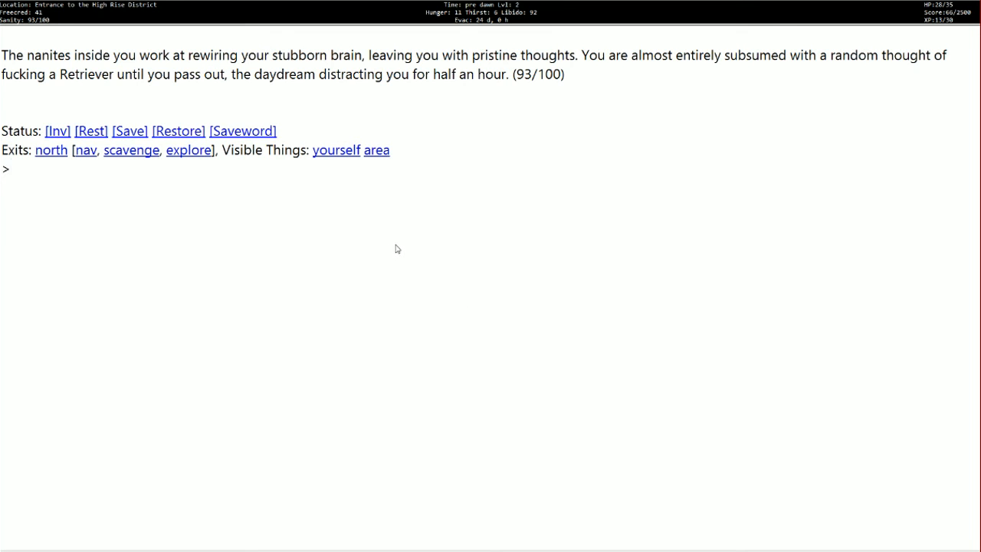
pyautogui.moveTo(333, 167)
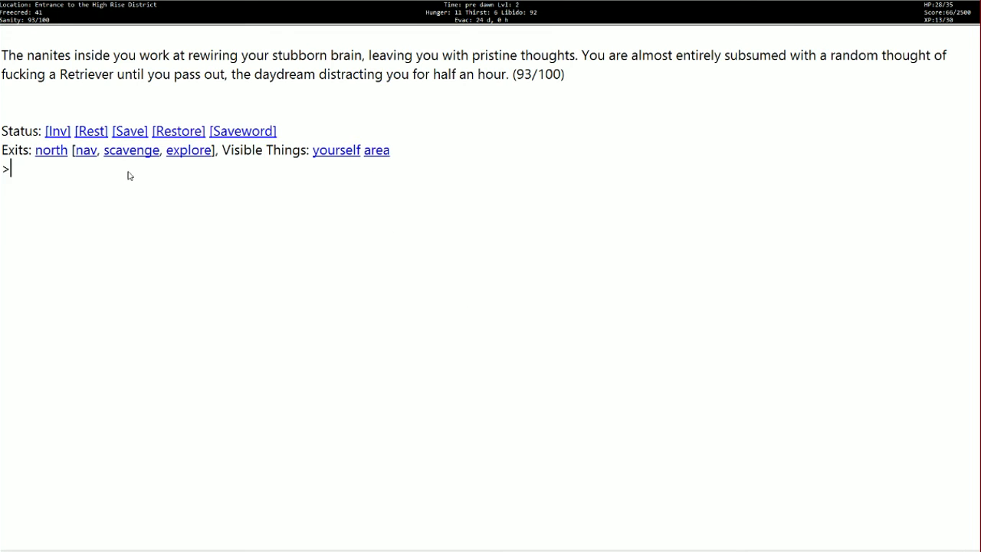
pyautogui.moveTo(246, 291)
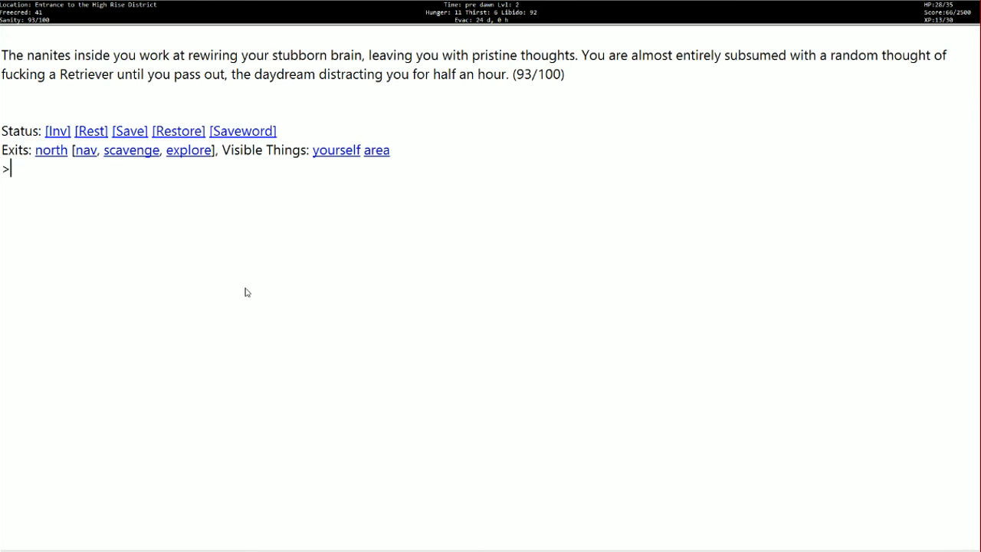
pyautogui.moveTo(270, 281)
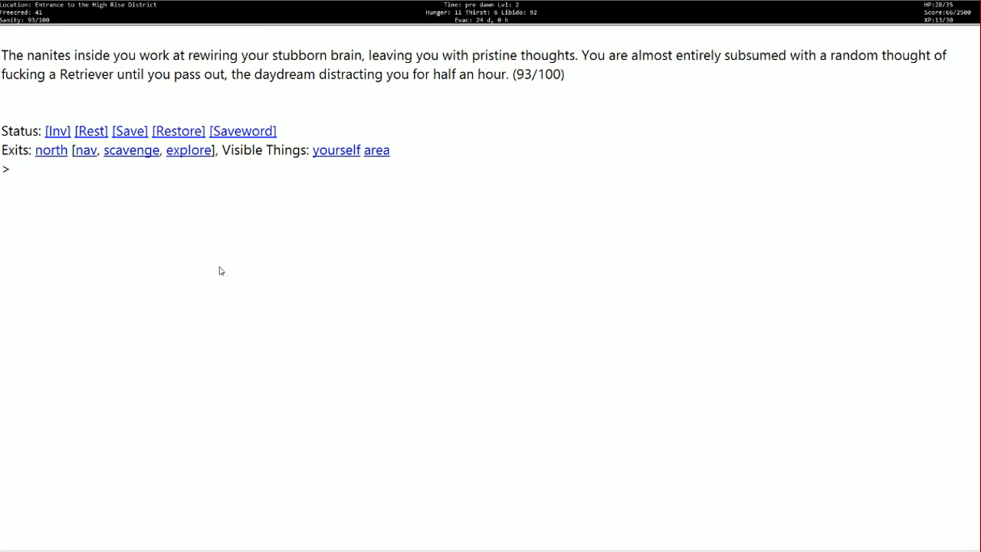
pyautogui.moveTo(52, 170)
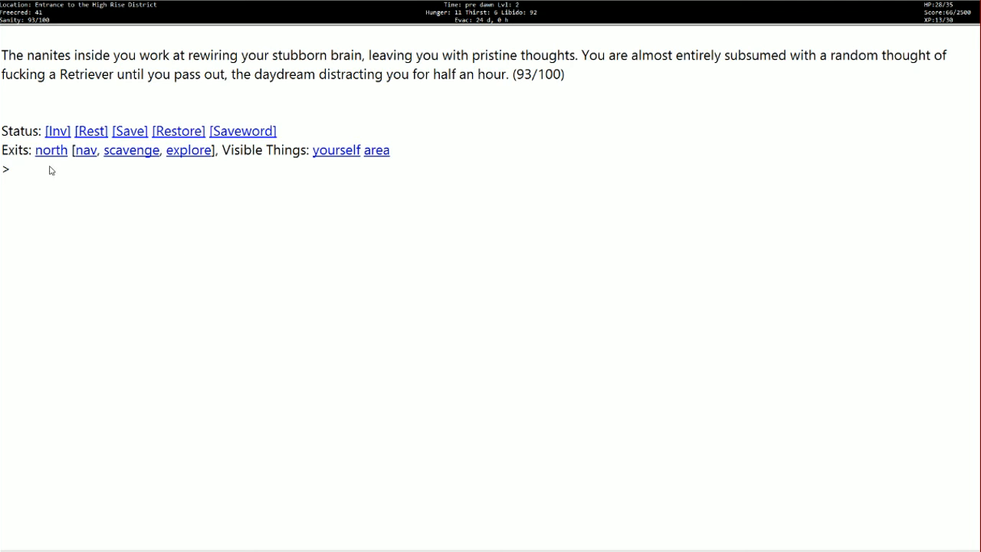
pyautogui.moveTo(92, 112)
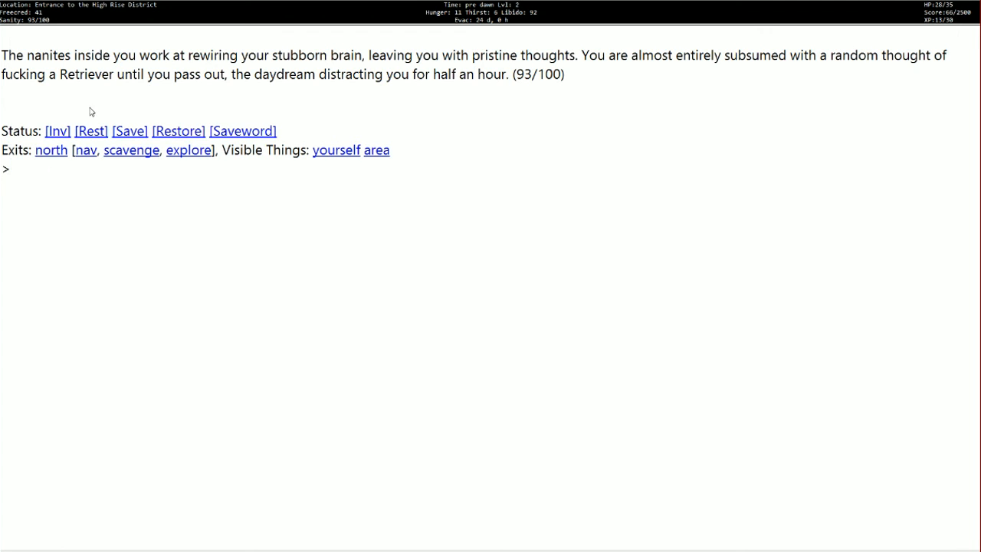
pyautogui.moveTo(171, 116)
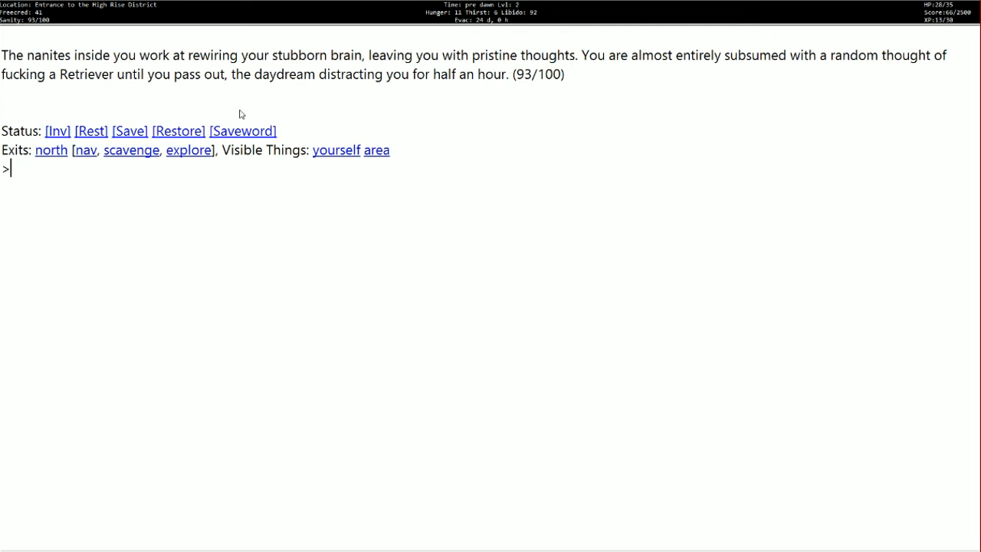
pyautogui.moveTo(257, 134)
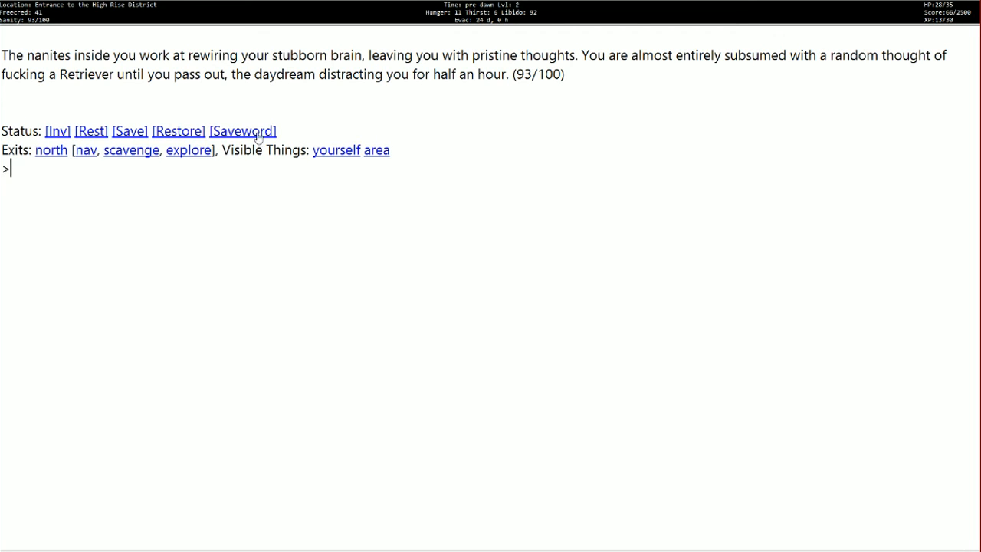
pyautogui.moveTo(242, 178)
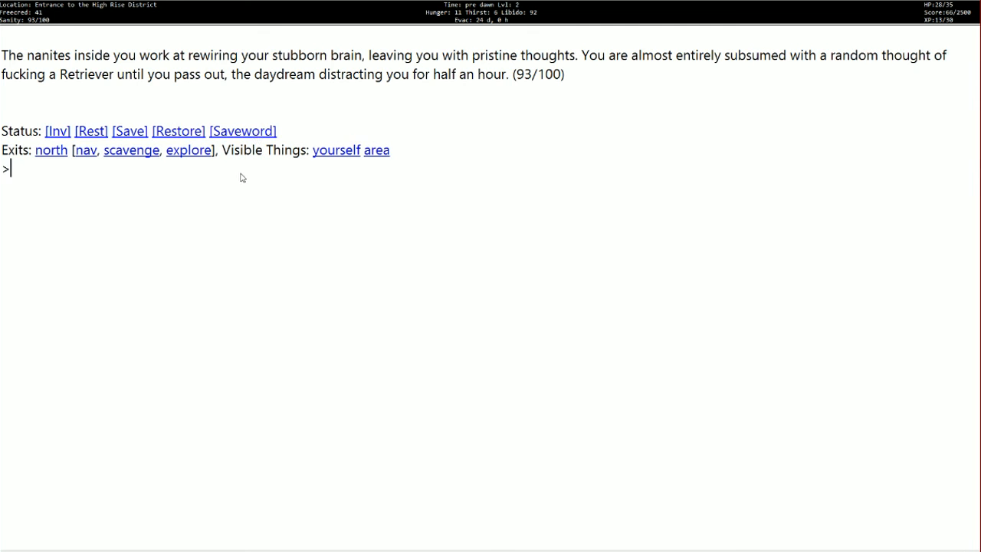
pyautogui.moveTo(291, 178)
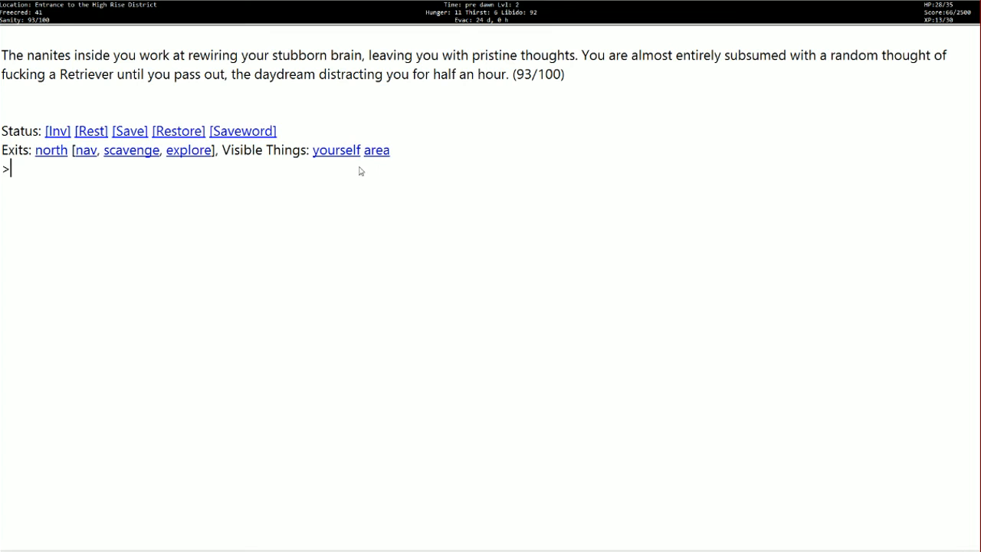
pyautogui.moveTo(53, 170)
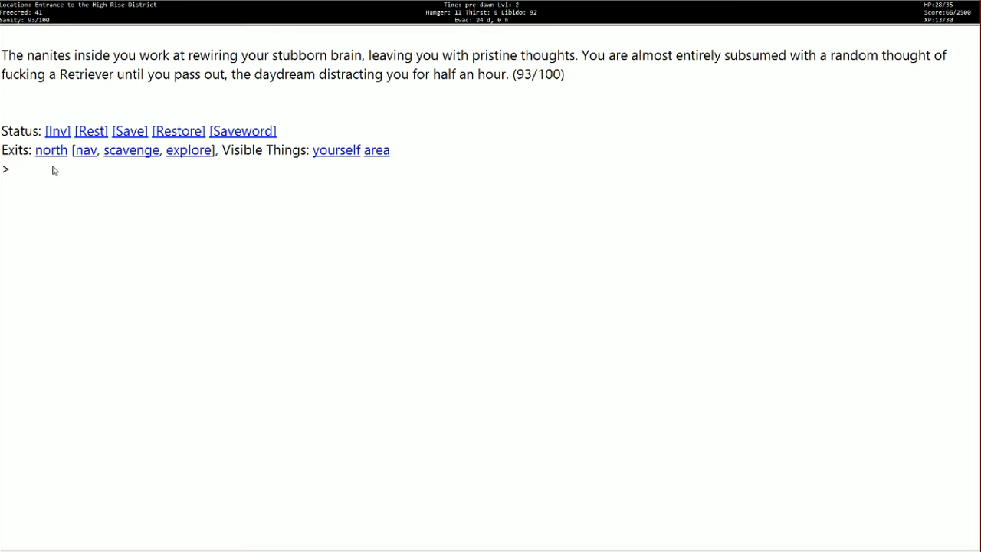
pyautogui.moveTo(130, 172)
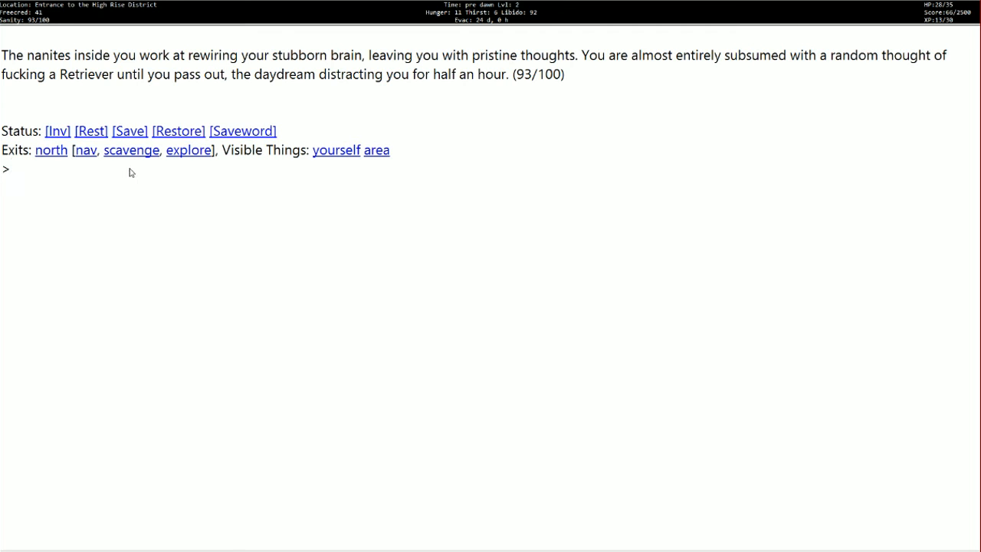
pyautogui.moveTo(190, 175)
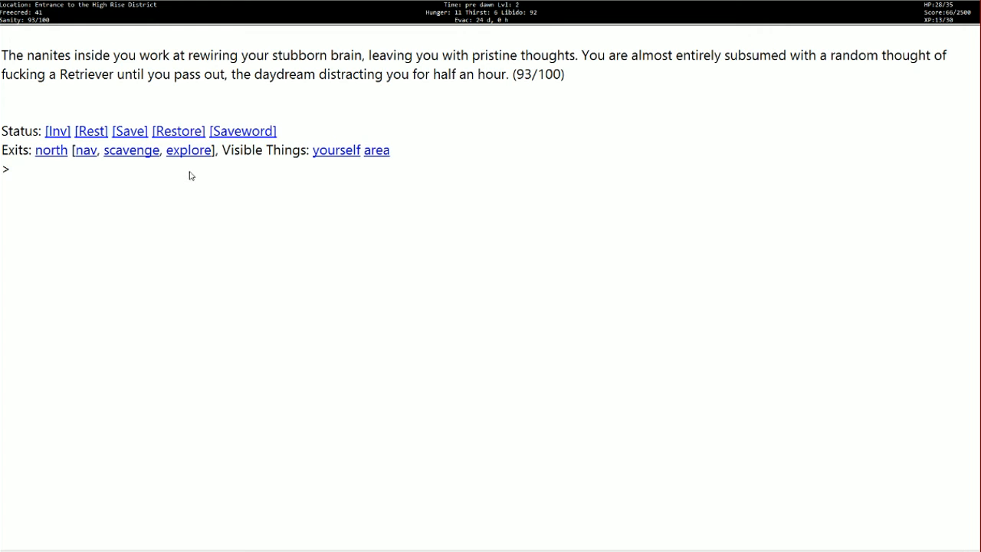
pyautogui.moveTo(356, 172)
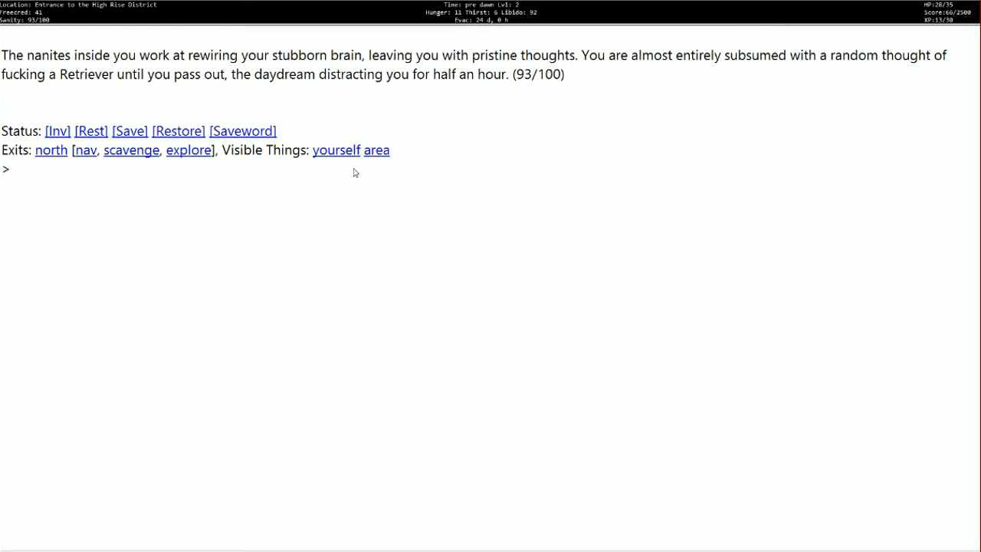
pyautogui.moveTo(100, 186)
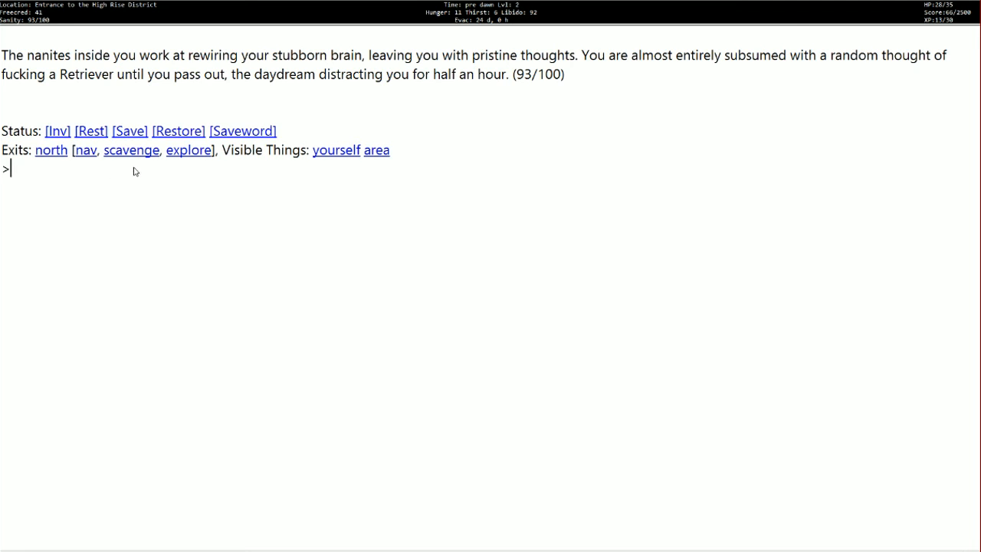
pyautogui.moveTo(193, 193)
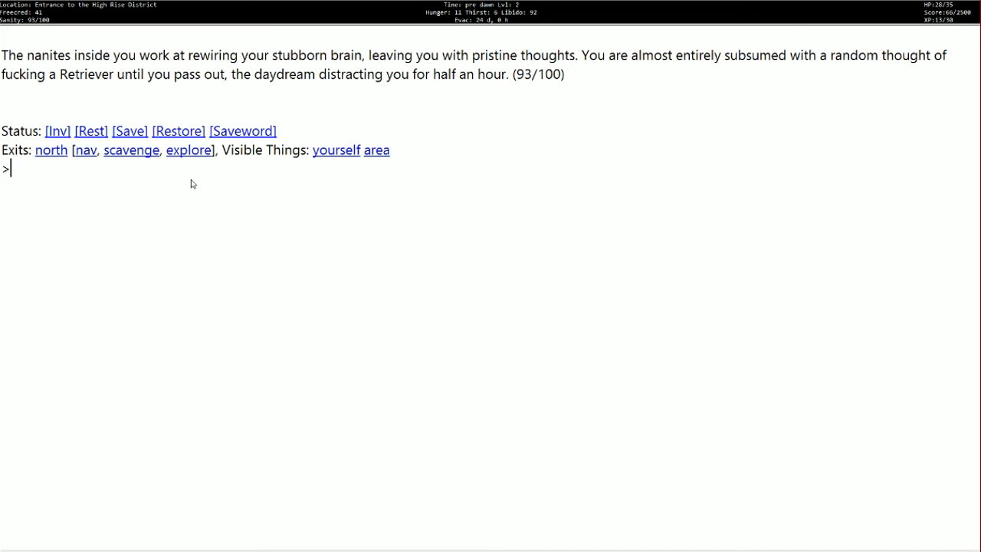
pyautogui.moveTo(198, 167)
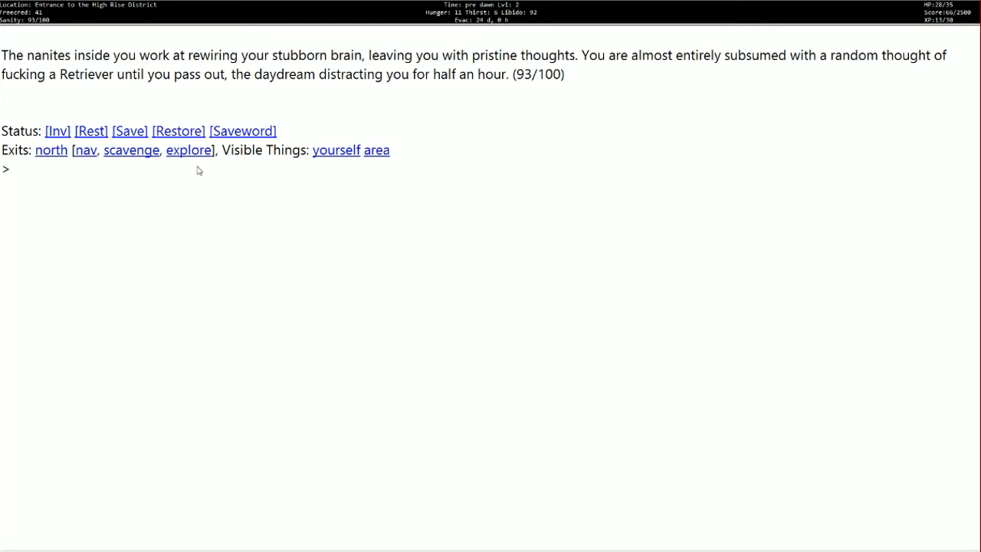
pyautogui.moveTo(215, 215)
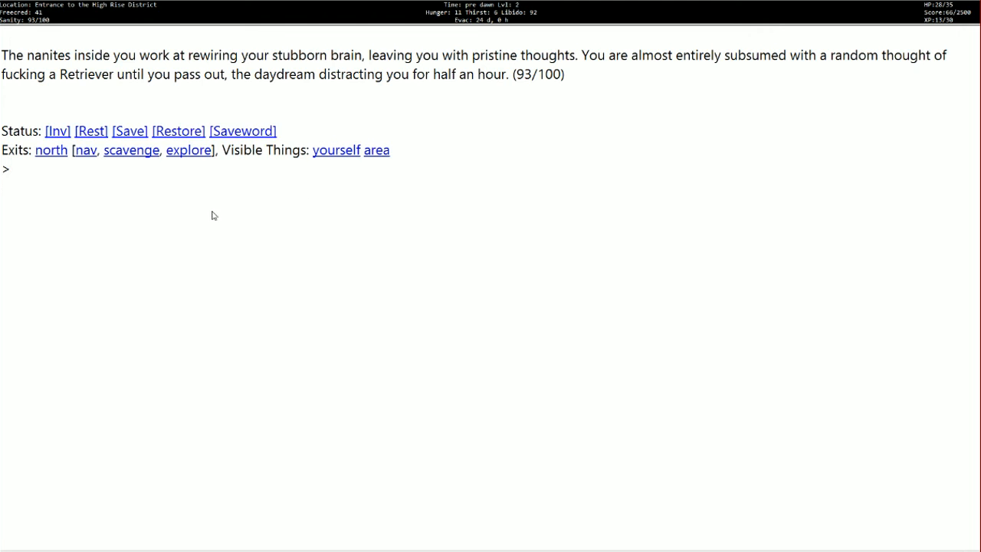
pyautogui.moveTo(322, 167)
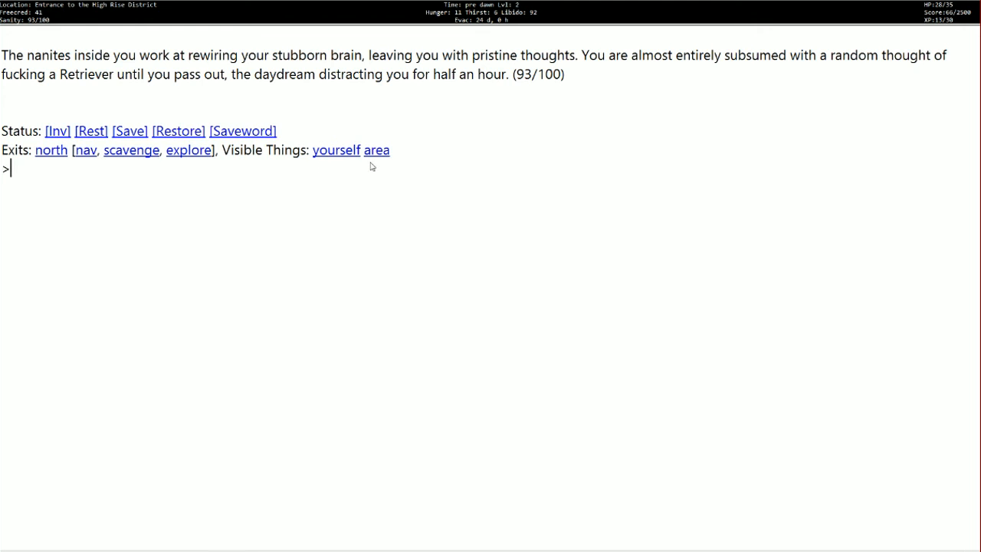
pyautogui.moveTo(193, 167)
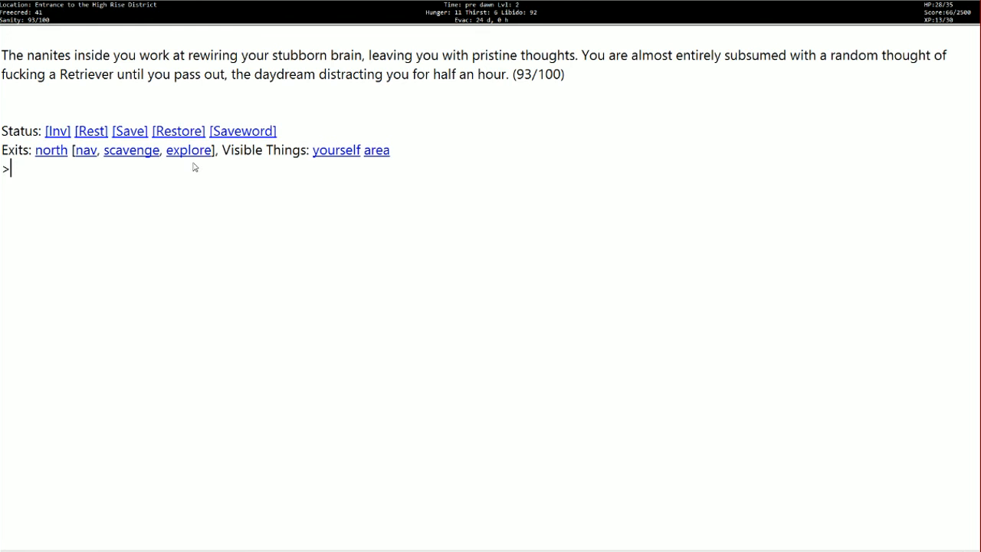
pyautogui.moveTo(198, 170)
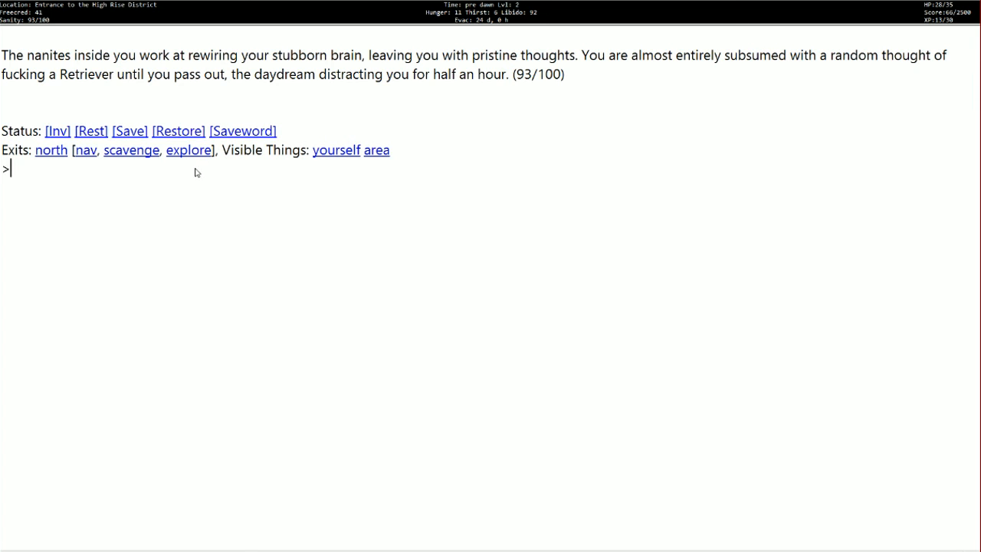
pyautogui.moveTo(147, 175)
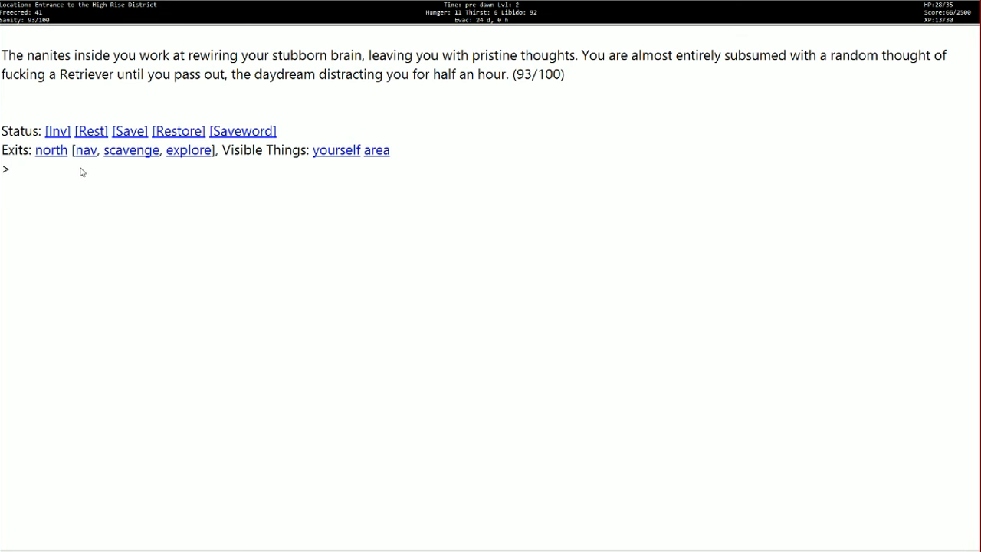
pyautogui.moveTo(51, 171)
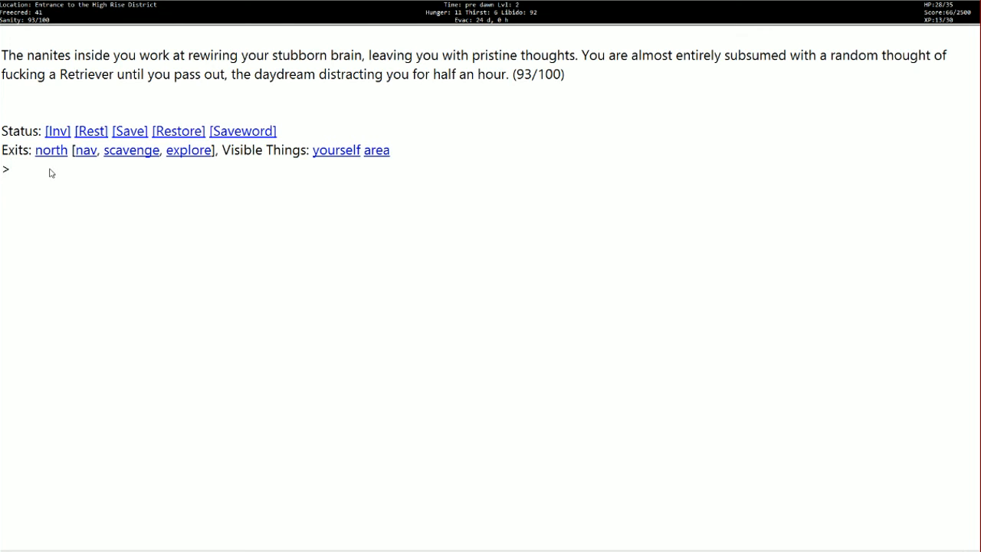
pyautogui.moveTo(129, 178)
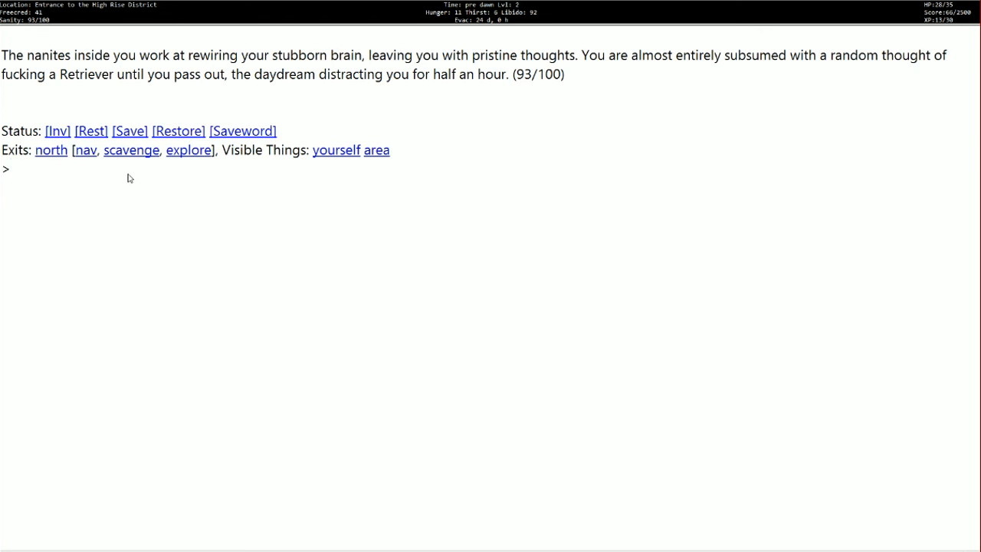
pyautogui.moveTo(184, 178)
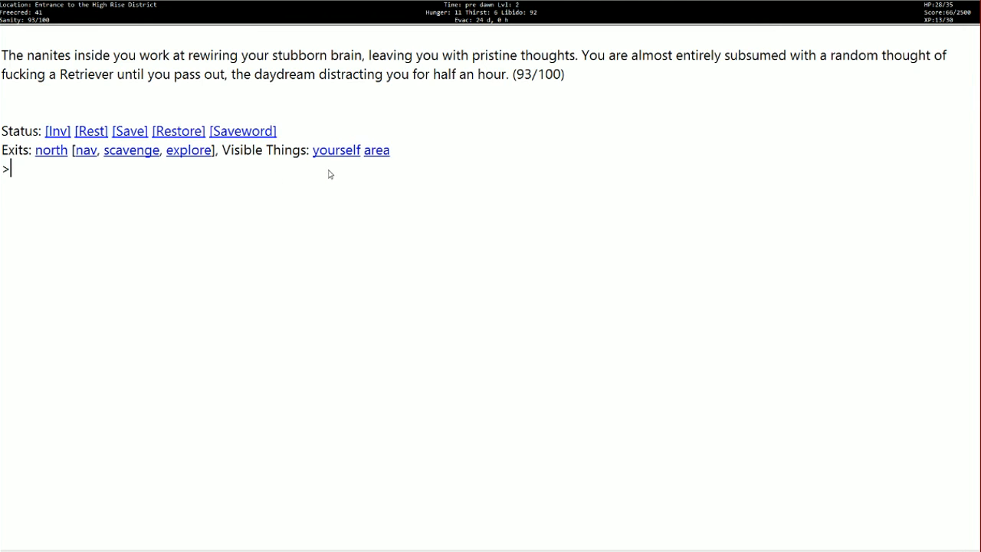
pyautogui.moveTo(523, 72)
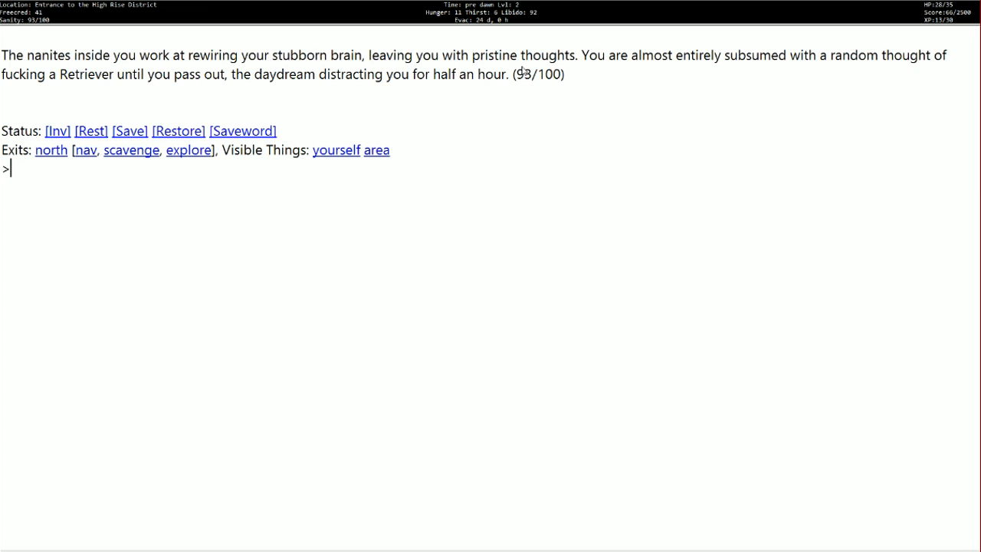
pyautogui.moveTo(438, 178)
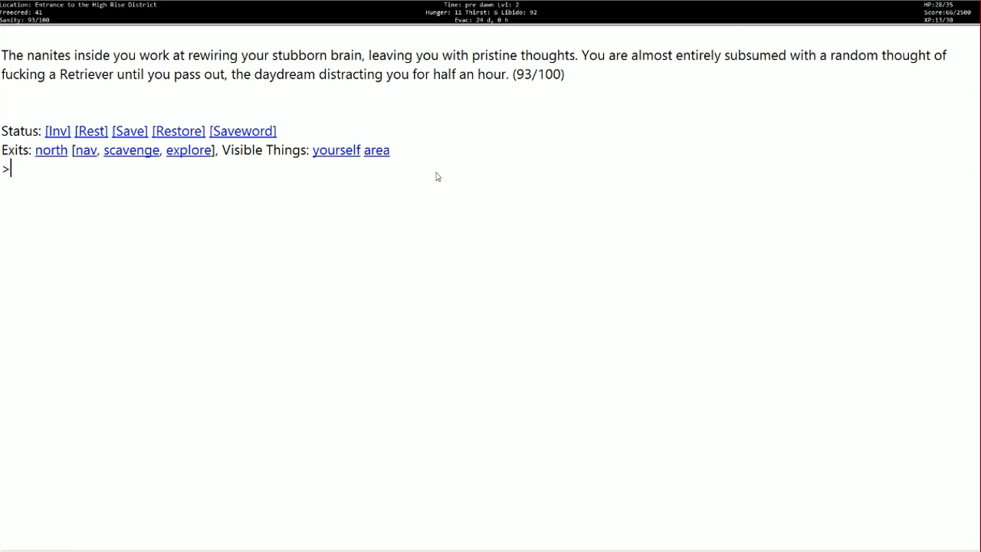
pyautogui.moveTo(333, 196)
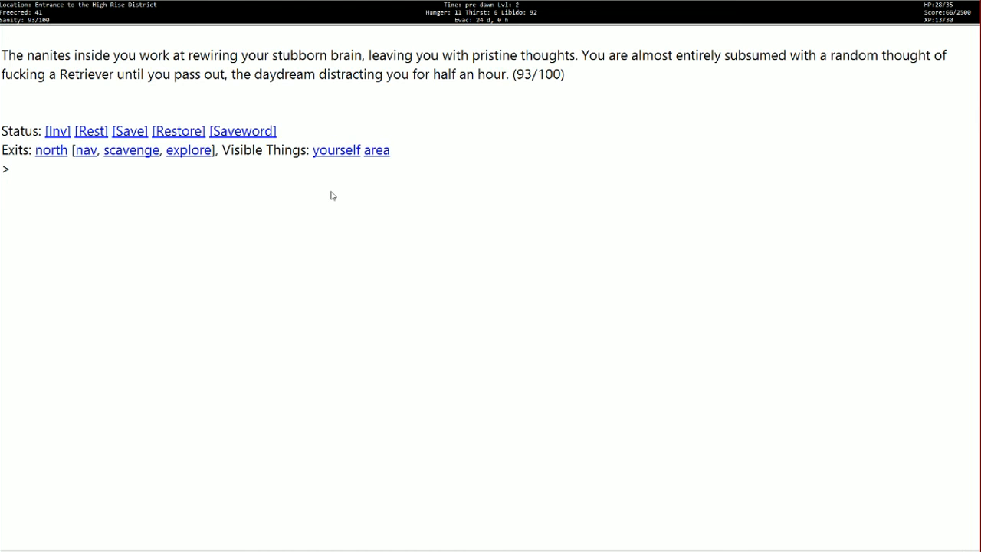
pyautogui.moveTo(335, 185)
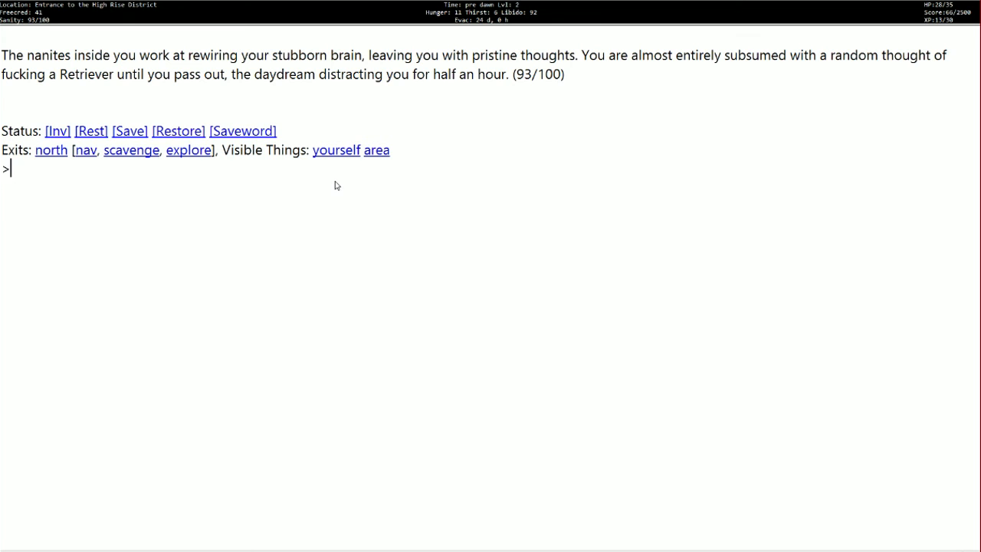
pyautogui.moveTo(324, 183)
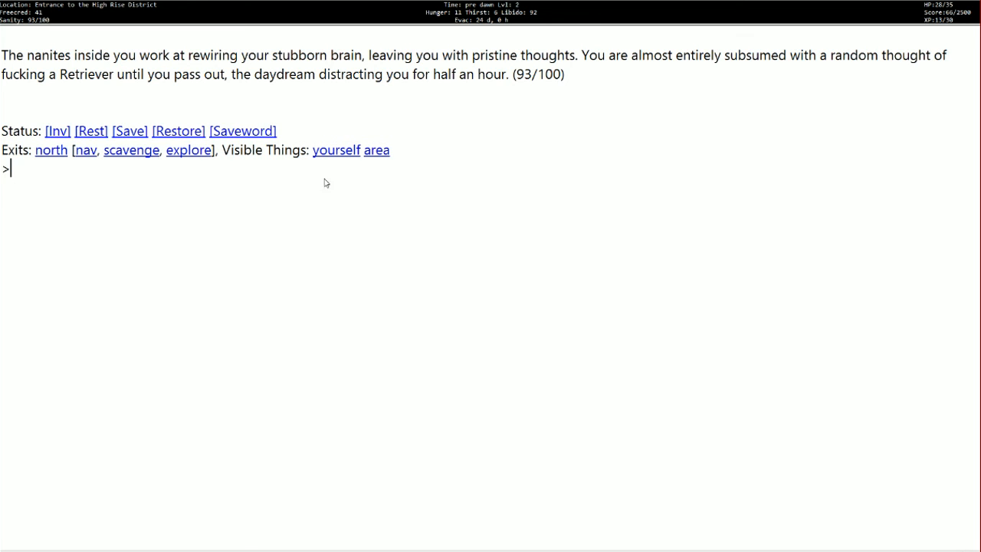
pyautogui.moveTo(325, 172)
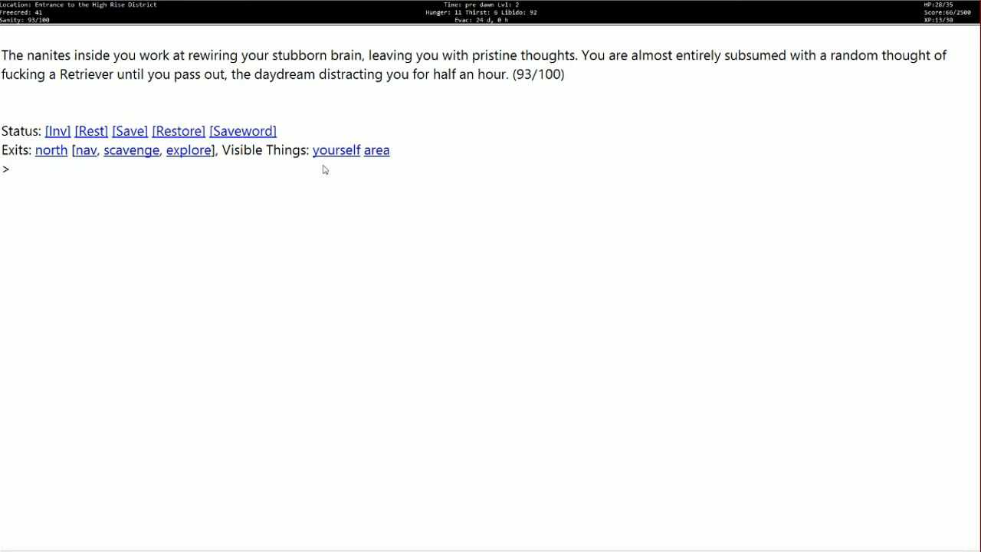
pyautogui.click(11, 169)
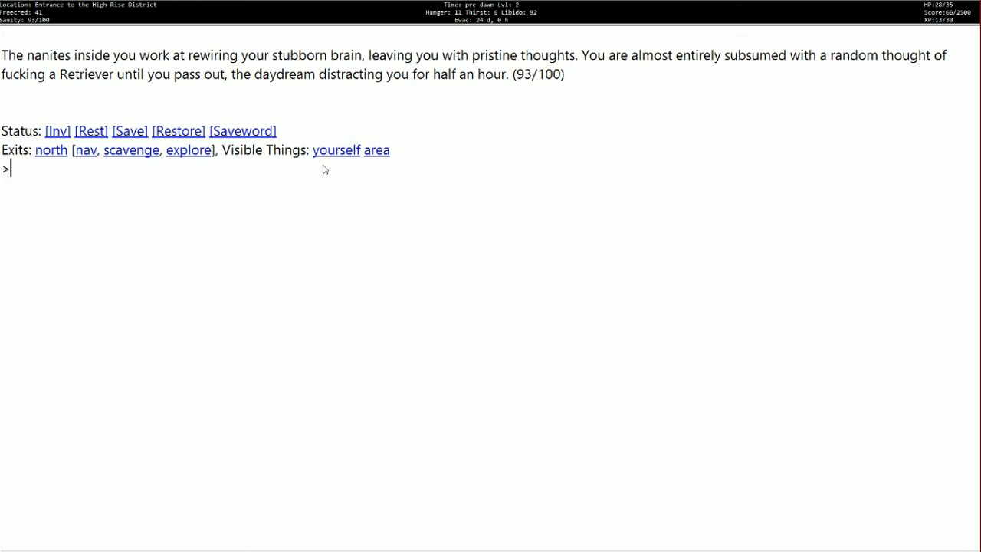
pyautogui.moveTo(183, 199)
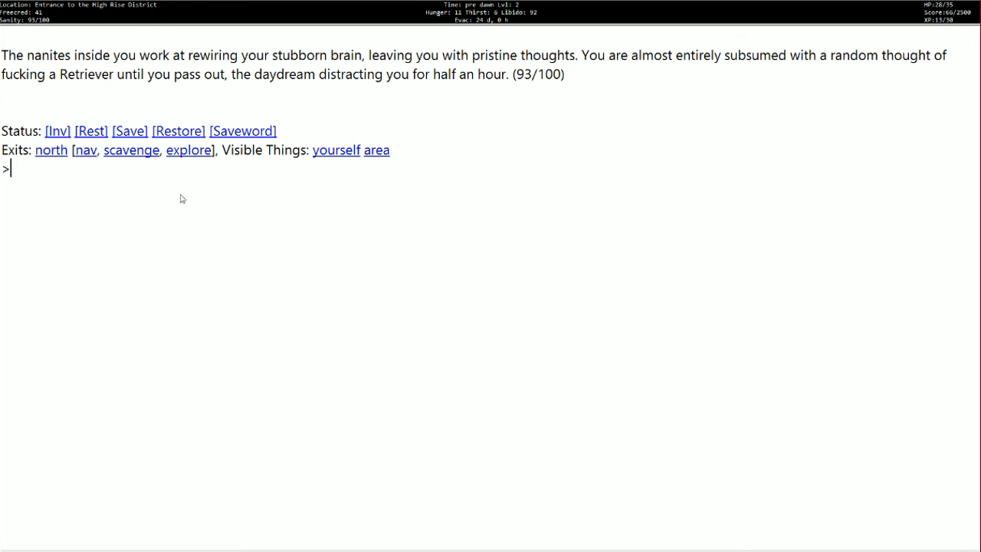
pyautogui.moveTo(196, 165)
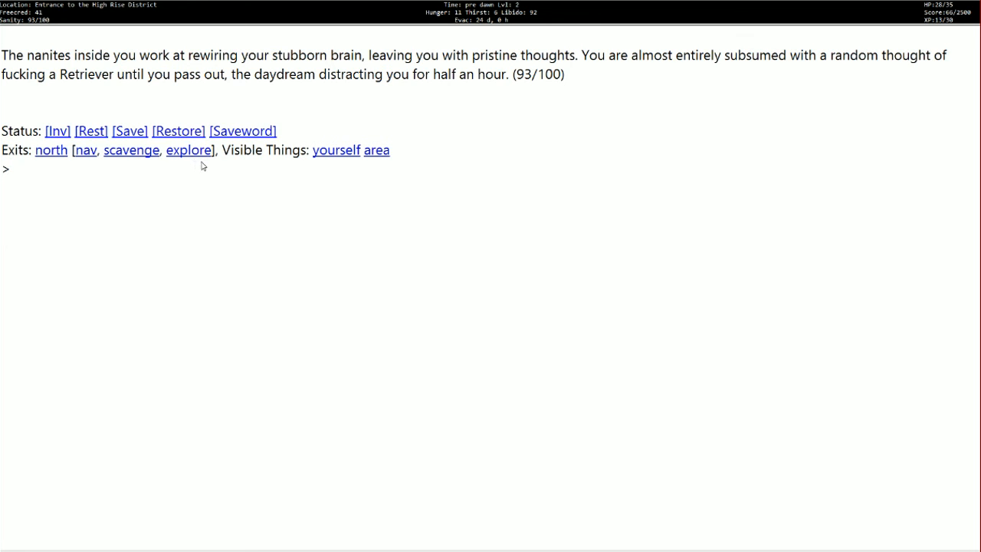
pyautogui.moveTo(193, 164)
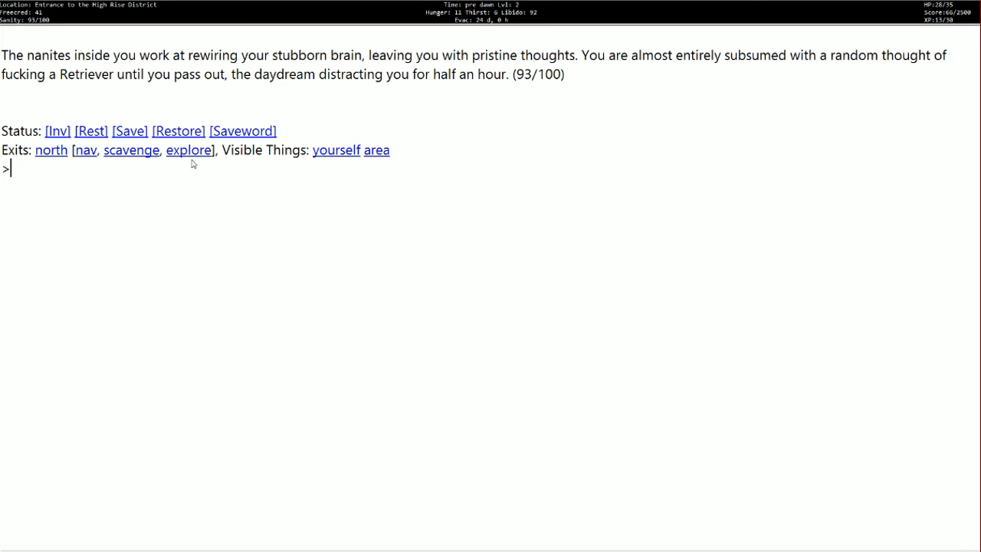
pyautogui.moveTo(187, 175)
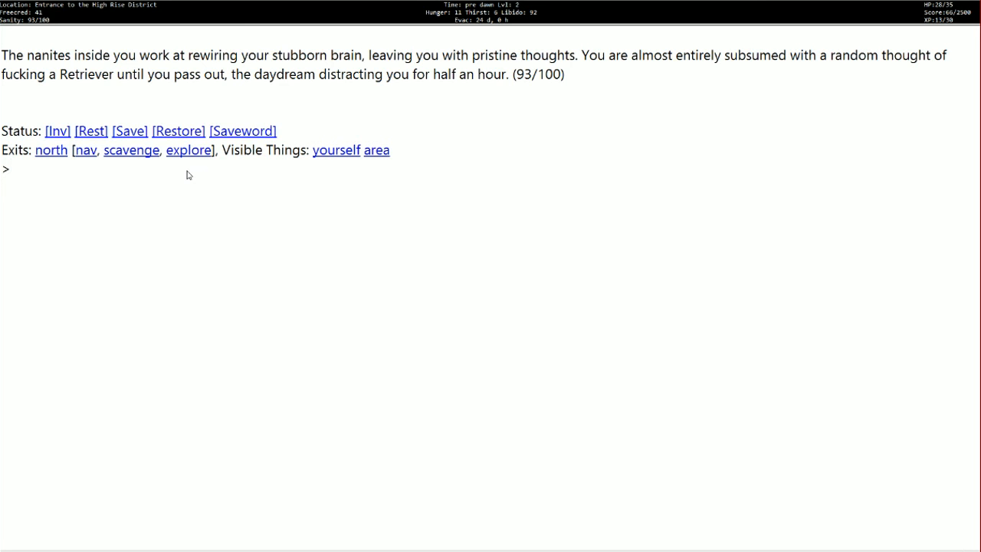
pyautogui.click(8, 168)
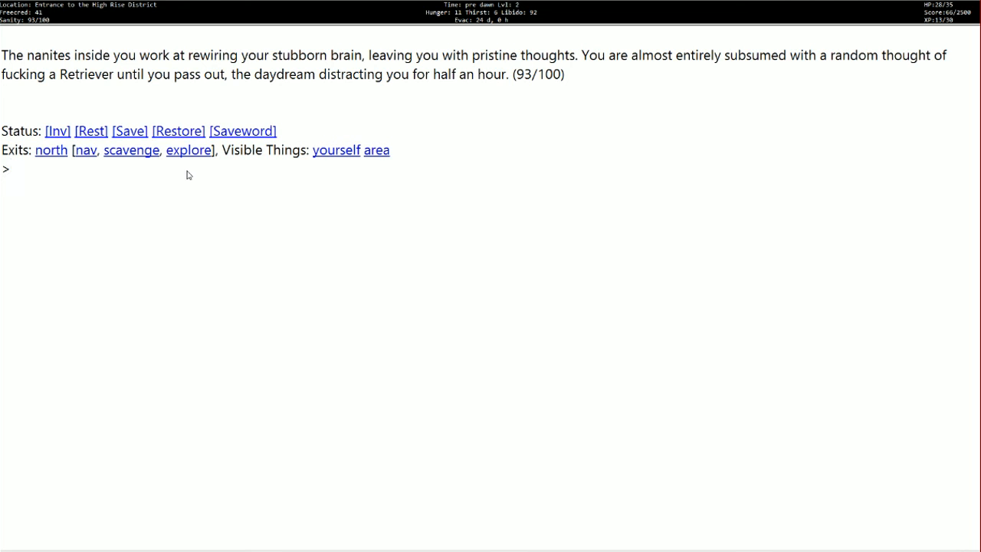
pyautogui.moveTo(288, 171)
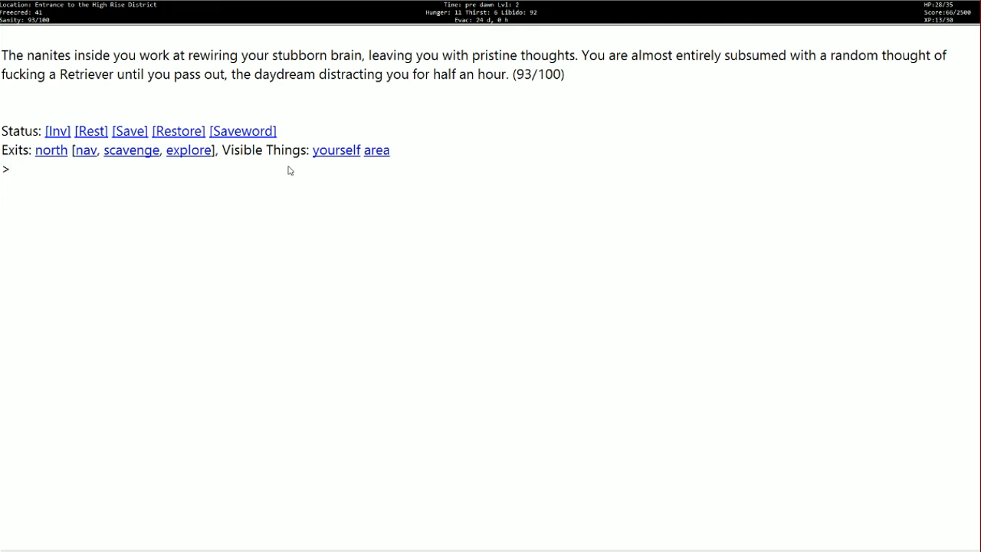
pyautogui.click(13, 168)
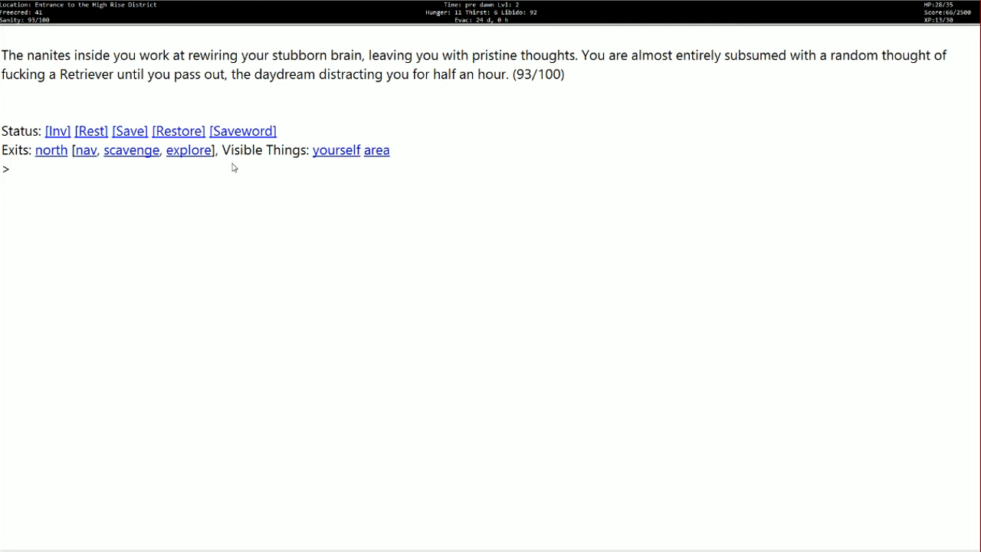
pyautogui.moveTo(236, 172)
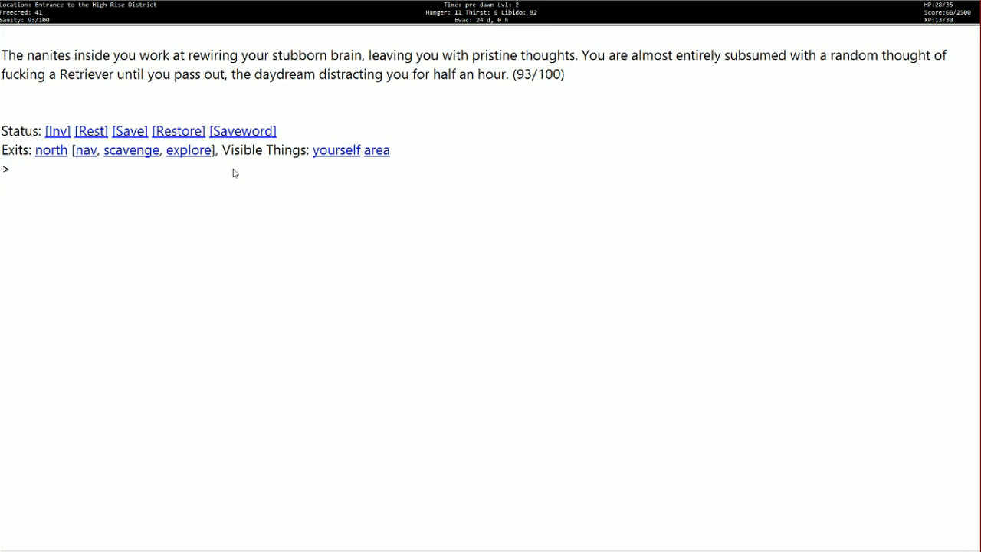
pyautogui.click(12, 169)
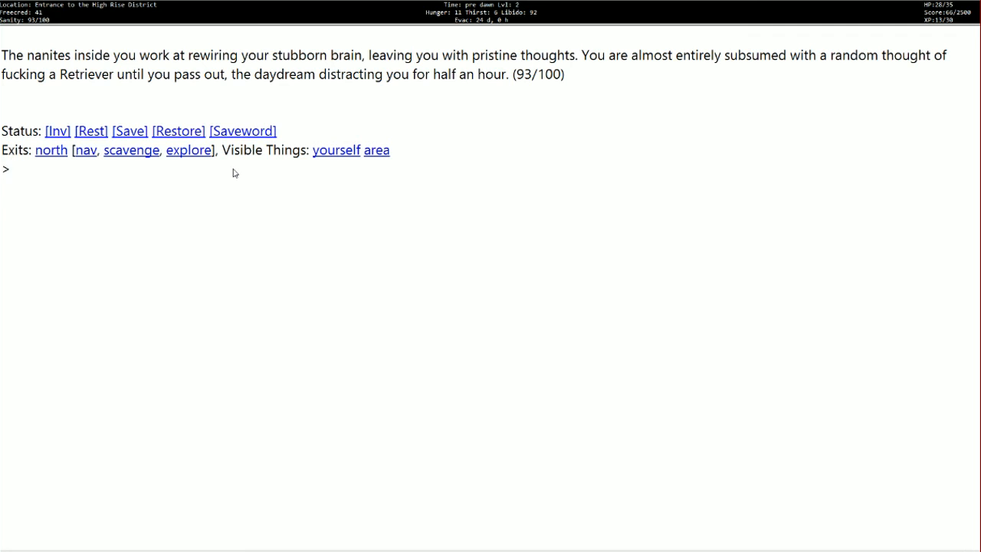
pyautogui.click(9, 169)
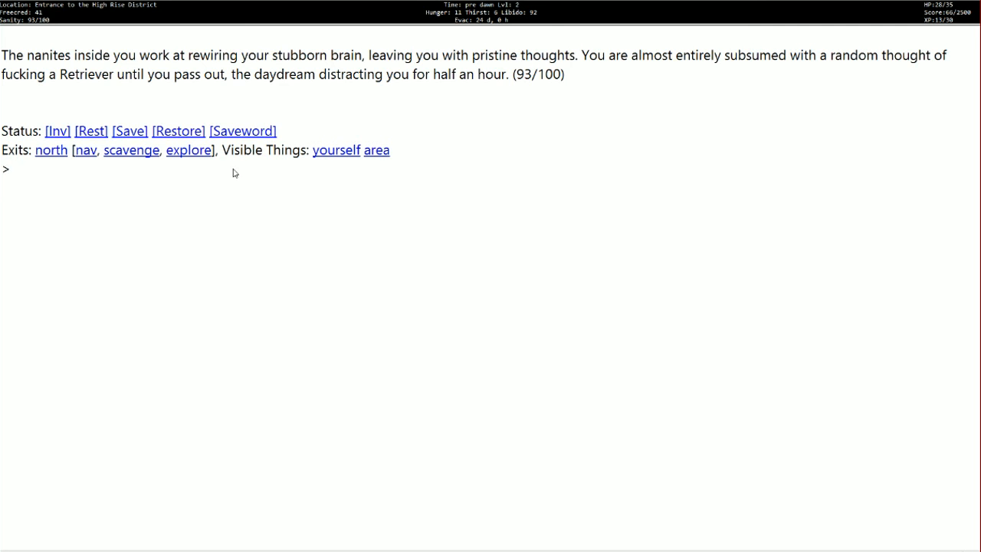
pyautogui.moveTo(227, 171)
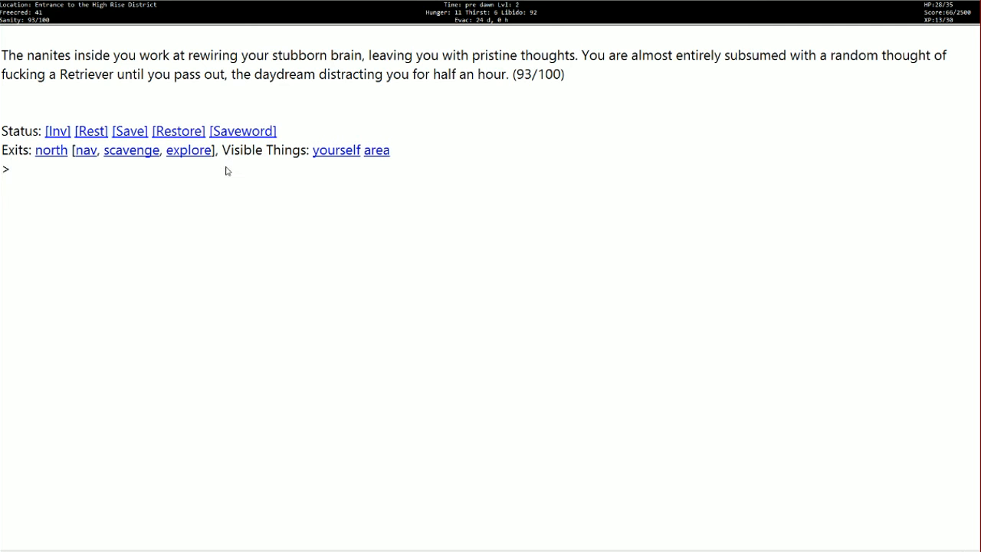
# Step: Wait at the High Rise District entrance until sanity recovers to 93 of 100
pyautogui.click(10, 168)
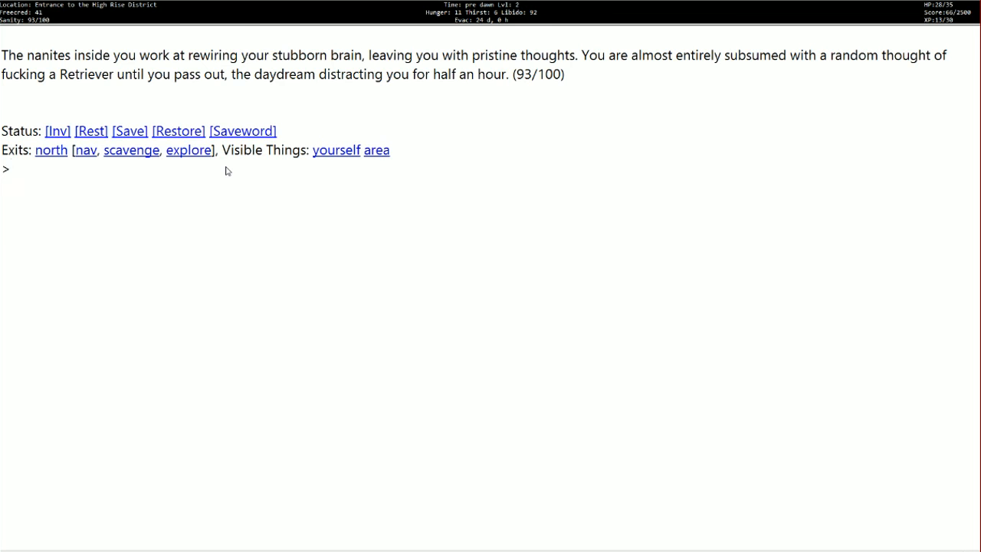
pyautogui.click(12, 168)
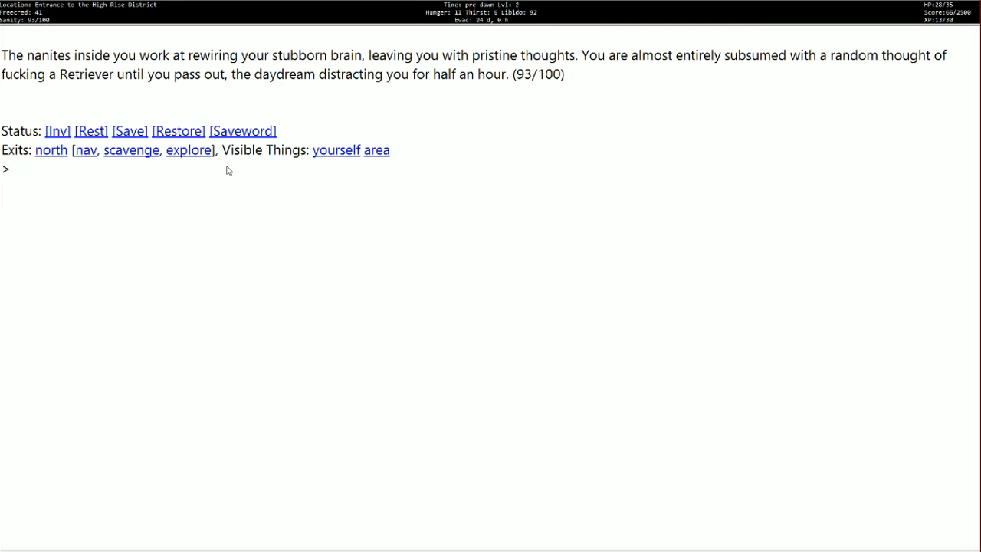
pyautogui.click(9, 168)
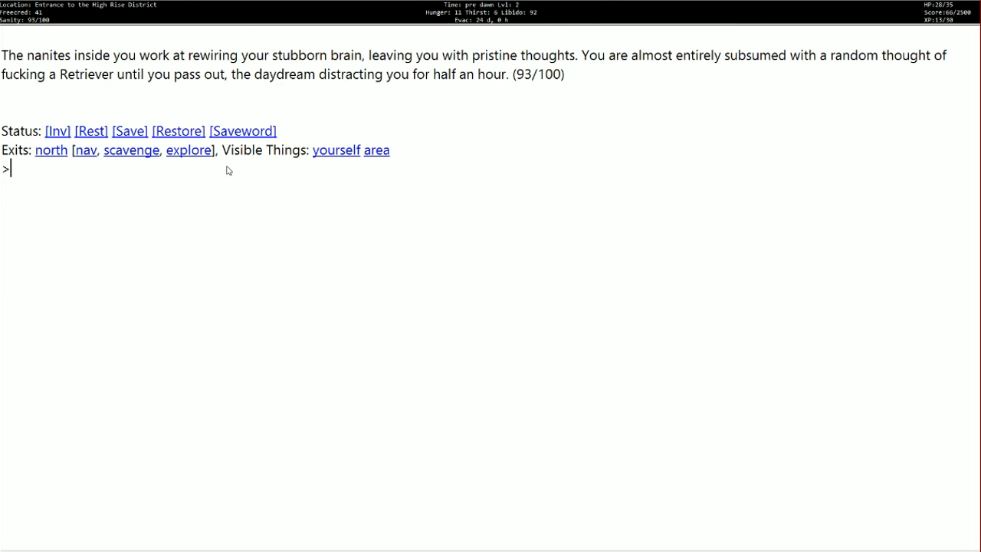